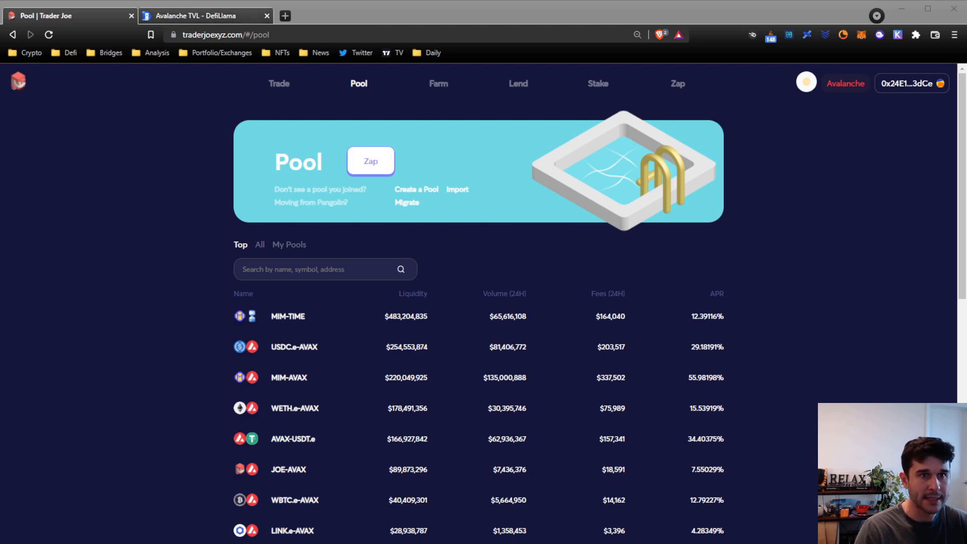
- Browse the Avalanche TVL rankings and the Trade page, then view pools sorted by liquidity both ways
{"action": "left_click", "coordinate": [205, 16]}
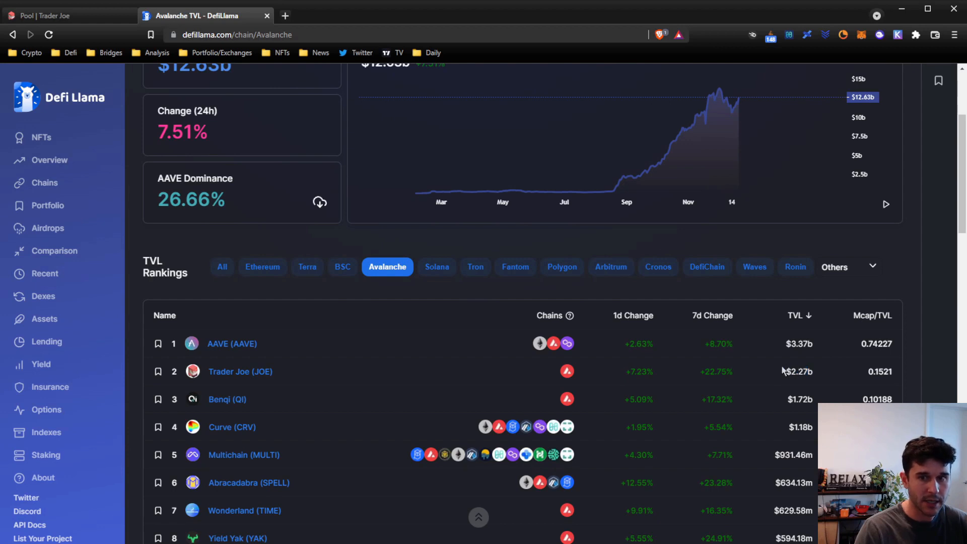
{"action": "left_click", "coordinate": [68, 16]}
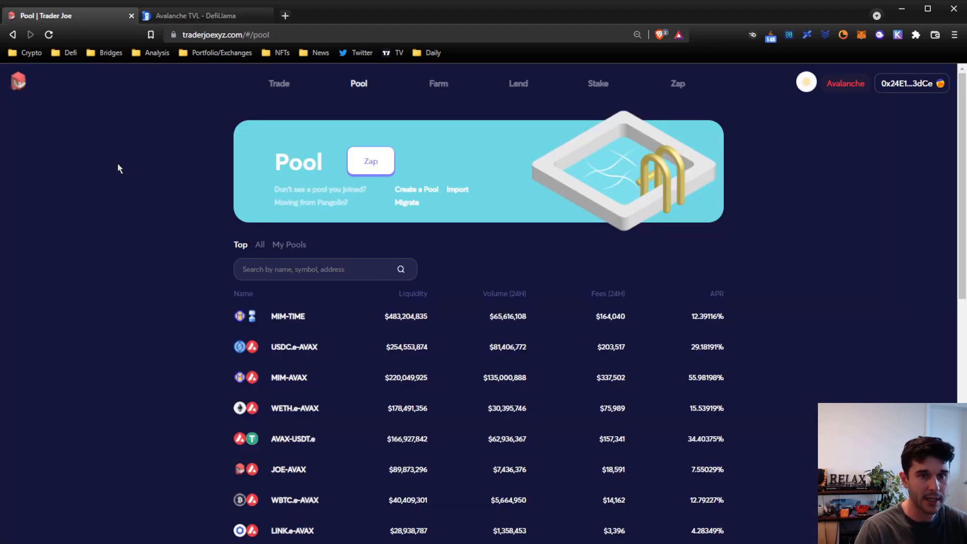
{"action": "mouse_move", "coordinate": [152, 255]}
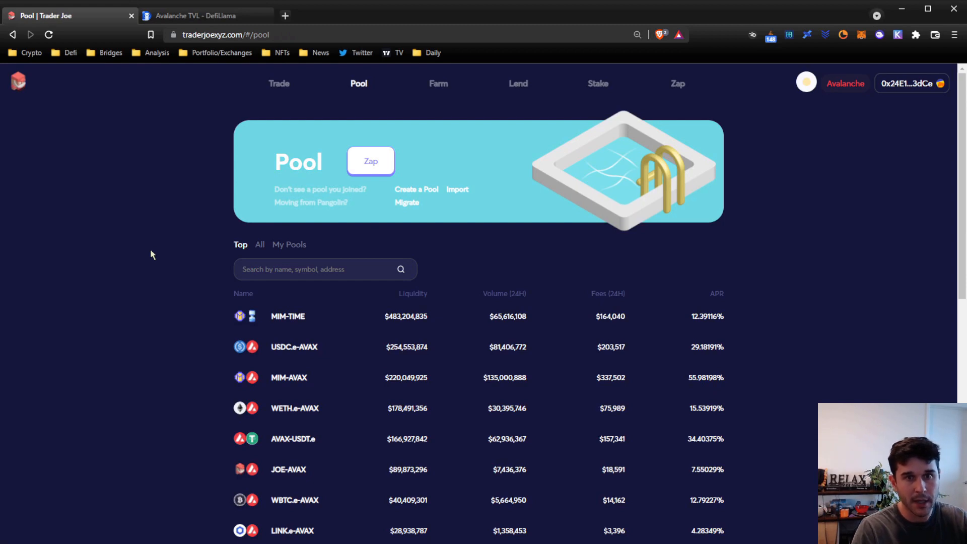
{"action": "mouse_move", "coordinate": [132, 249]}
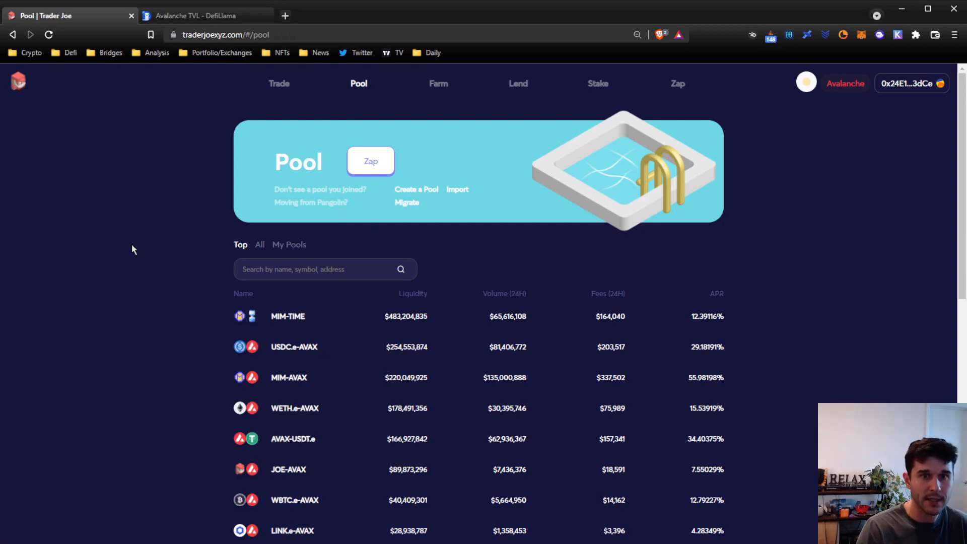
{"action": "mouse_move", "coordinate": [163, 226]}
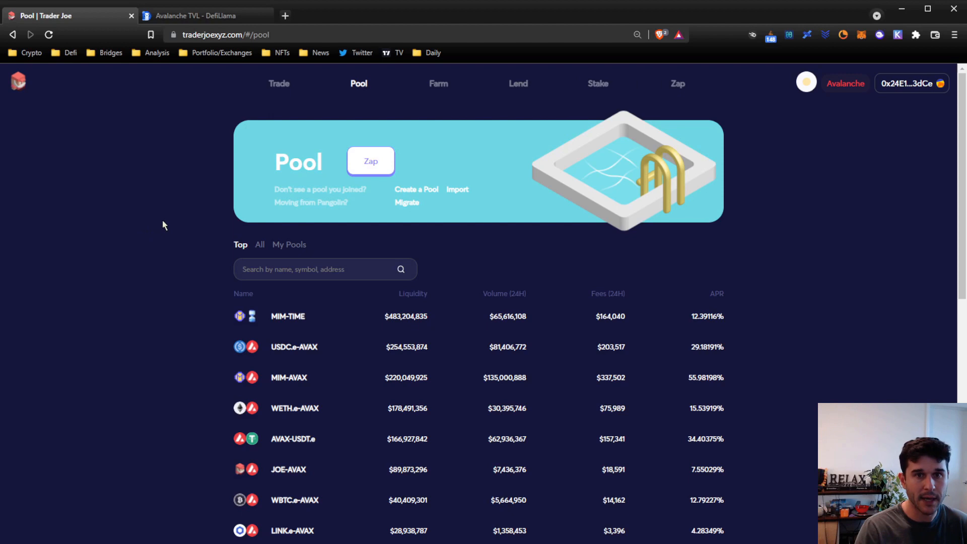
{"action": "mouse_move", "coordinate": [414, 210]}
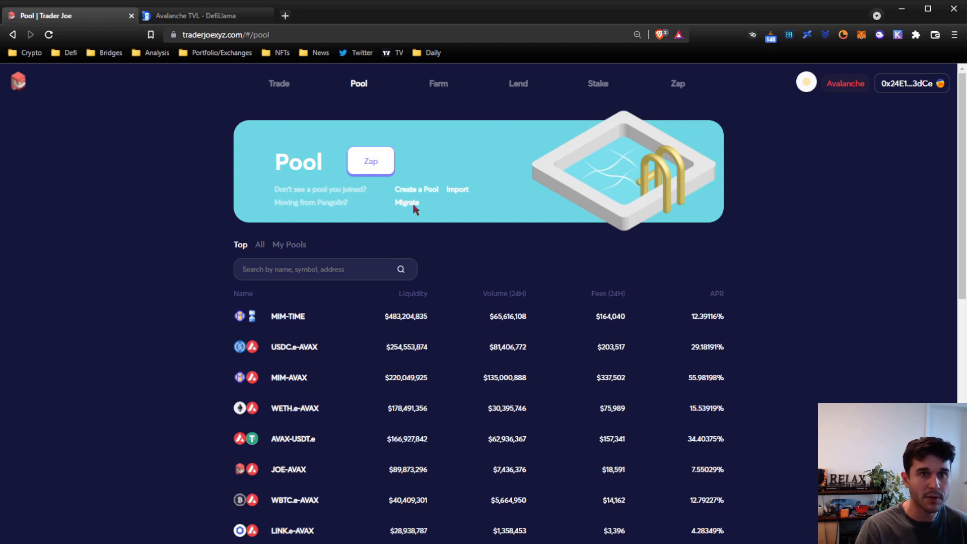
{"action": "mouse_move", "coordinate": [359, 86]}
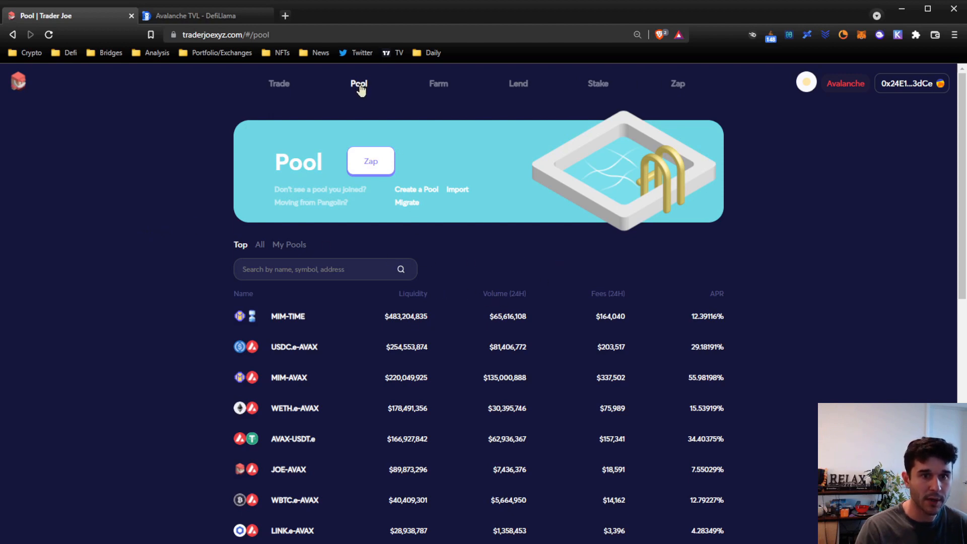
{"action": "mouse_move", "coordinate": [438, 90]}
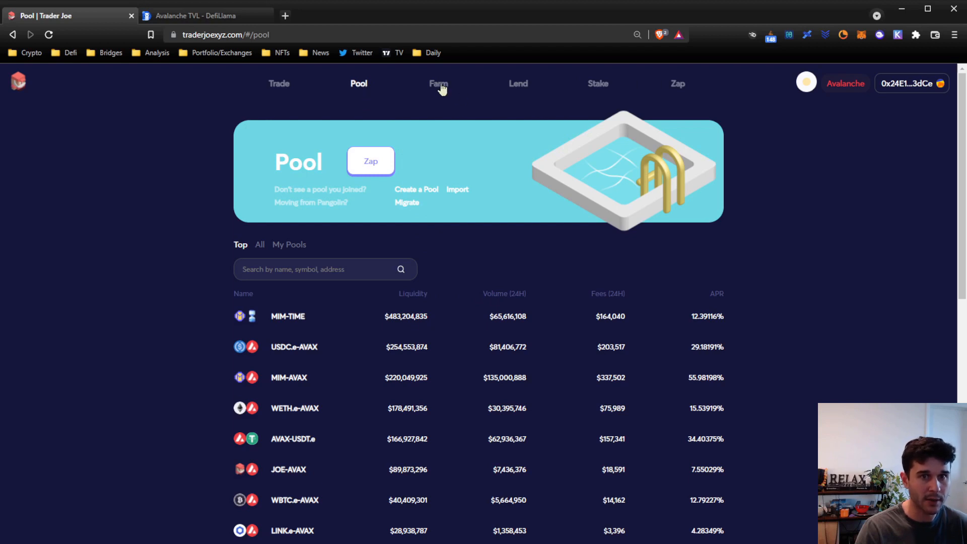
{"action": "left_click", "coordinate": [358, 83]}
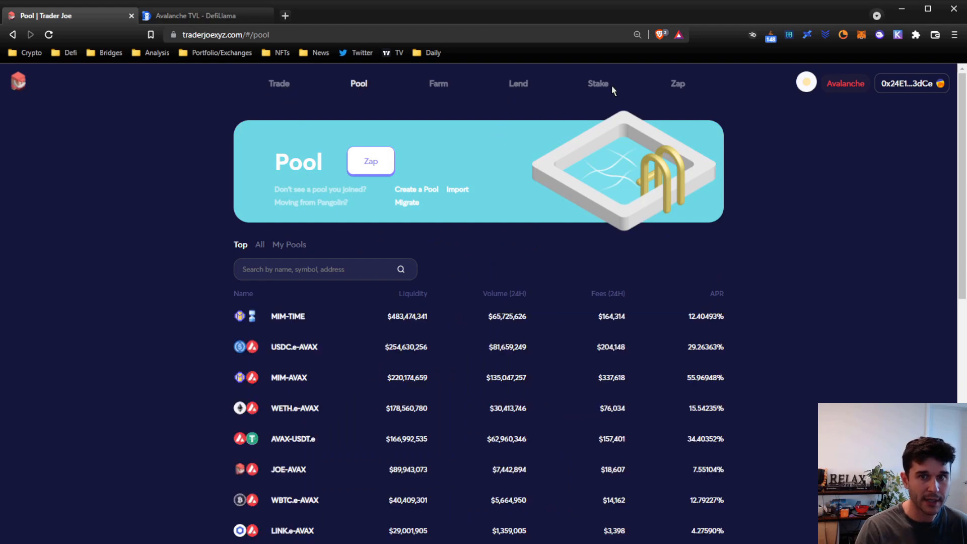
{"action": "mouse_move", "coordinate": [122, 132]}
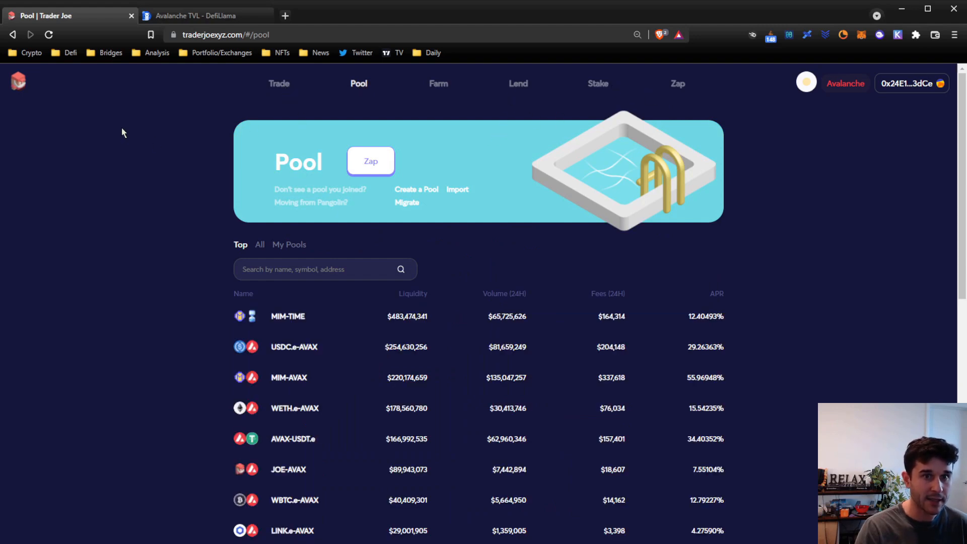
{"action": "mouse_move", "coordinate": [114, 132]}
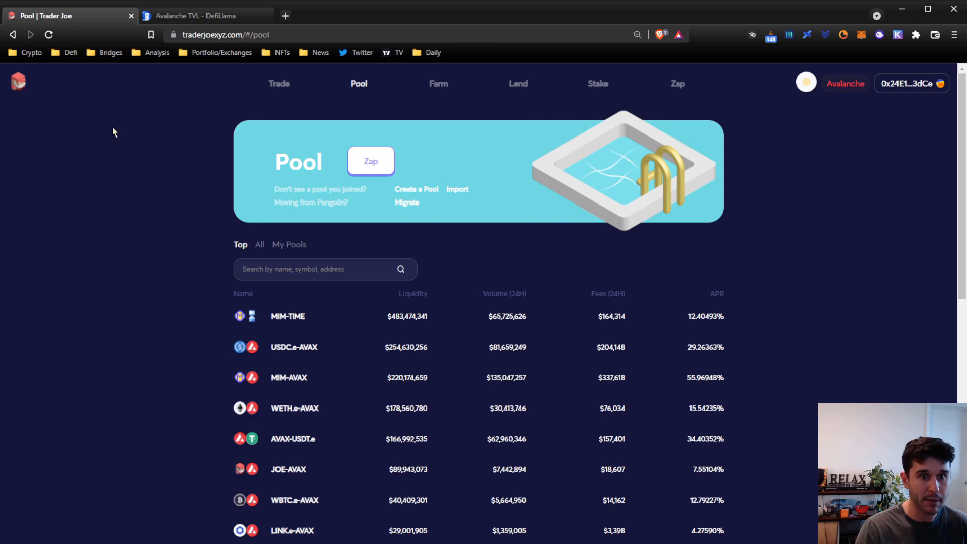
{"action": "mouse_move", "coordinate": [175, 124]}
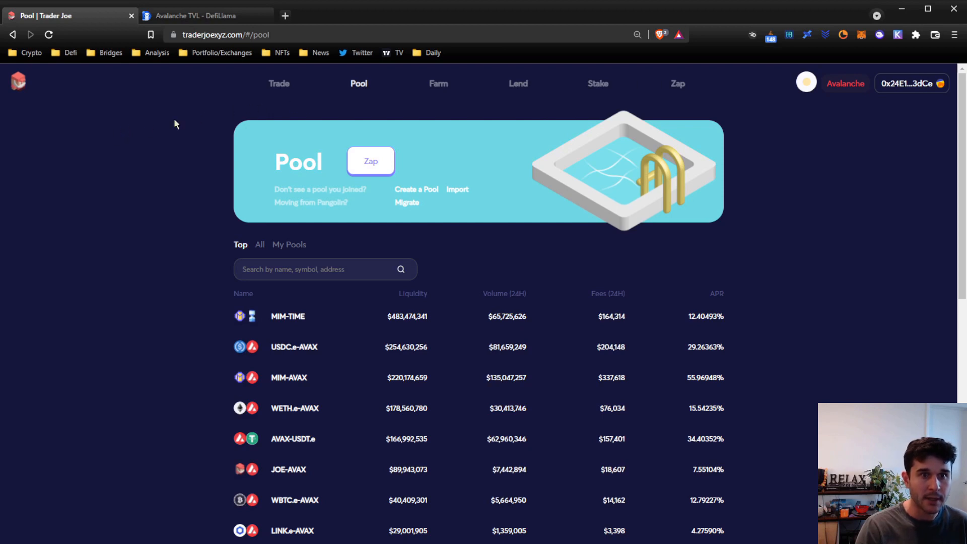
{"action": "mouse_move", "coordinate": [373, 97]}
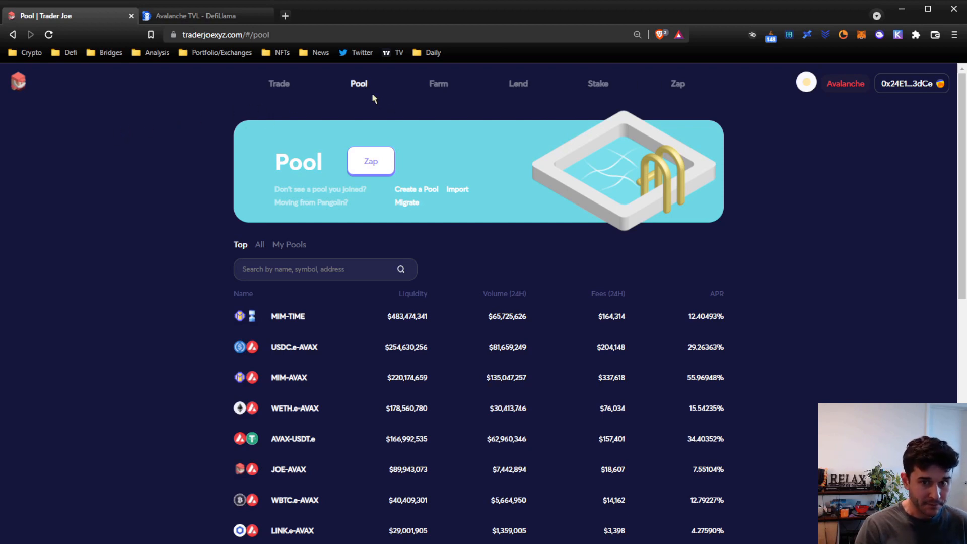
{"action": "mouse_move", "coordinate": [173, 218]}
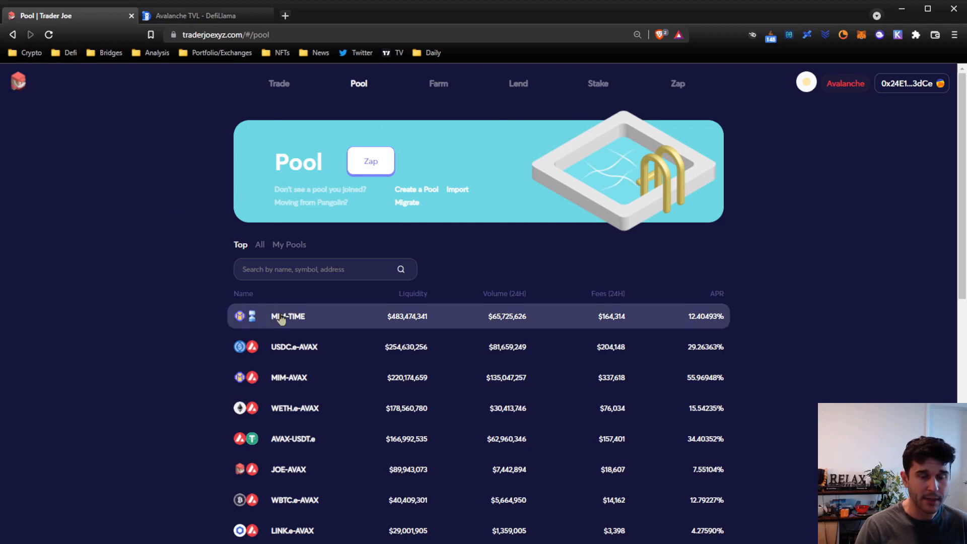
{"action": "mouse_move", "coordinate": [288, 324]}
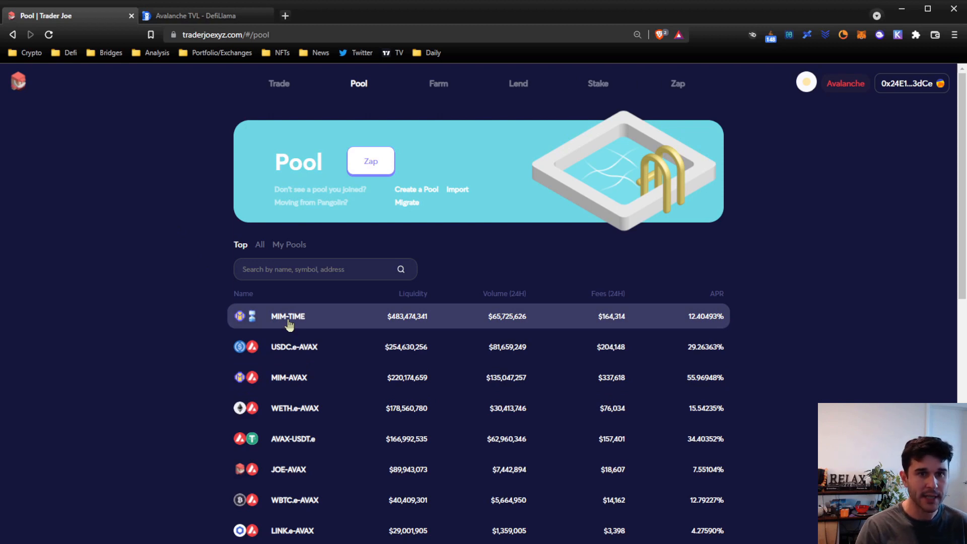
{"action": "left_click", "coordinate": [278, 83]}
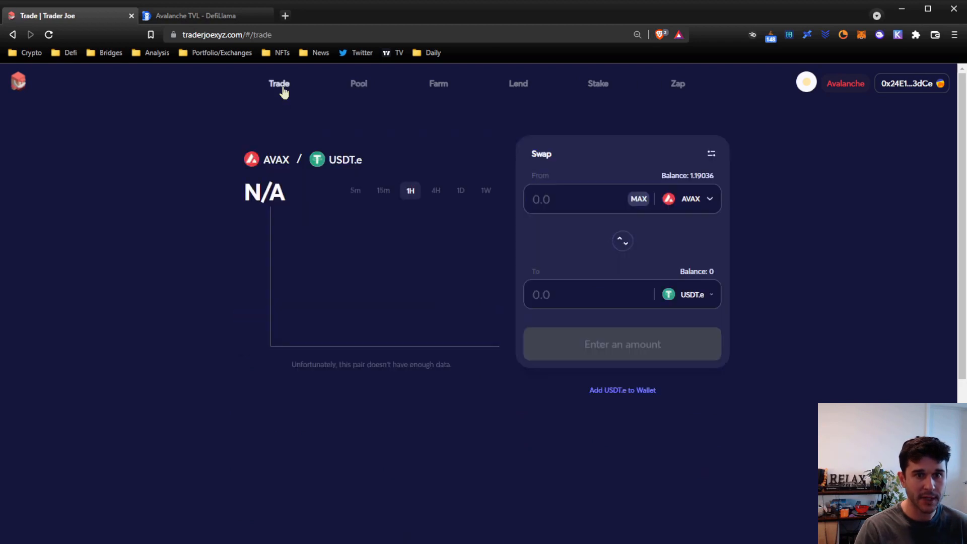
{"action": "mouse_move", "coordinate": [358, 86]}
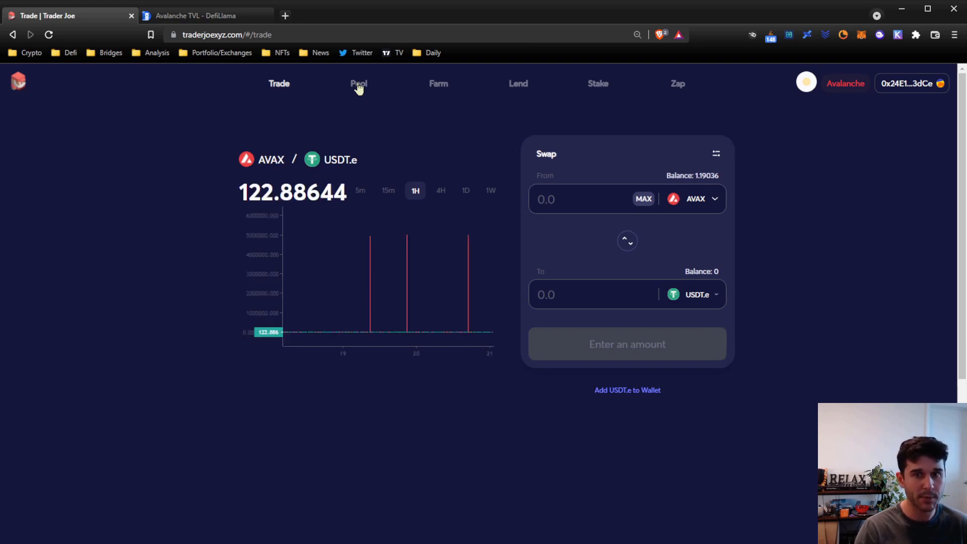
{"action": "left_click", "coordinate": [358, 83]}
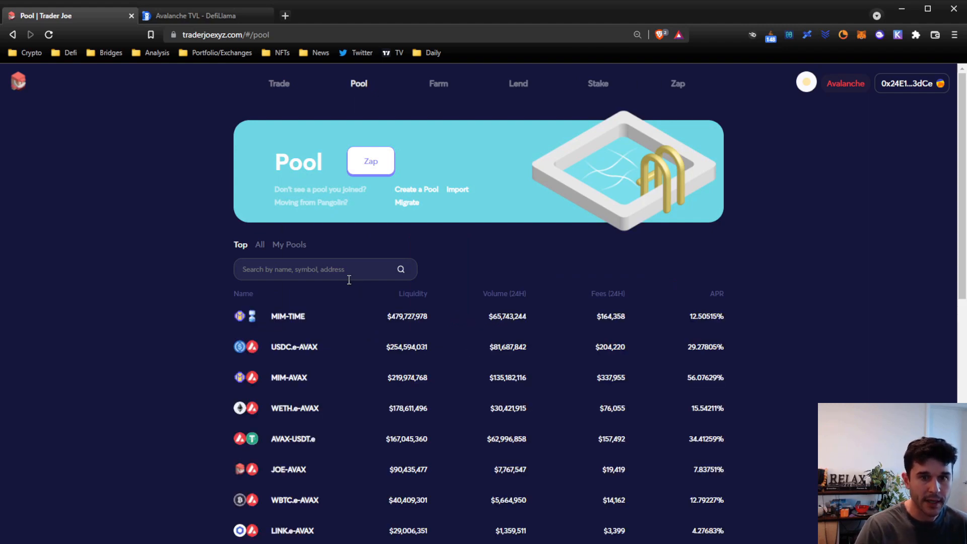
{"action": "left_click", "coordinate": [409, 293]}
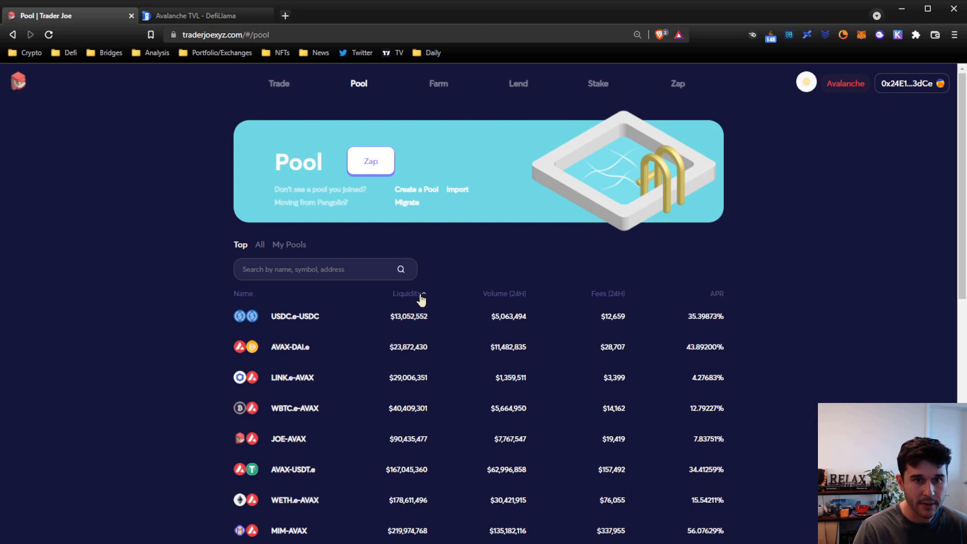
{"action": "left_click", "coordinate": [407, 293]}
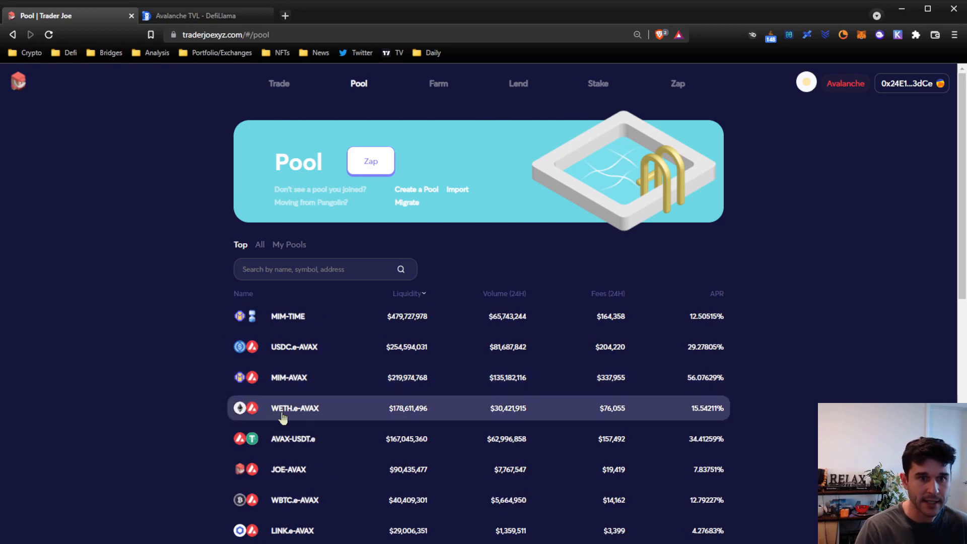
{"action": "mouse_move", "coordinate": [385, 316]}
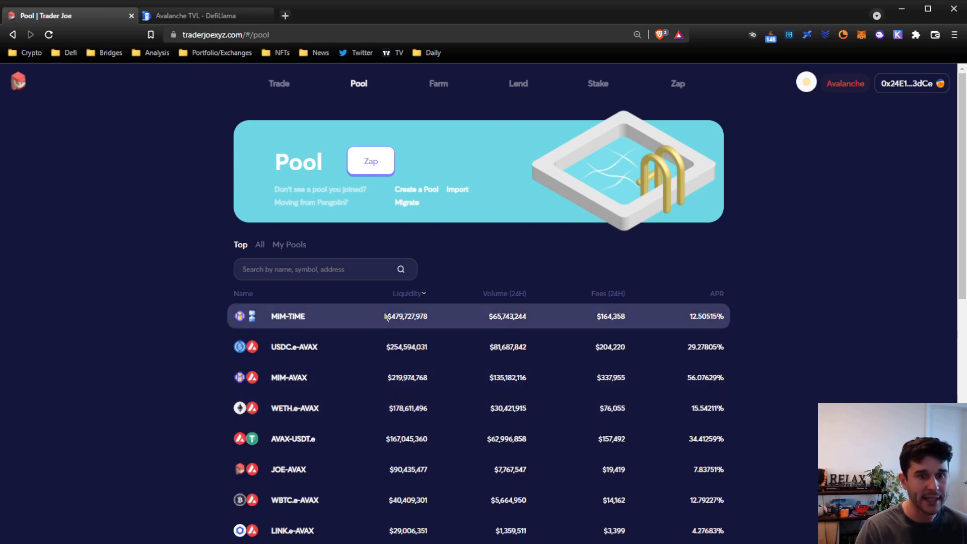
{"action": "mouse_move", "coordinate": [407, 346]}
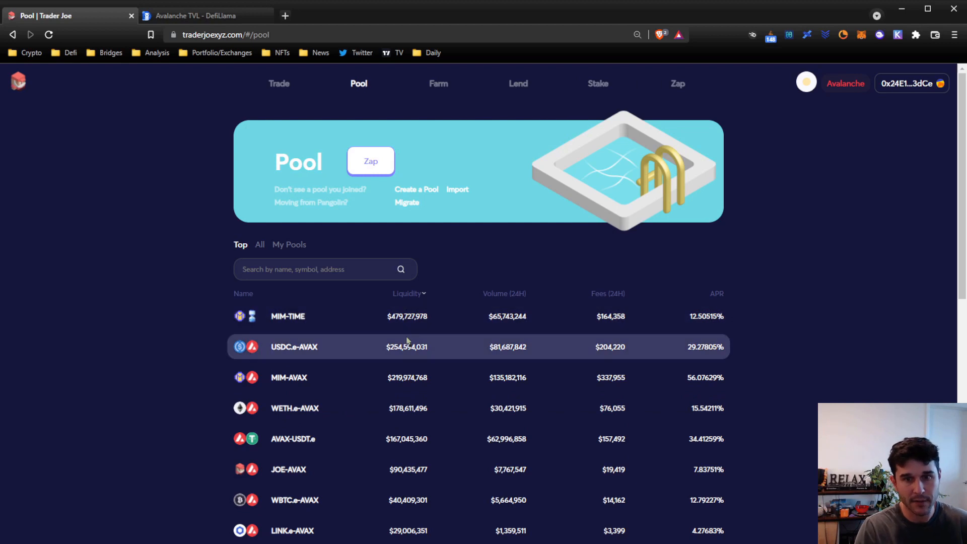
{"action": "mouse_move", "coordinate": [394, 317]}
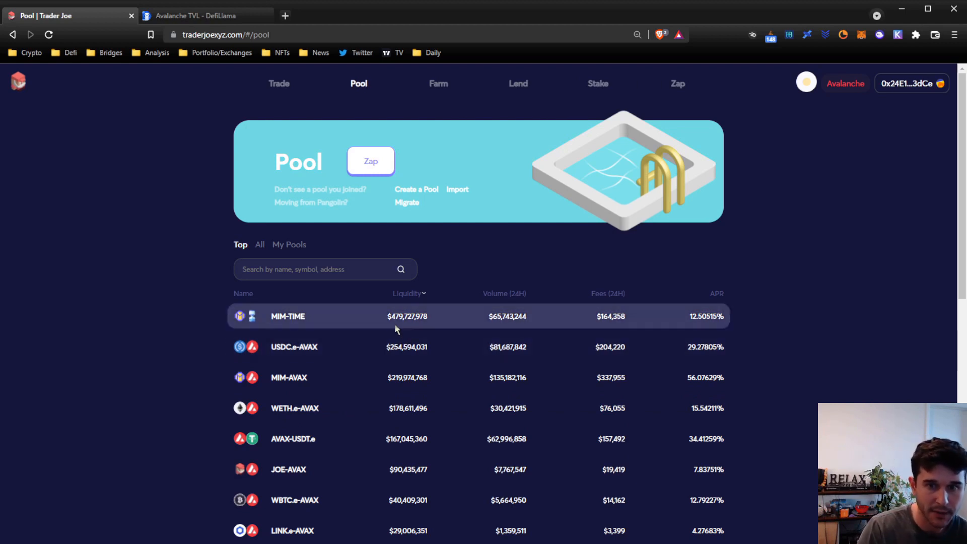
{"action": "mouse_move", "coordinate": [717, 302]}
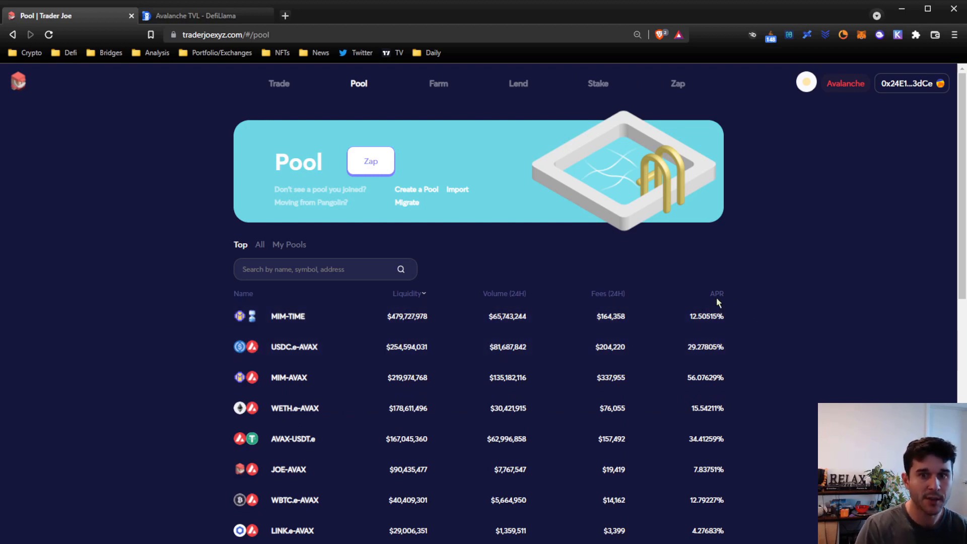
{"action": "mouse_move", "coordinate": [419, 315]}
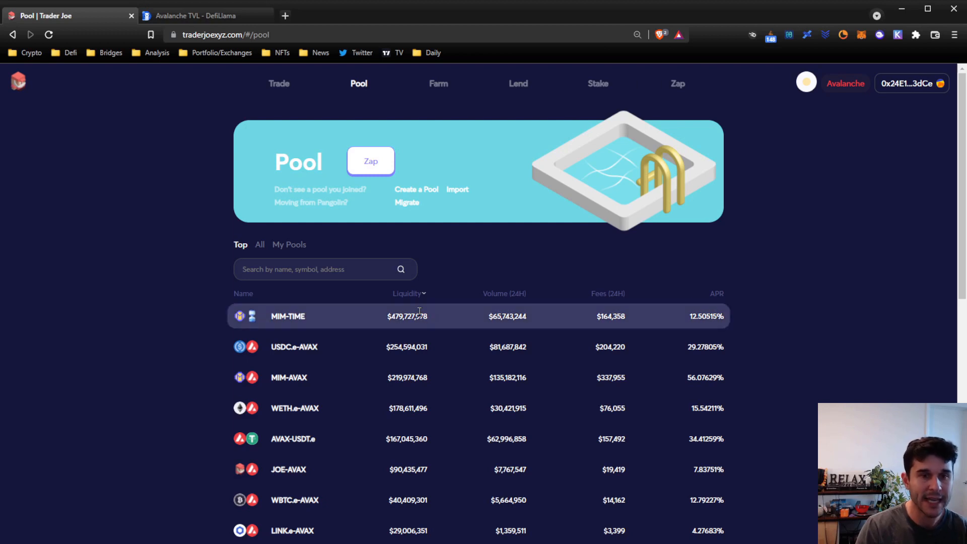
{"action": "mouse_move", "coordinate": [694, 319]}
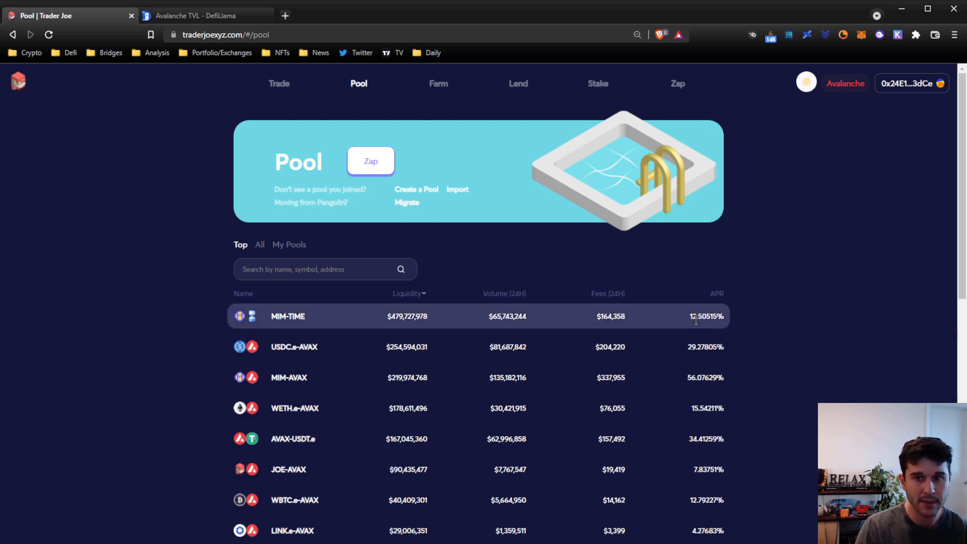
{"action": "mouse_move", "coordinate": [688, 303]}
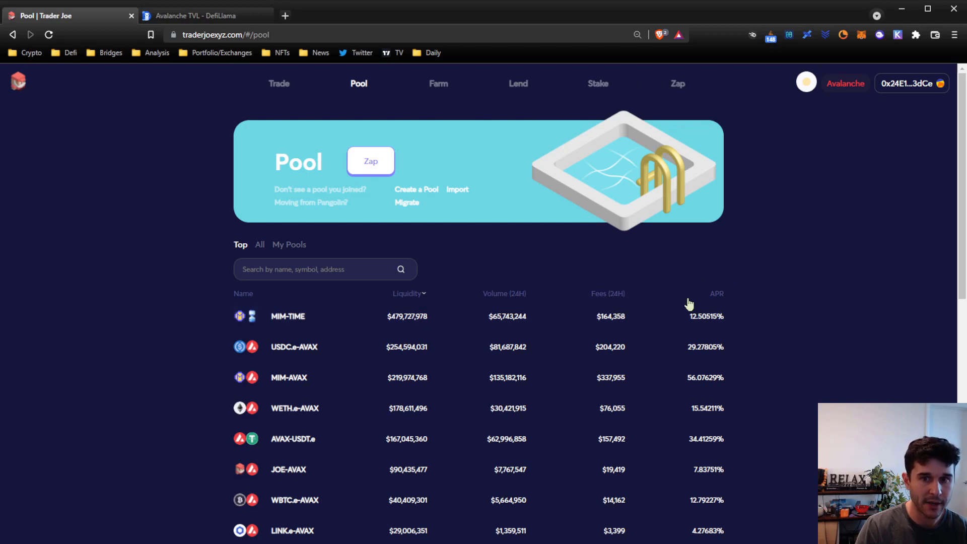
{"action": "mouse_move", "coordinate": [781, 282]}
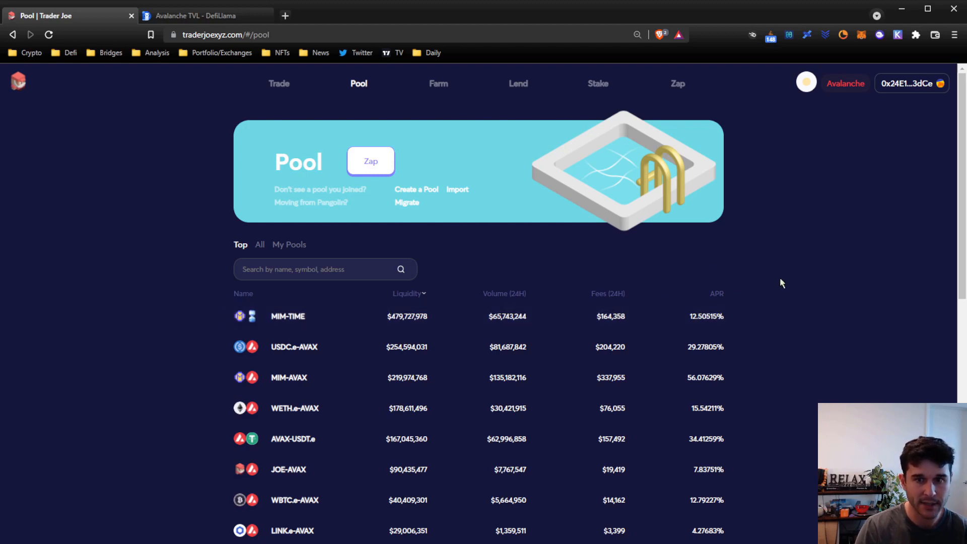
{"action": "mouse_move", "coordinate": [685, 310]}
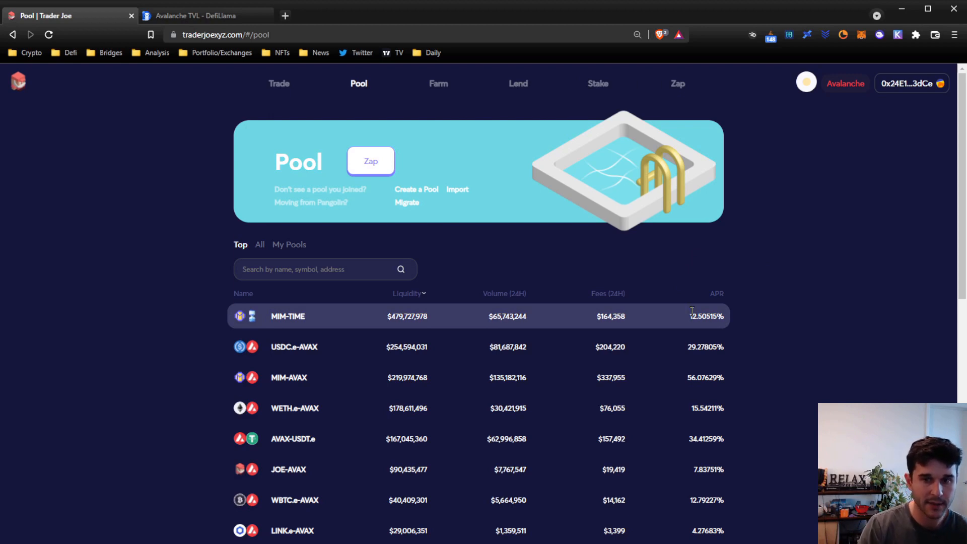
{"action": "mouse_move", "coordinate": [623, 317]}
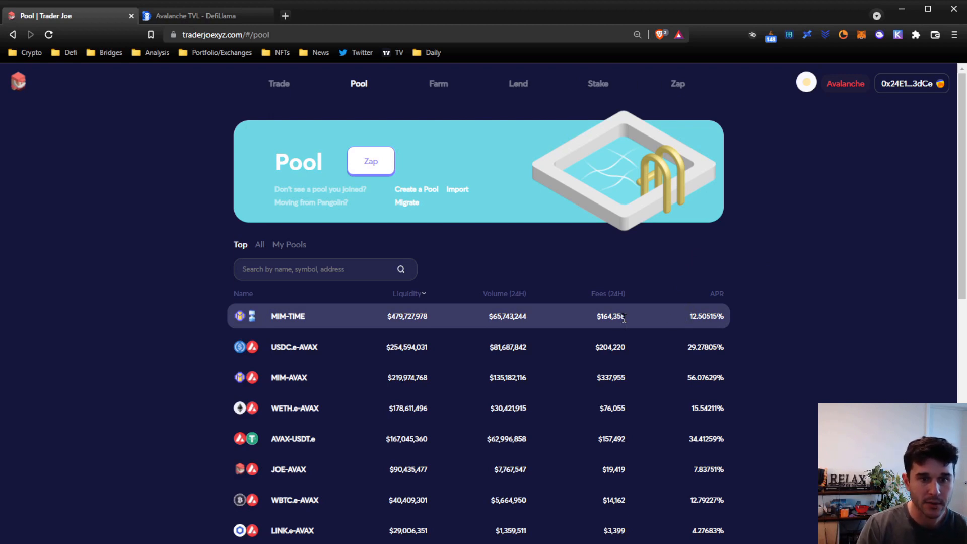
{"action": "mouse_move", "coordinate": [239, 413]}
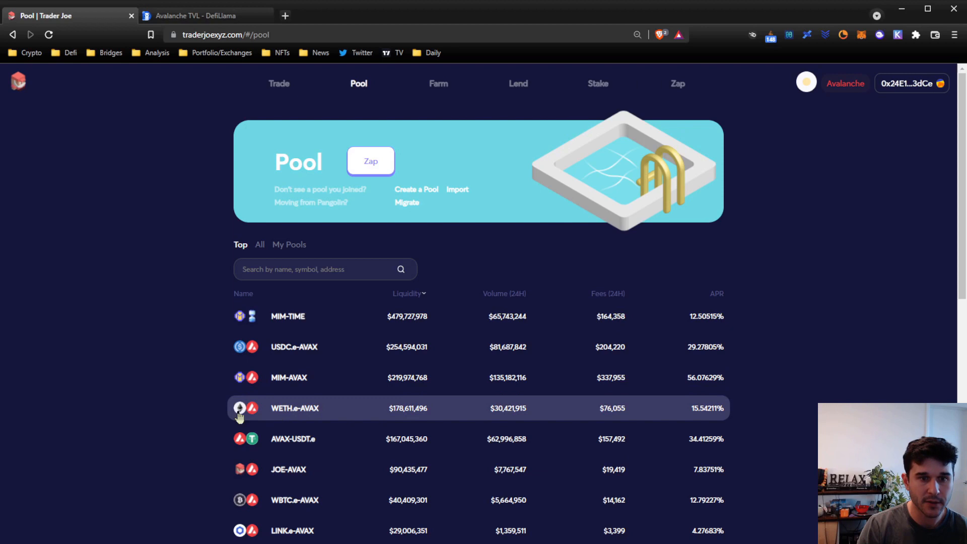
{"action": "mouse_move", "coordinate": [167, 414]}
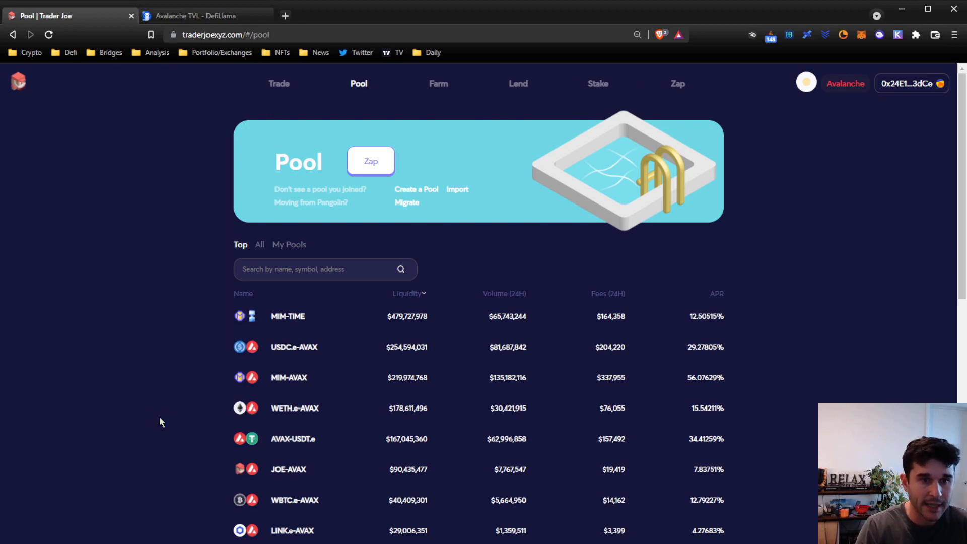
{"action": "mouse_move", "coordinate": [171, 419]}
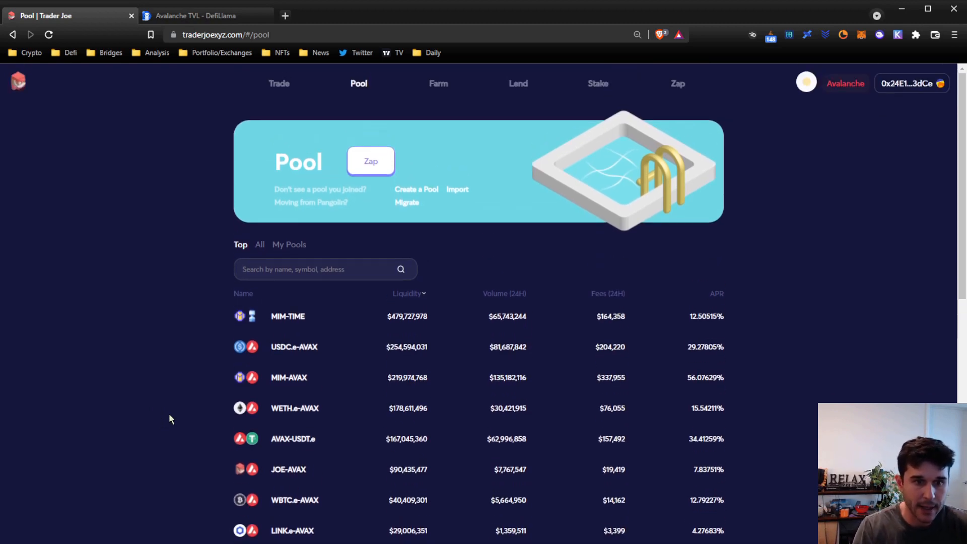
{"action": "mouse_move", "coordinate": [296, 474]}
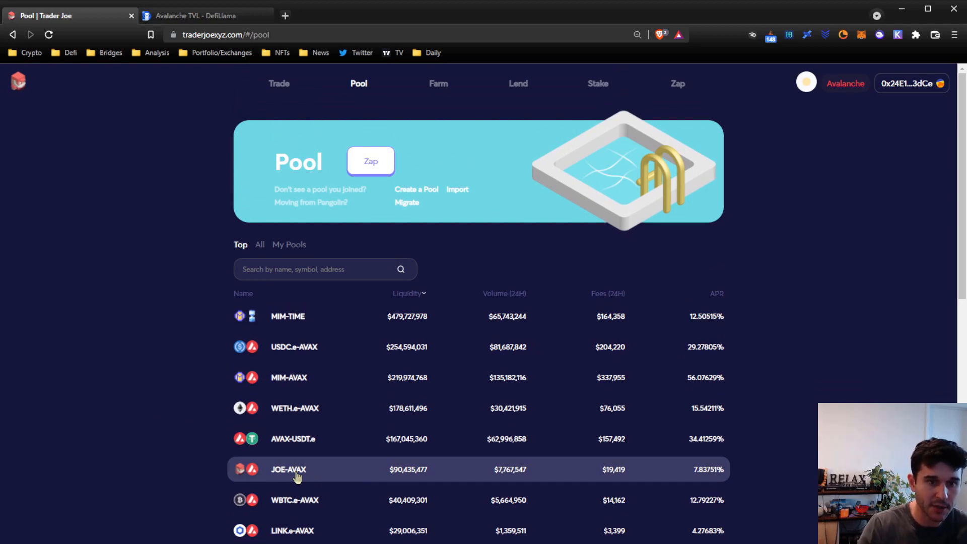
{"action": "mouse_move", "coordinate": [91, 71]}
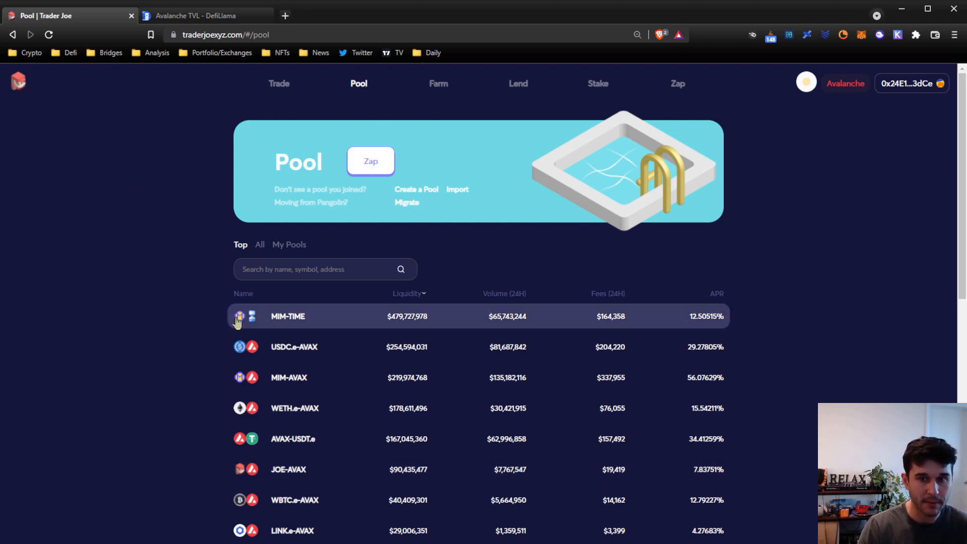
{"action": "mouse_move", "coordinate": [707, 489]}
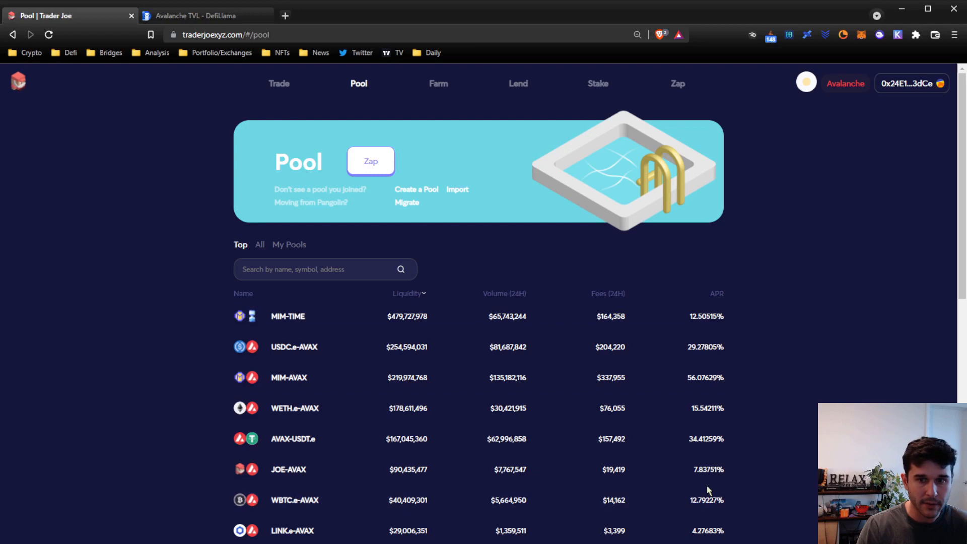
{"action": "mouse_move", "coordinate": [697, 478]}
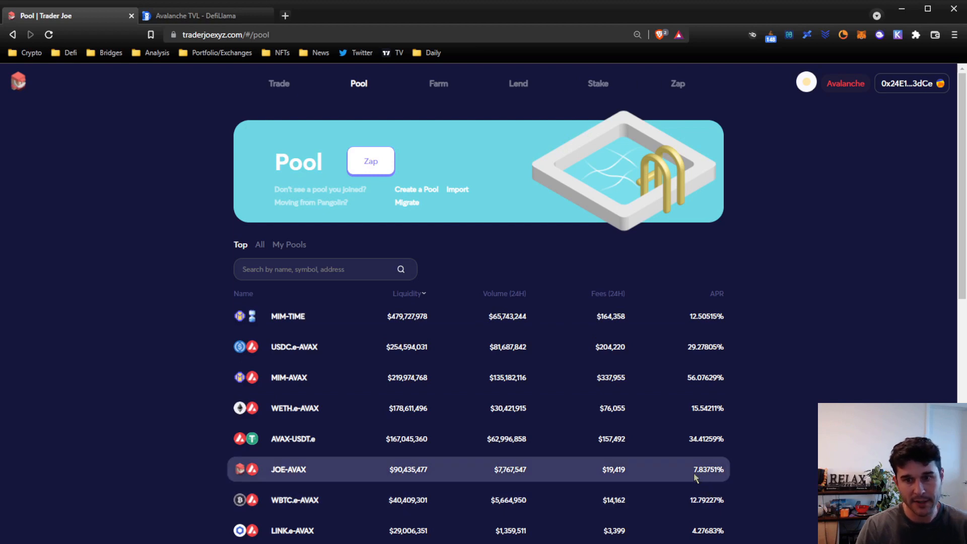
{"action": "mouse_move", "coordinate": [742, 329]}
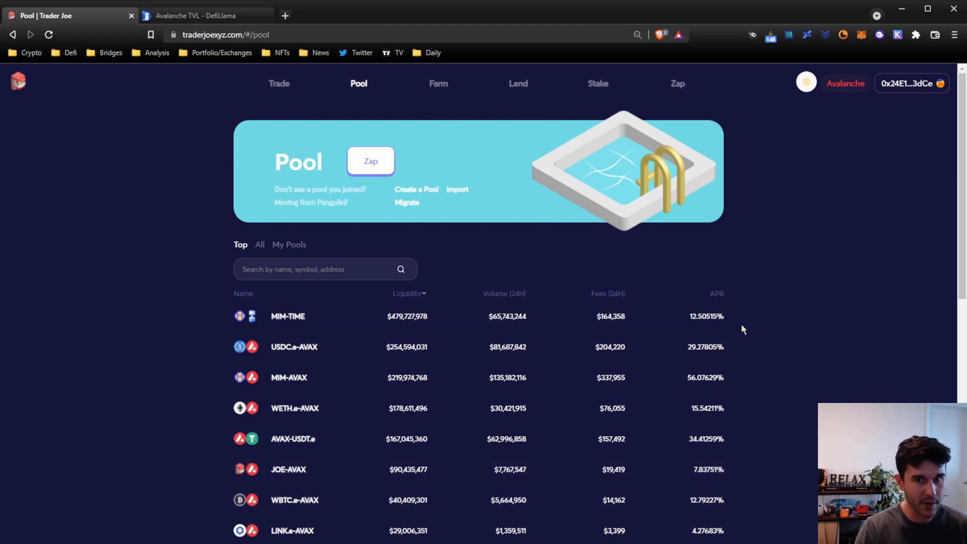
{"action": "mouse_move", "coordinate": [730, 283]}
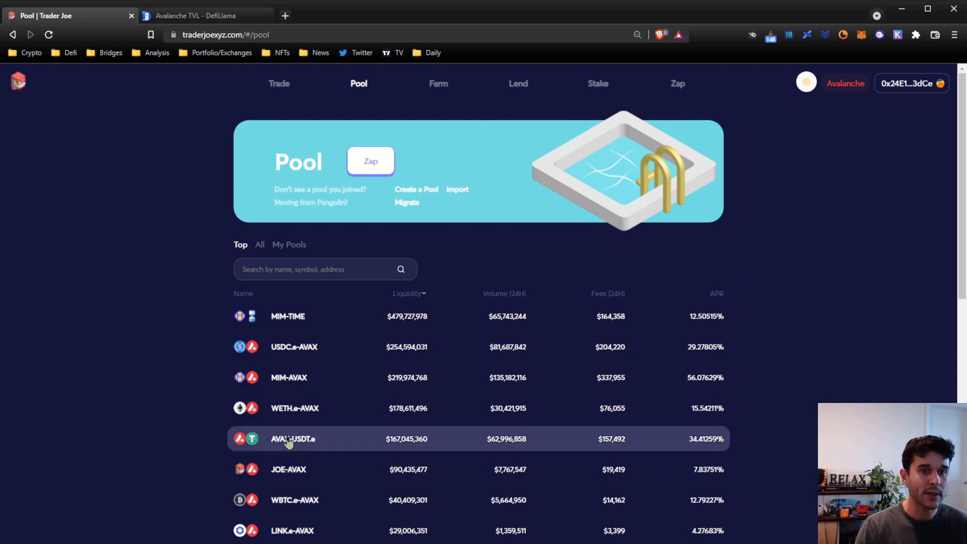
{"action": "mouse_move", "coordinate": [296, 470]}
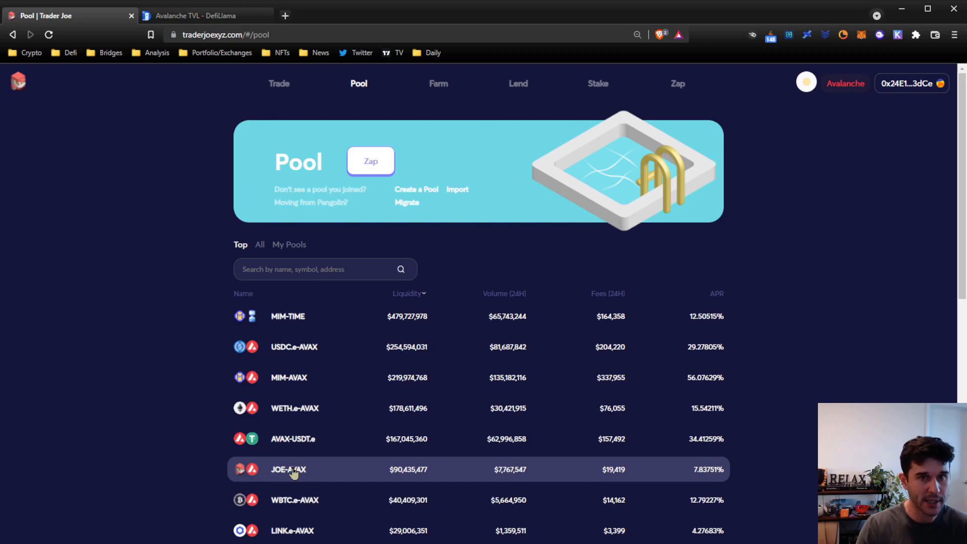
{"action": "mouse_move", "coordinate": [307, 461]}
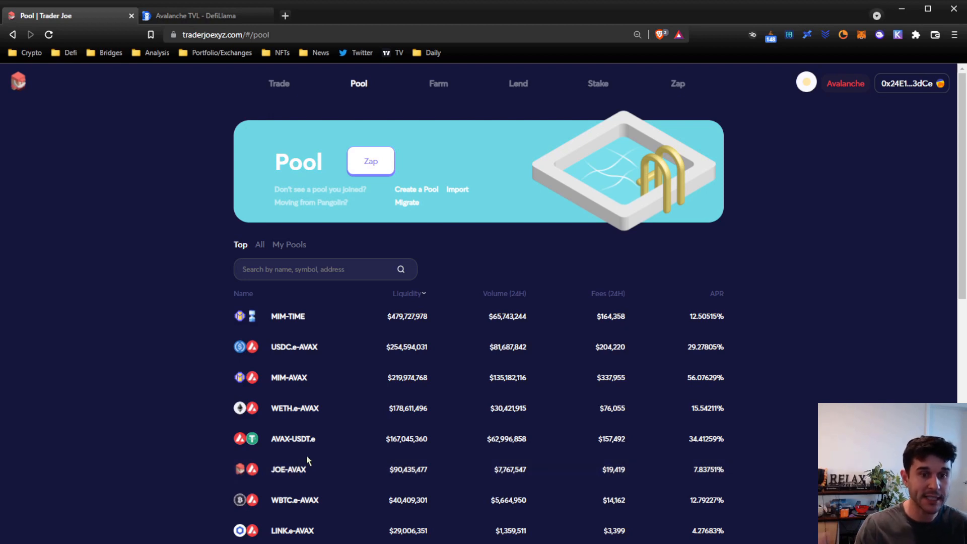
{"action": "mouse_move", "coordinate": [303, 458]}
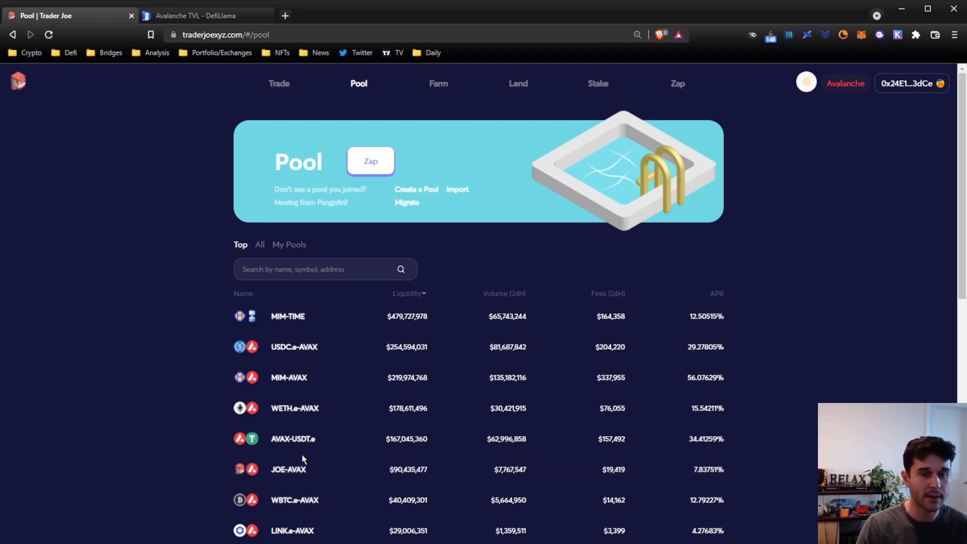
{"action": "mouse_move", "coordinate": [423, 96]}
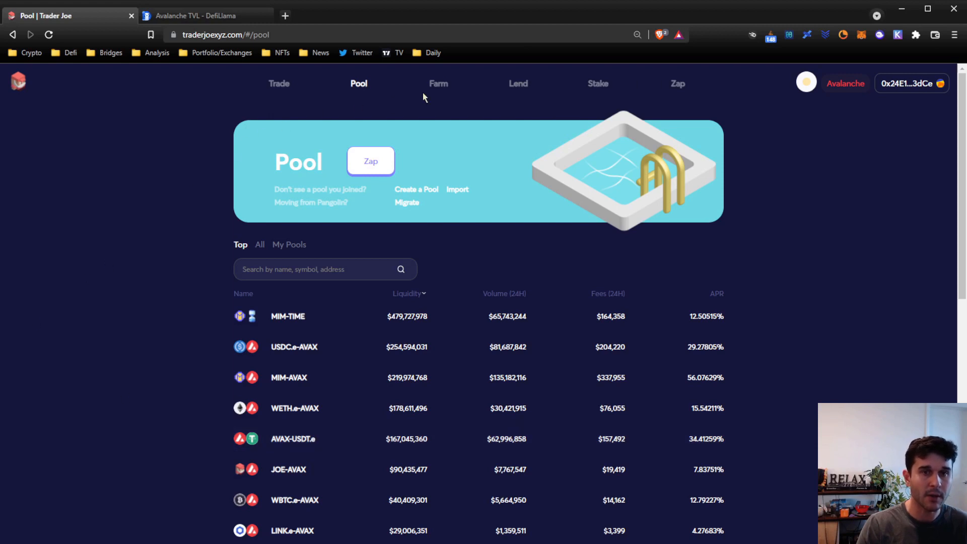
- Filter the Farm page to Joe Farms and open the JOE-AVAX farm showing 50X weight and about 53% APR
{"action": "left_click", "coordinate": [437, 83]}
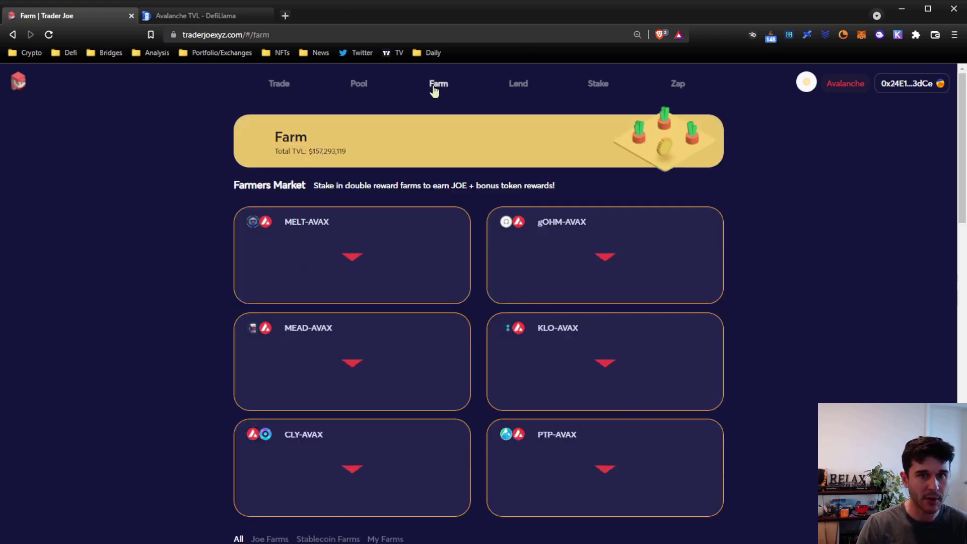
{"action": "scroll", "scroll_direction": "down", "scroll_amount": 3}
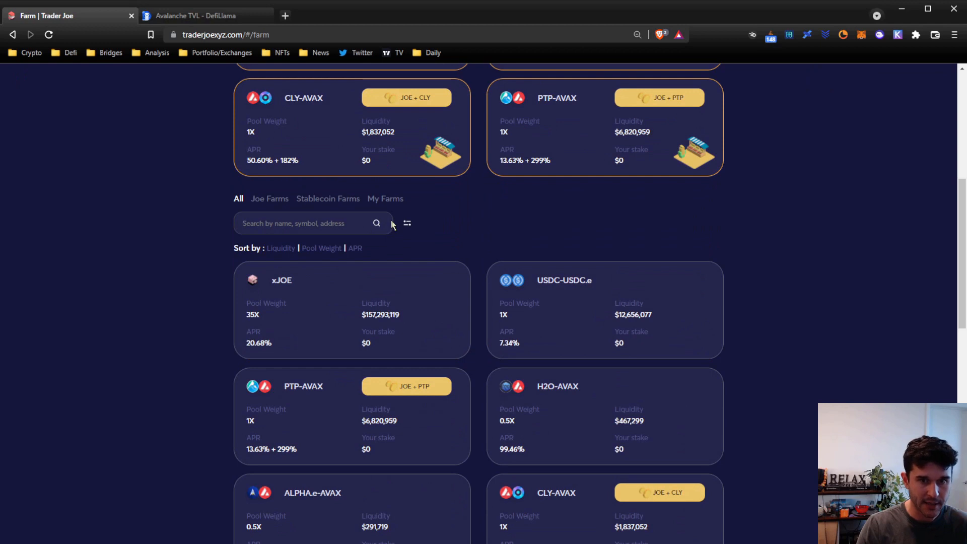
{"action": "left_click", "coordinate": [269, 197]}
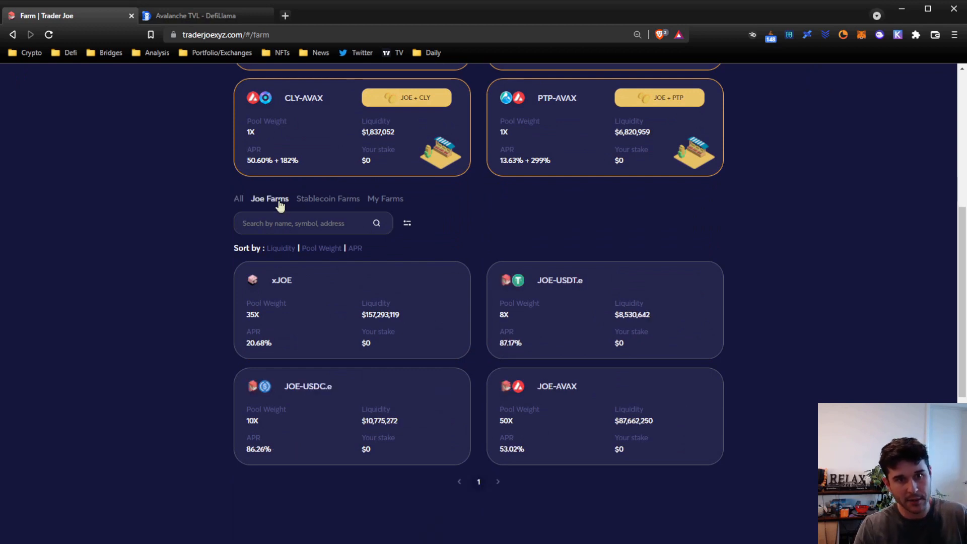
{"action": "mouse_move", "coordinate": [595, 446]}
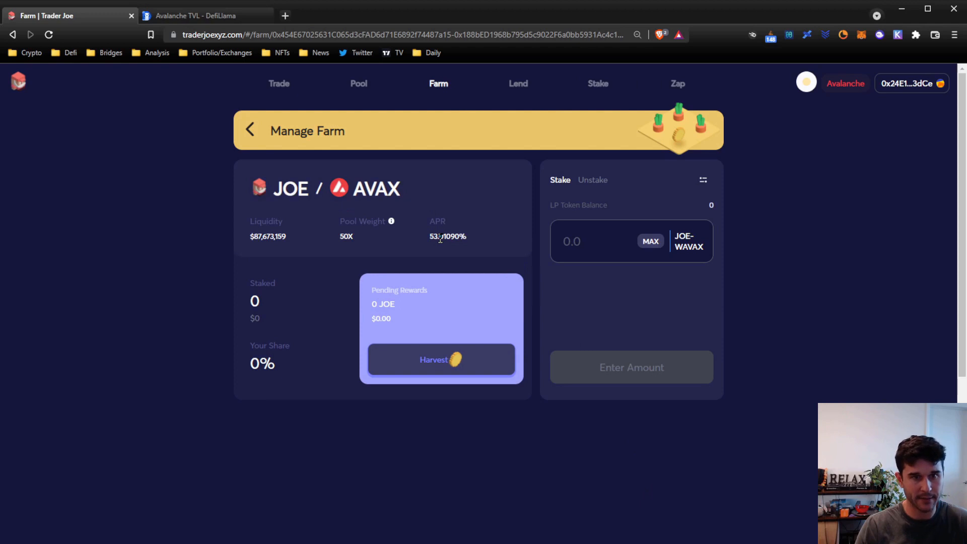
{"action": "mouse_move", "coordinate": [359, 87]}
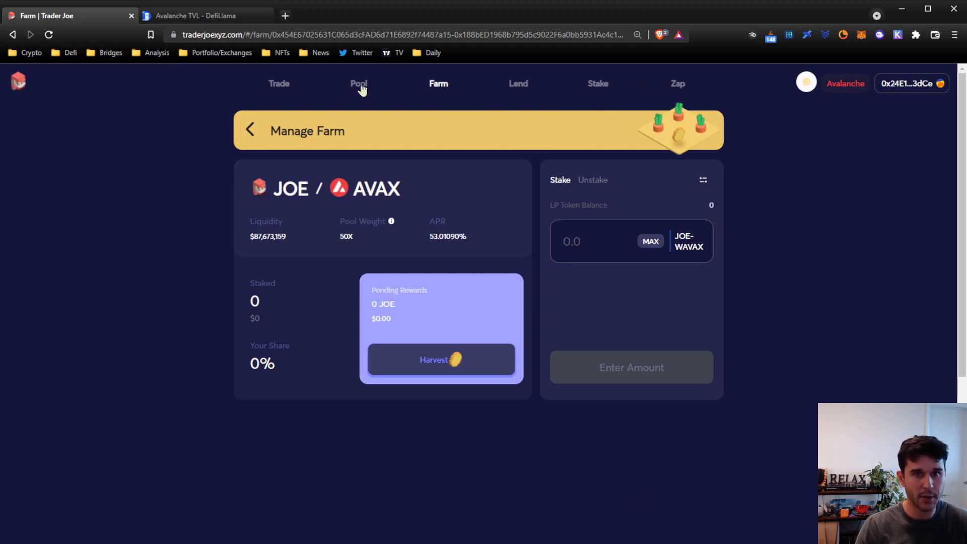
{"action": "left_click", "coordinate": [358, 83]}
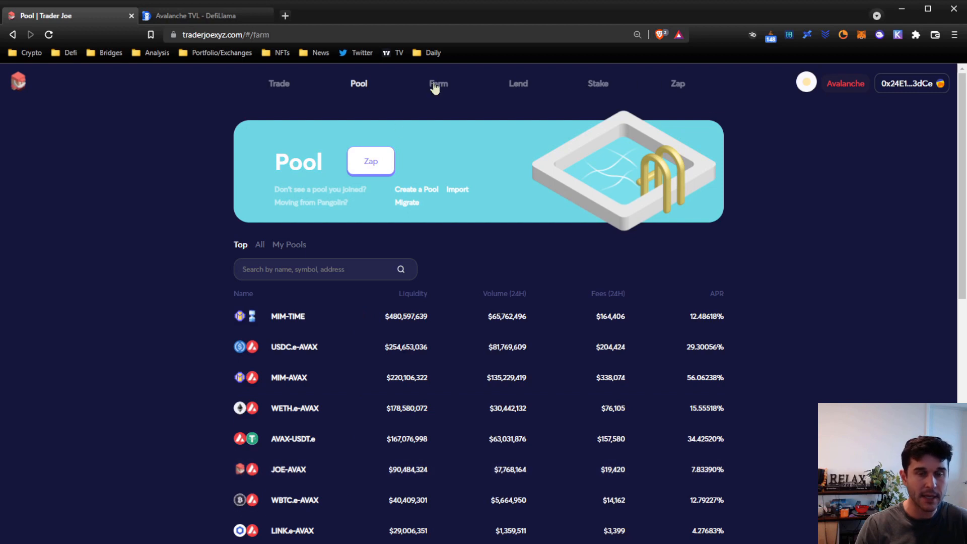
{"action": "left_click", "coordinate": [438, 83]}
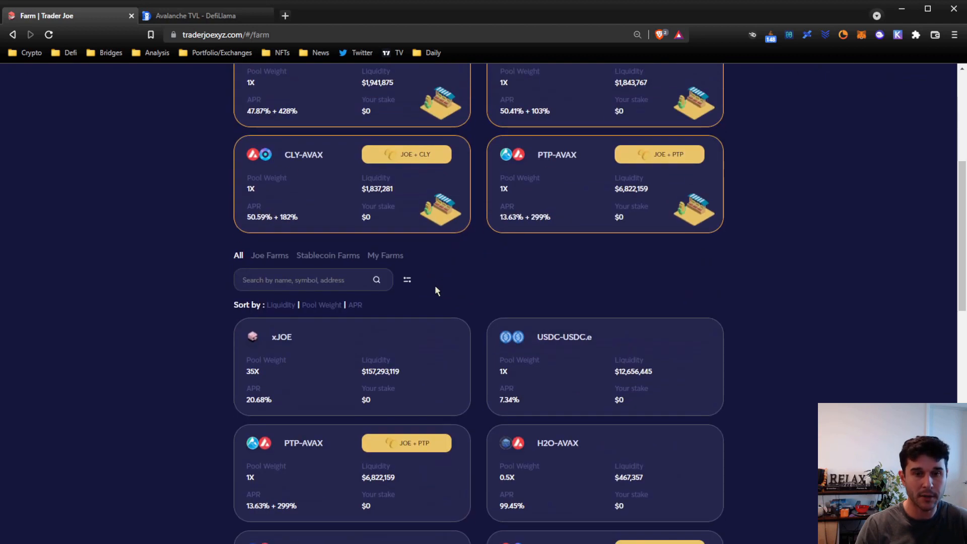
{"action": "left_click", "coordinate": [269, 255]}
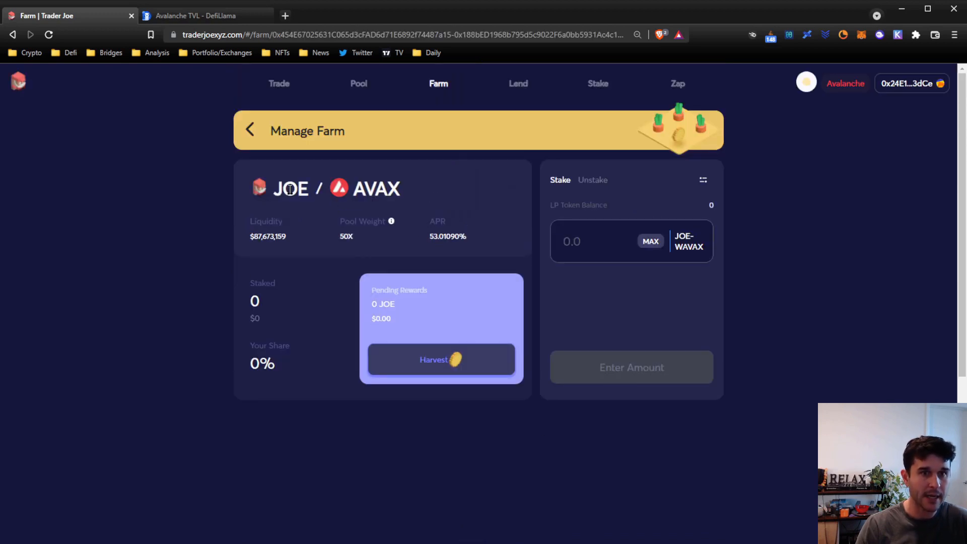
{"action": "double_click", "coordinate": [290, 189]}
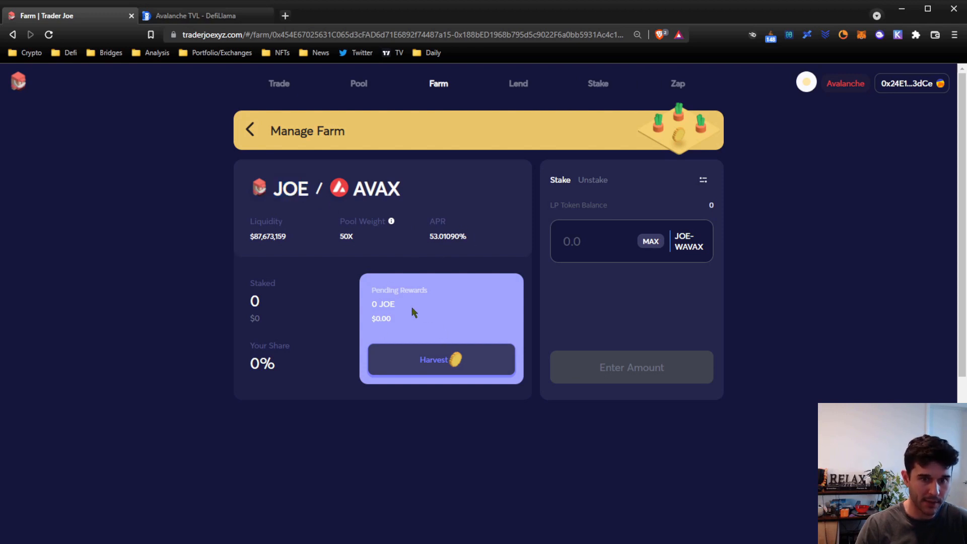
{"action": "mouse_move", "coordinate": [450, 321]}
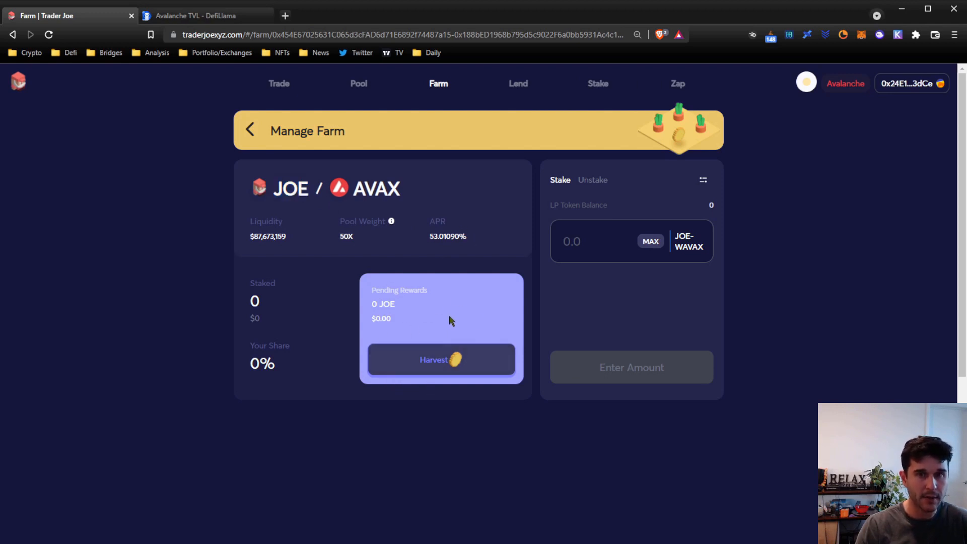
- Open the JOE-AVAX pool from the pools list and focus the JOE amount field under Add
{"action": "left_click", "coordinate": [357, 83]}
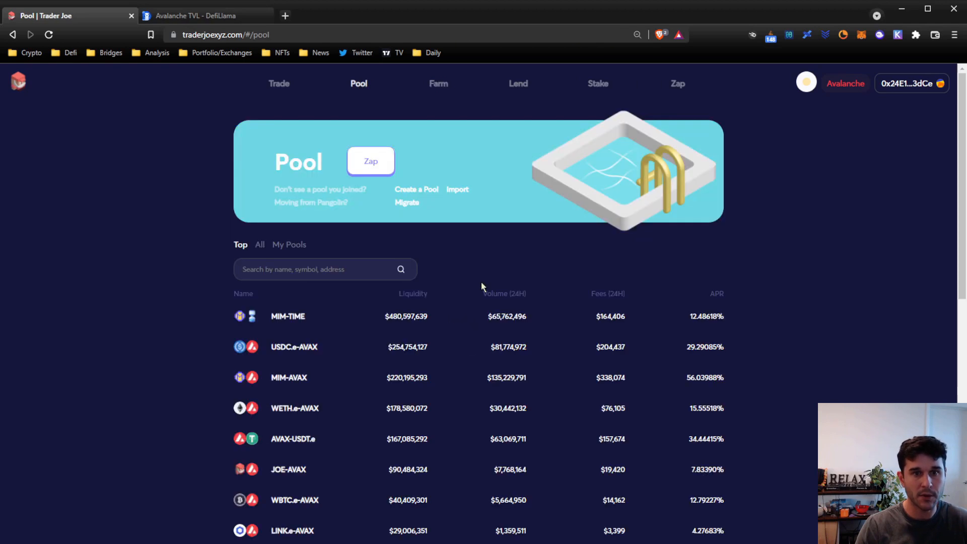
{"action": "scroll", "scroll_direction": "down", "scroll_amount": 3}
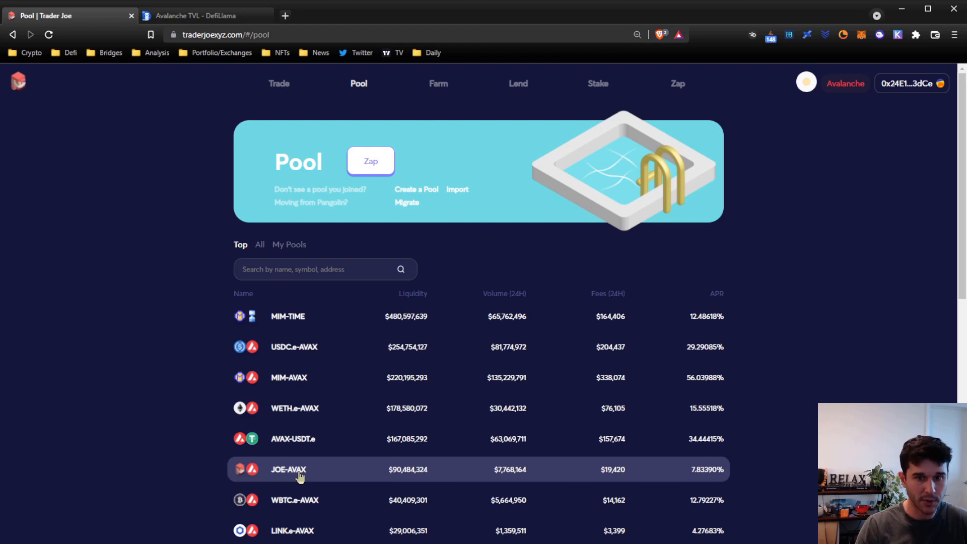
{"action": "left_click", "coordinate": [288, 469]}
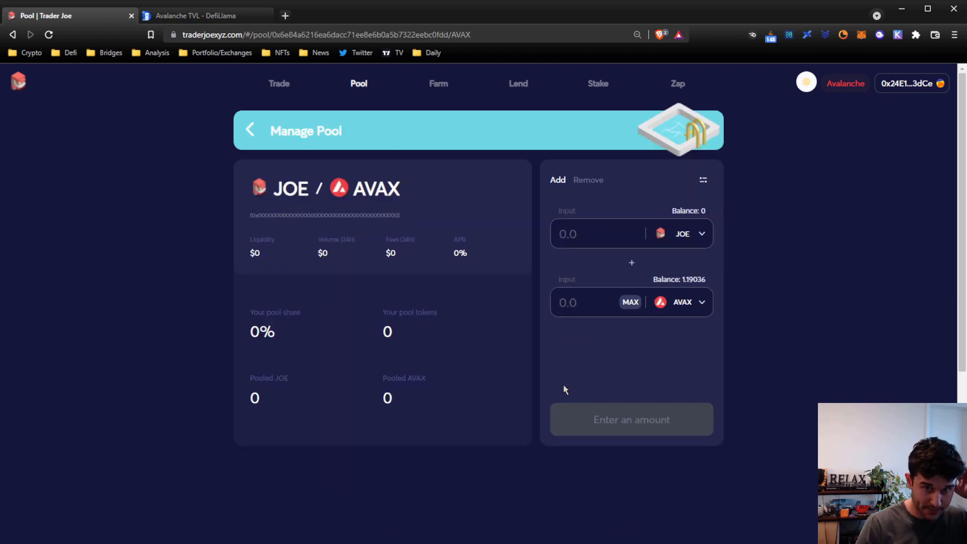
{"action": "left_click", "coordinate": [595, 233]}
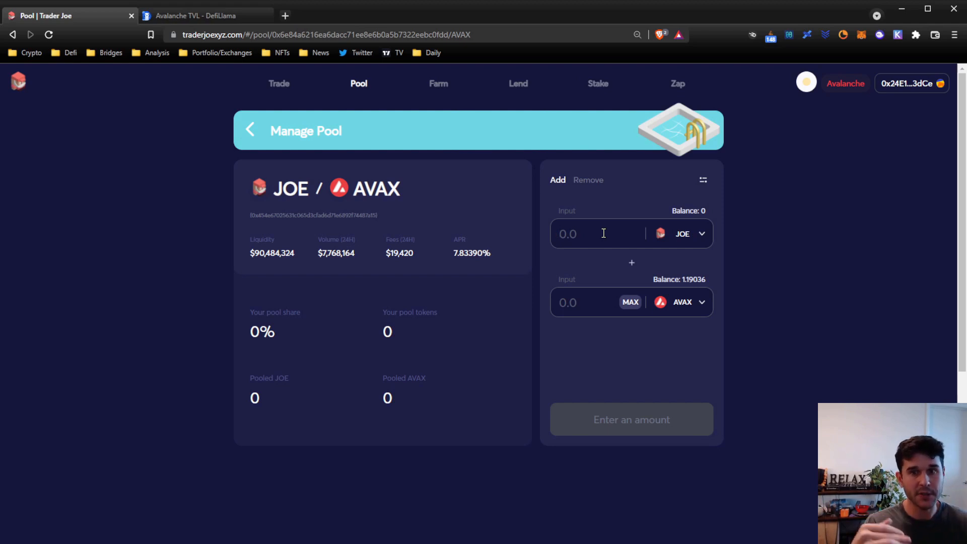
{"action": "type", "text": "1"}
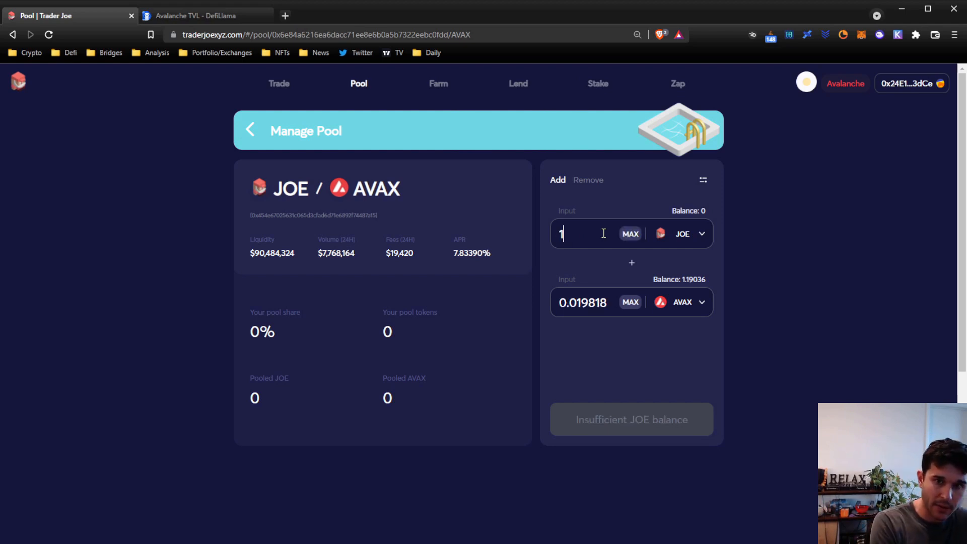
{"action": "type", "text": "00"}
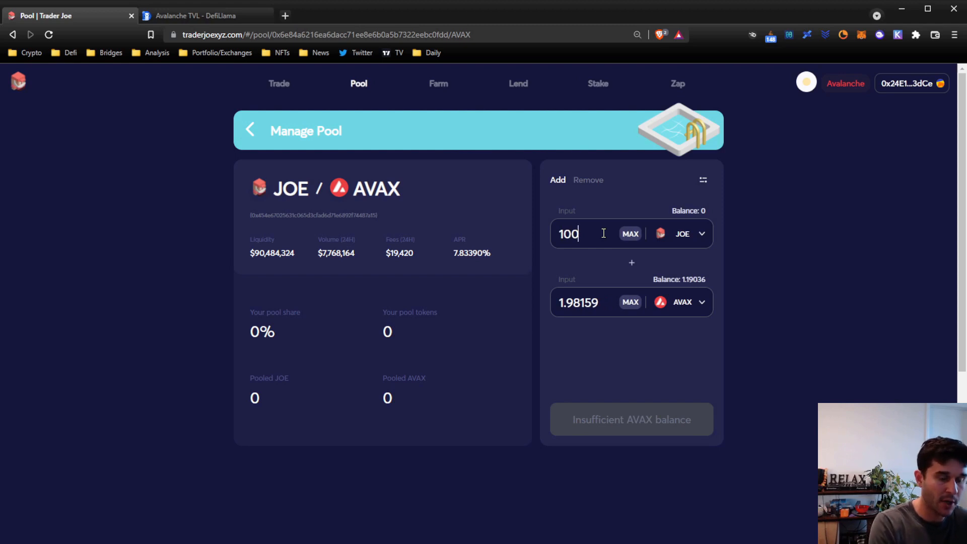
{"action": "mouse_move", "coordinate": [586, 278]}
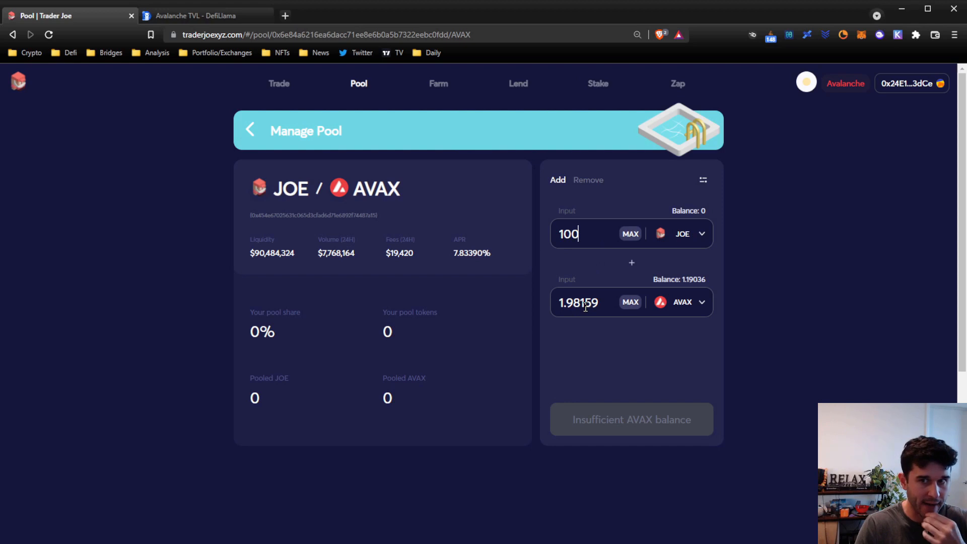
{"action": "mouse_move", "coordinate": [623, 311]}
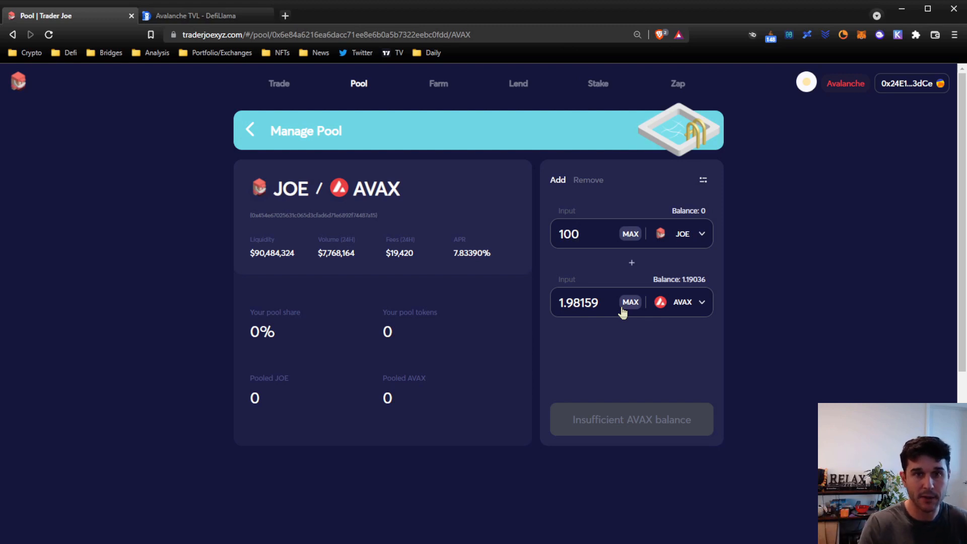
{"action": "mouse_move", "coordinate": [703, 96]}
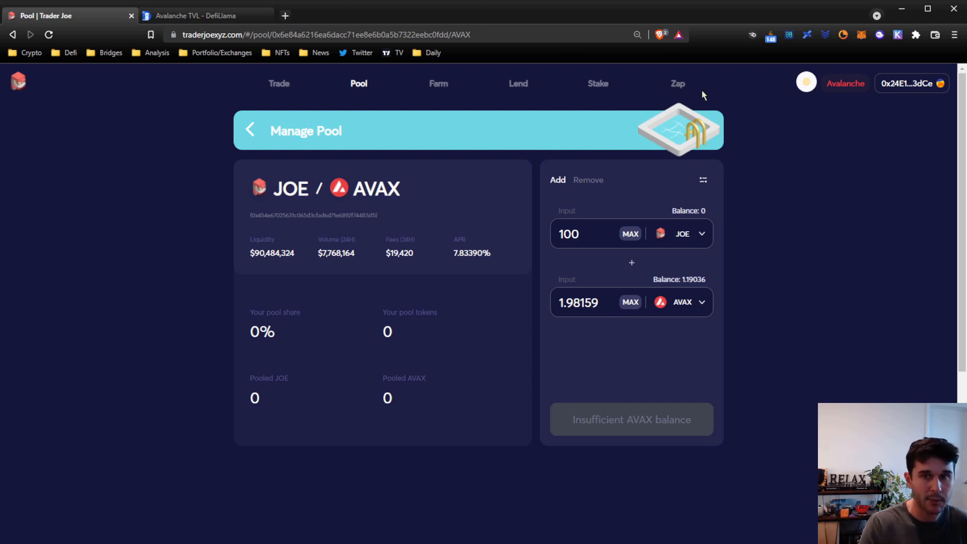
{"action": "mouse_move", "coordinate": [551, 250]}
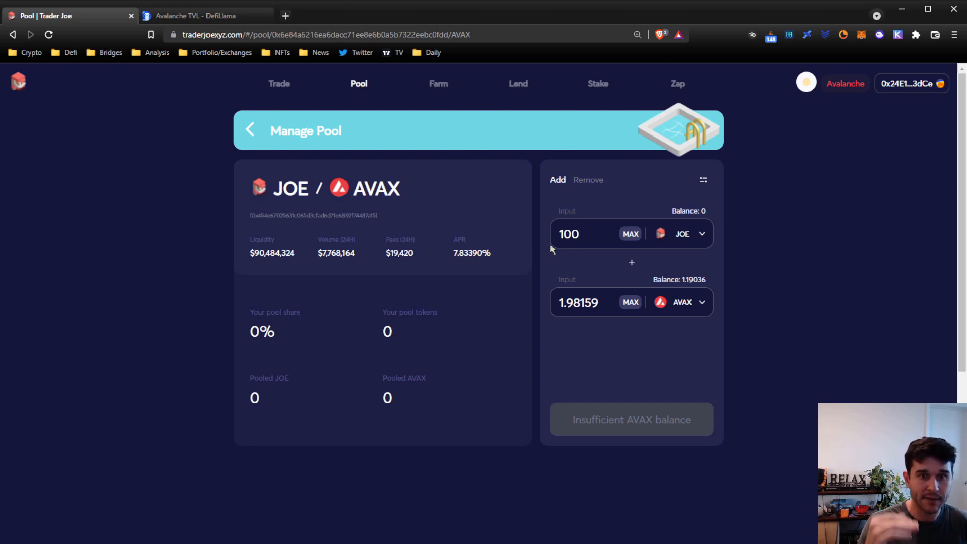
{"action": "left_click", "coordinate": [582, 233]}
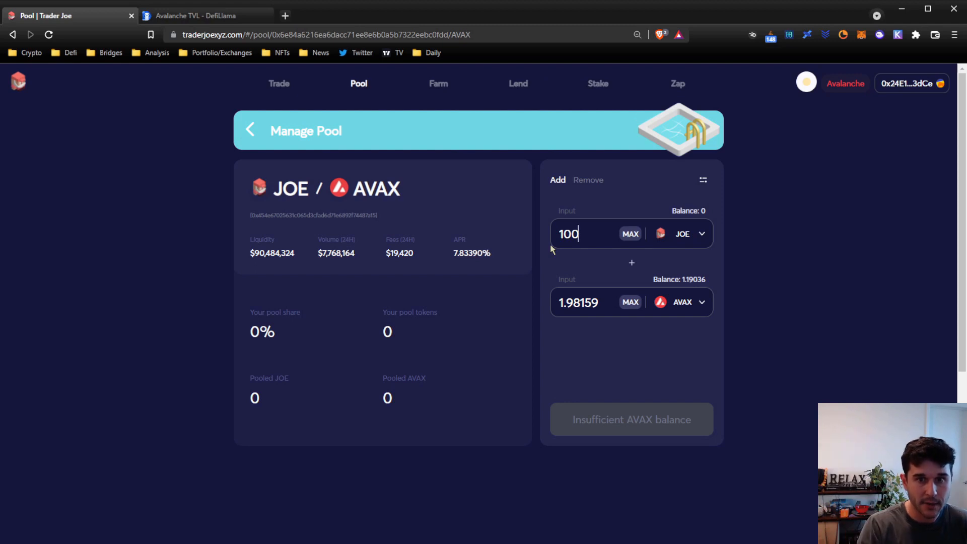
{"action": "mouse_move", "coordinate": [632, 430]}
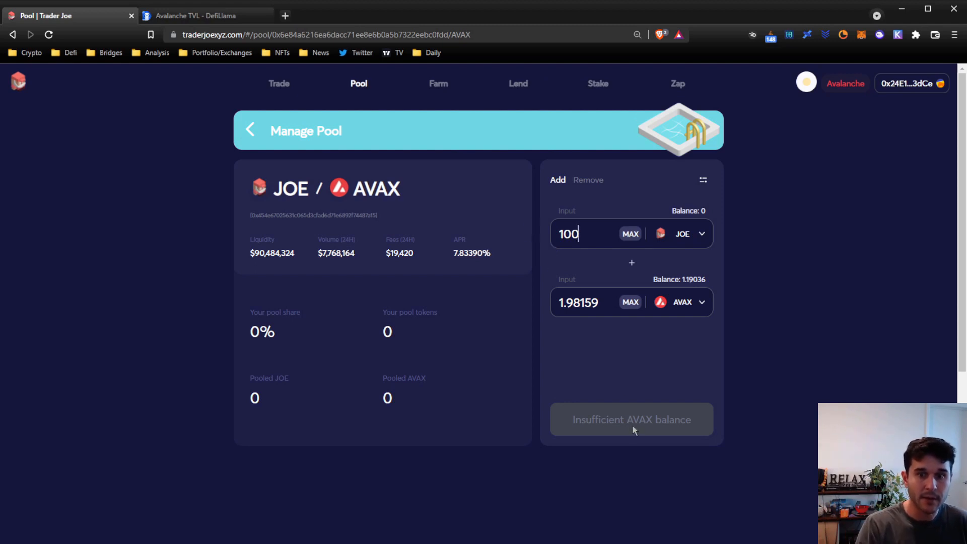
{"action": "mouse_move", "coordinate": [226, 269]}
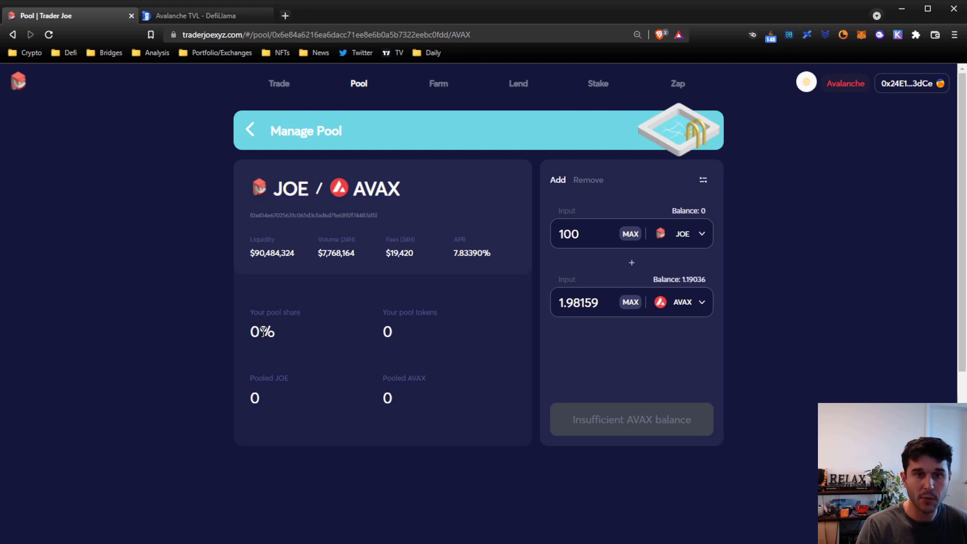
{"action": "mouse_move", "coordinate": [351, 96]}
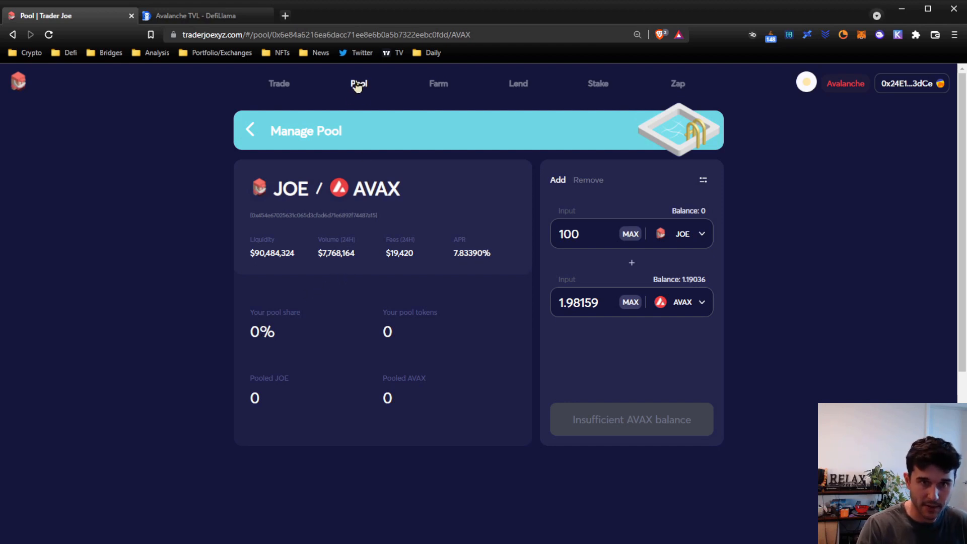
{"action": "mouse_move", "coordinate": [668, 214]}
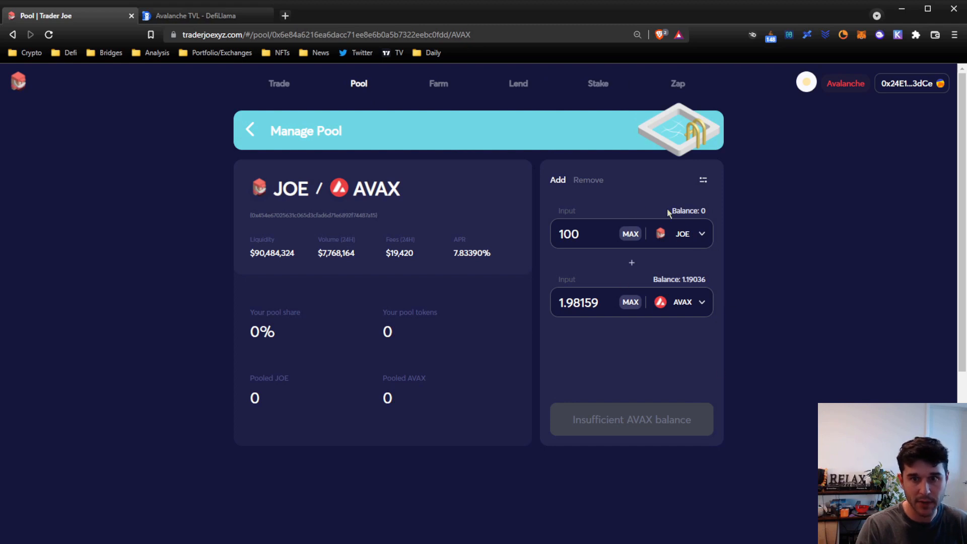
{"action": "mouse_move", "coordinate": [592, 216]}
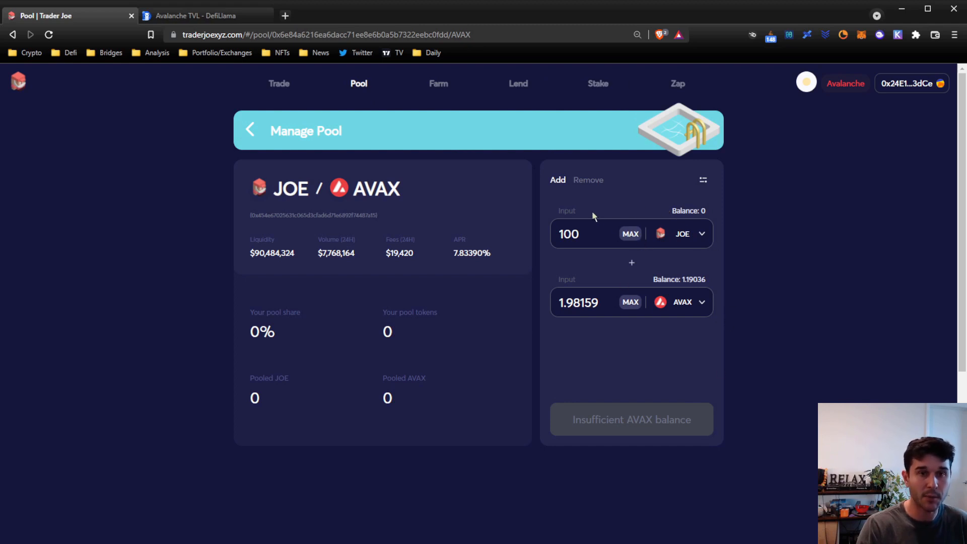
{"action": "mouse_move", "coordinate": [522, 168]}
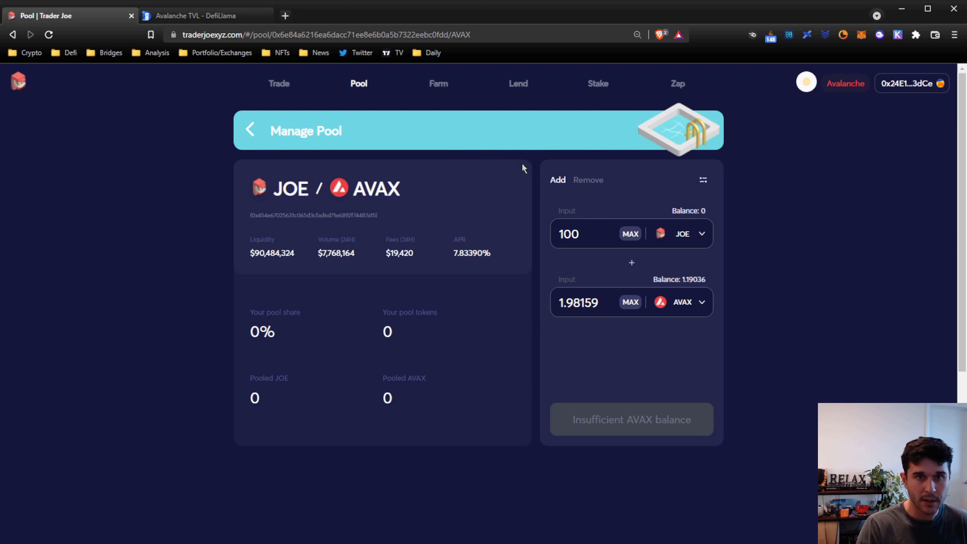
{"action": "mouse_move", "coordinate": [438, 92]}
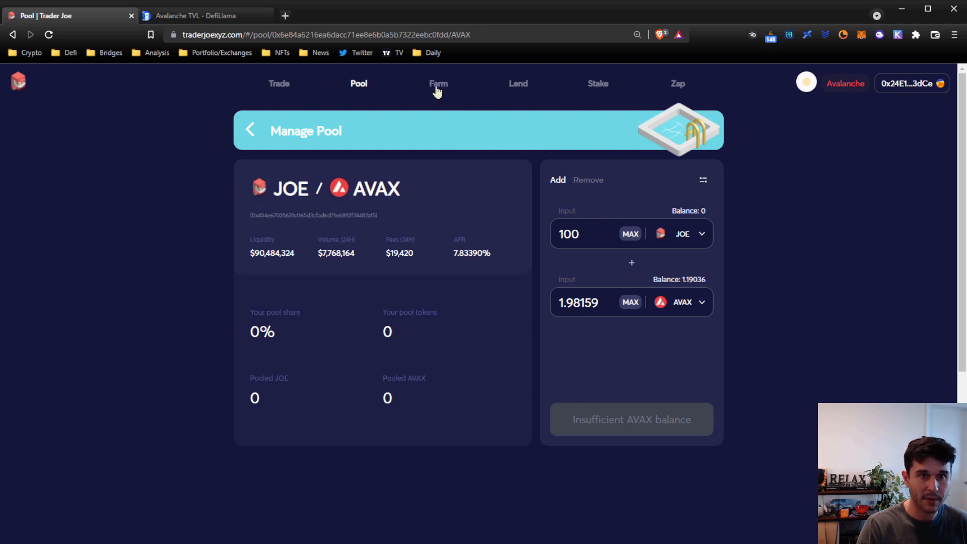
- Show the Joe Farms tab listing xJOE, JOE-USDT.e, JOE-USDC.e and JOE-AVAX farms
{"action": "left_click", "coordinate": [439, 83]}
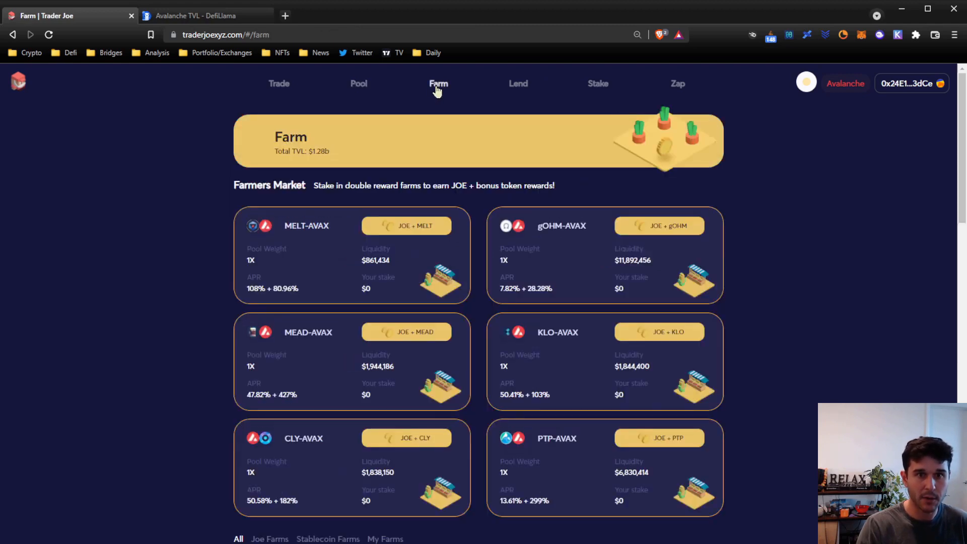
{"action": "mouse_move", "coordinate": [358, 83]}
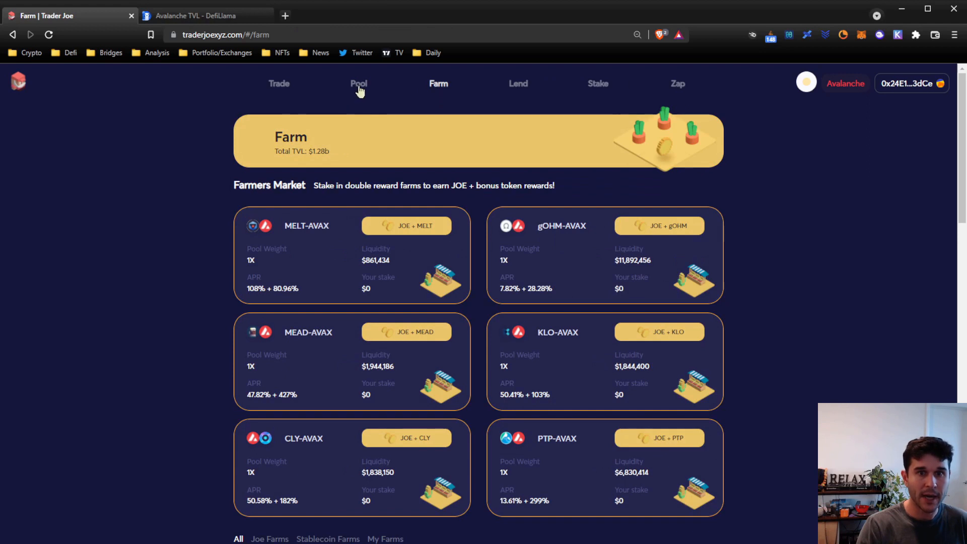
{"action": "mouse_move", "coordinate": [140, 211]}
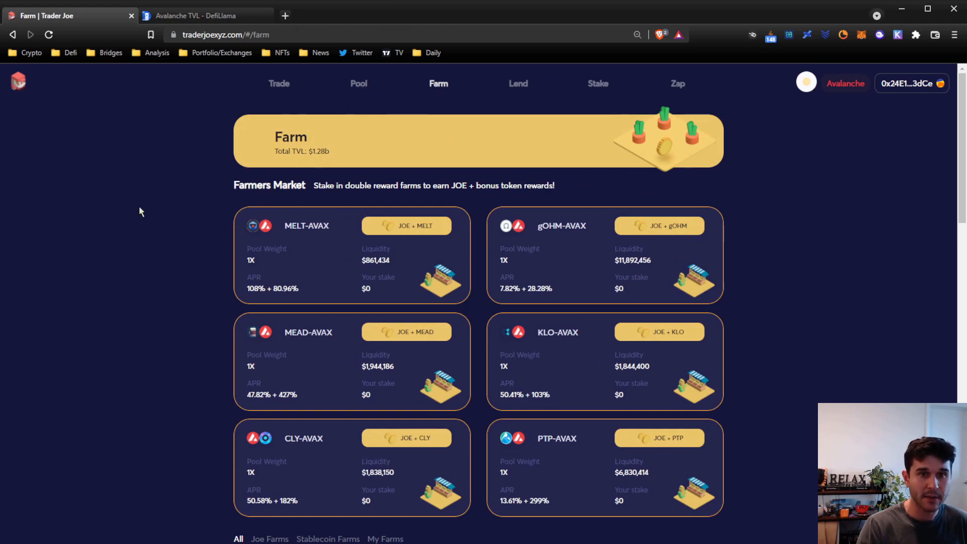
{"action": "scroll", "scroll_direction": "down", "scroll_amount": 3}
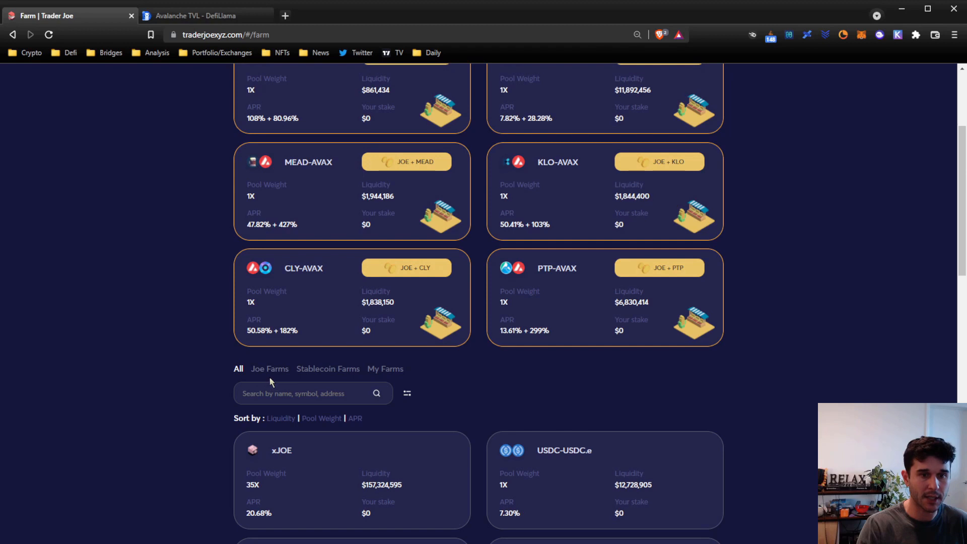
{"action": "left_click", "coordinate": [269, 368]}
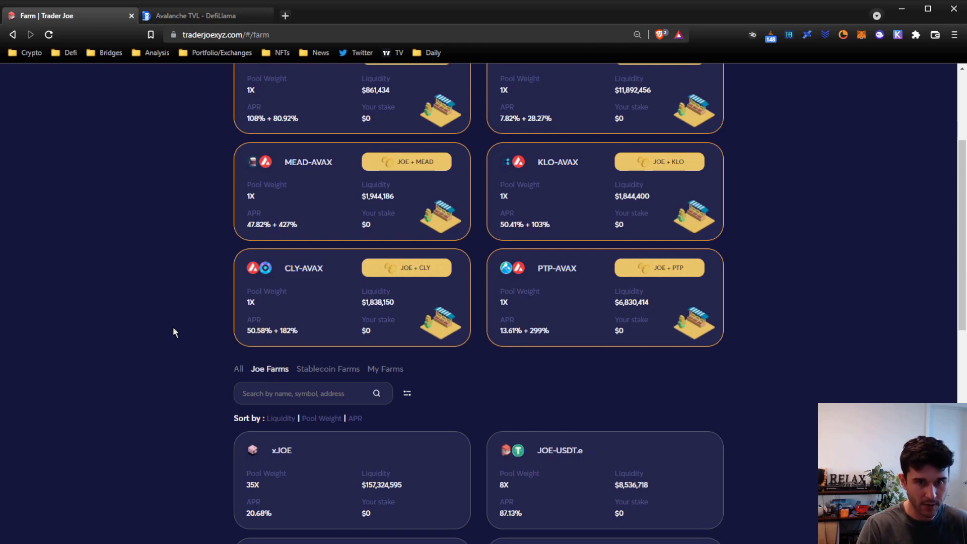
{"action": "scroll", "scroll_direction": "up", "scroll_amount": 3}
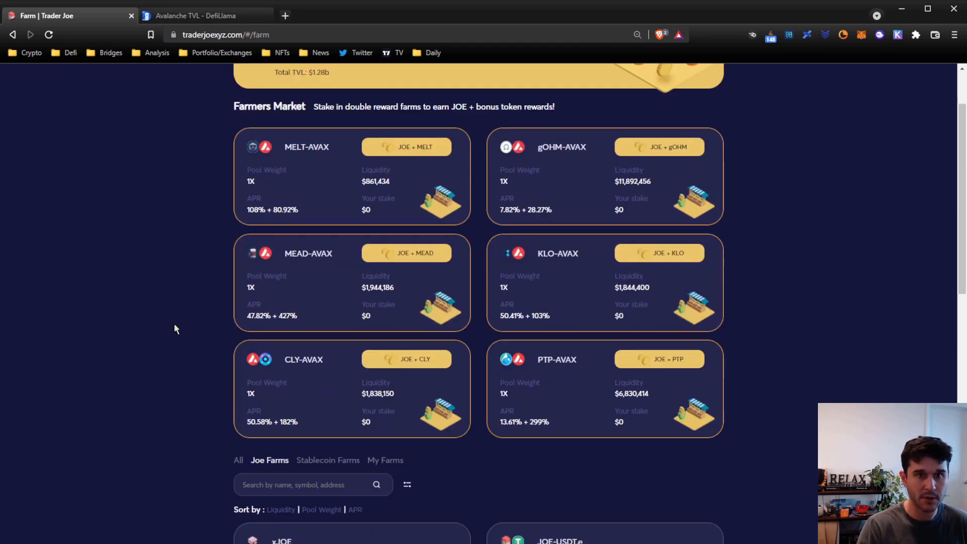
{"action": "scroll", "scroll_direction": "up", "scroll_amount": 3}
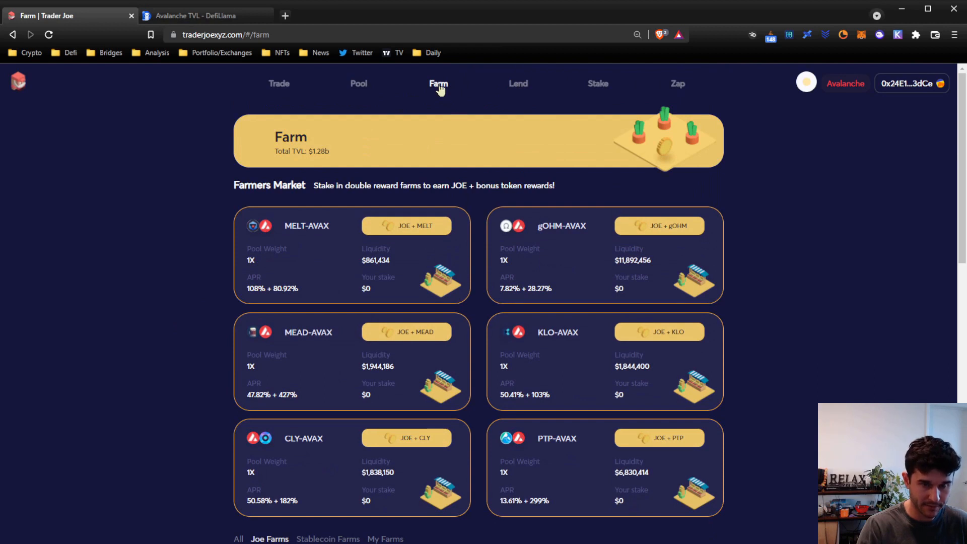
{"action": "scroll", "scroll_direction": "down", "scroll_amount": 3}
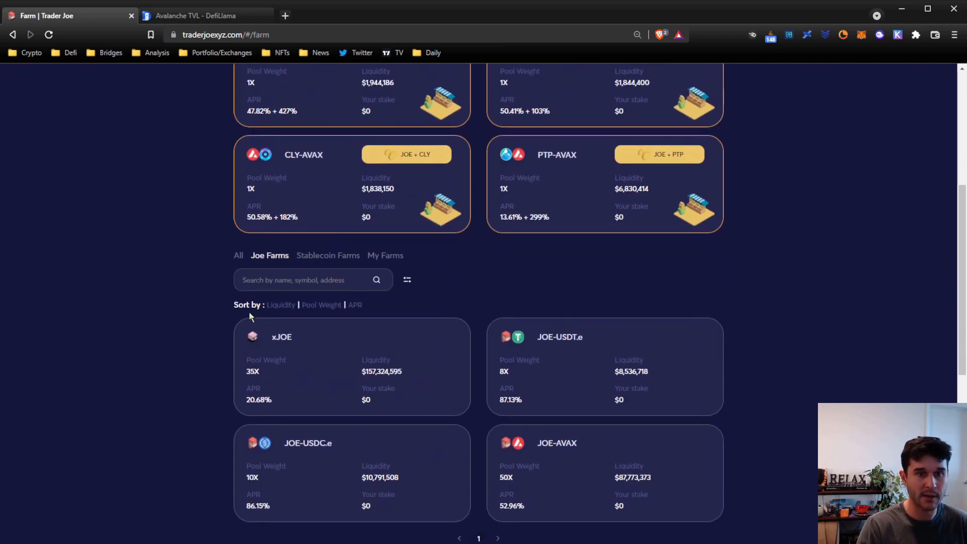
{"action": "mouse_move", "coordinate": [579, 484]}
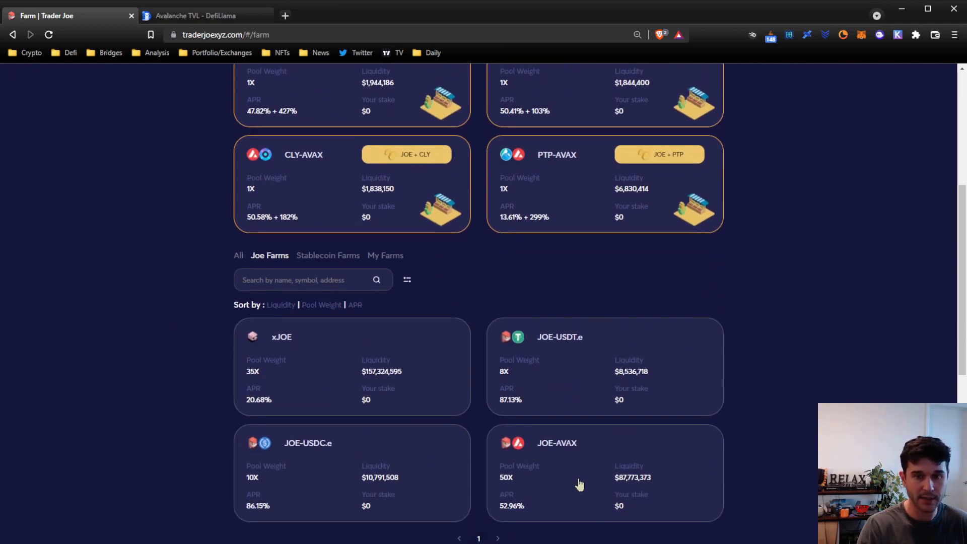
- Open the JOE-AVAX farm, check the zero LP balance and fill the maximum stakeable amount
{"action": "left_click", "coordinate": [580, 471]}
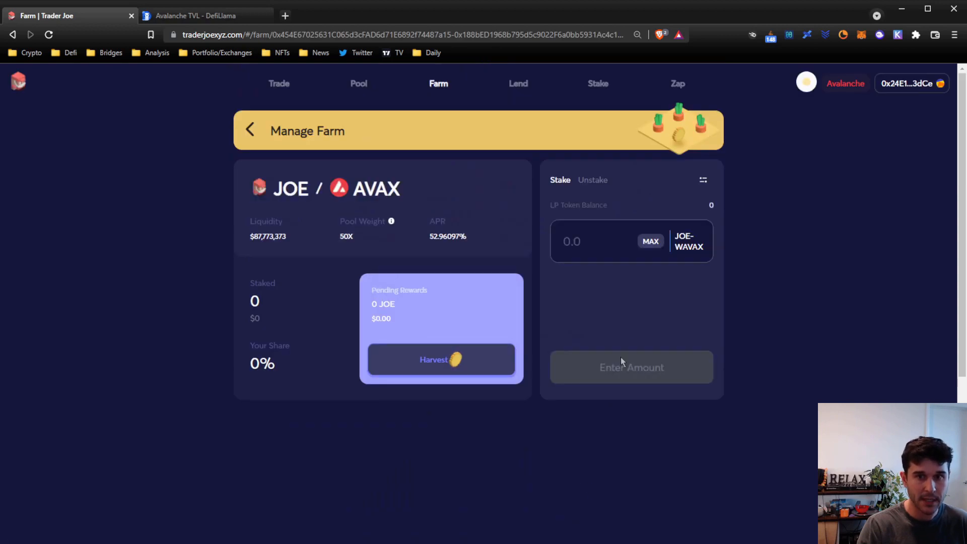
{"action": "double_click", "coordinate": [583, 205]}
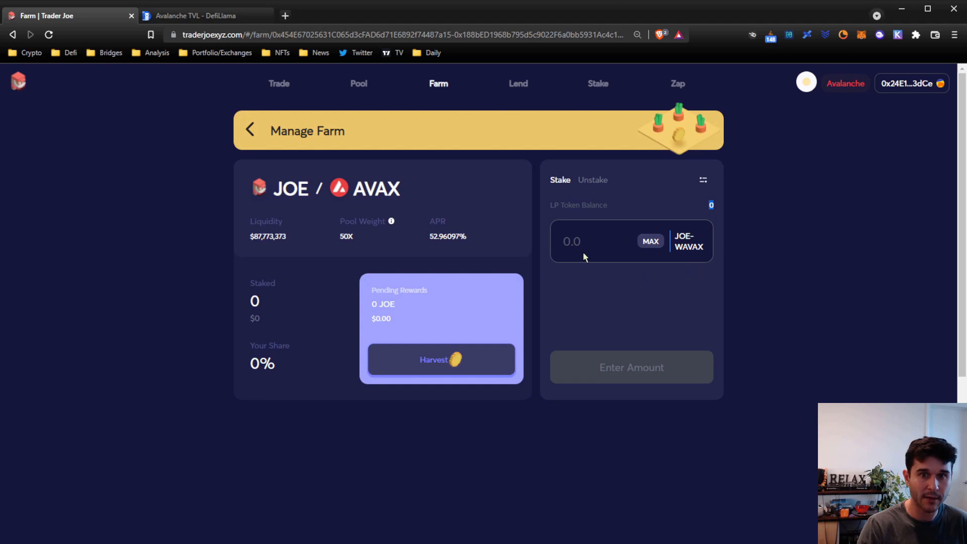
{"action": "mouse_move", "coordinate": [651, 249]}
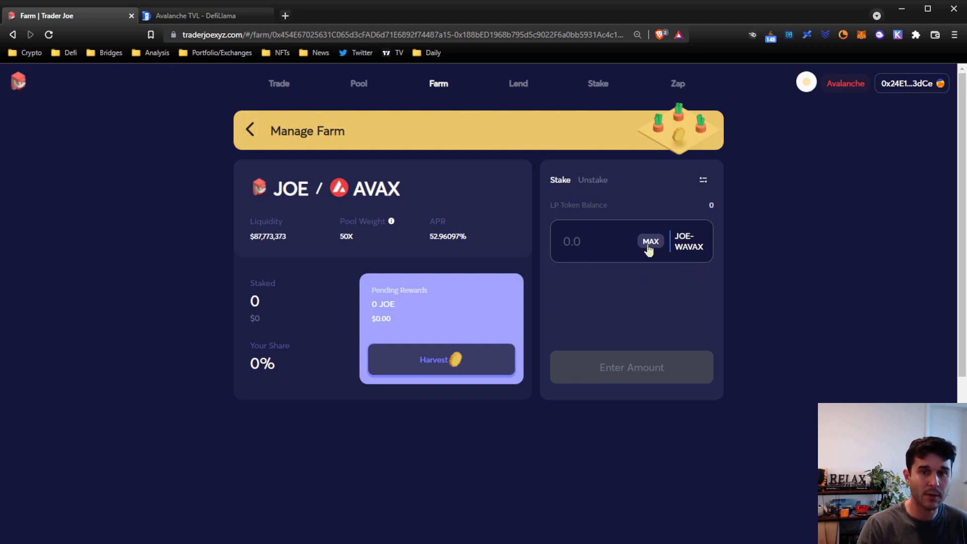
{"action": "left_click", "coordinate": [650, 241]}
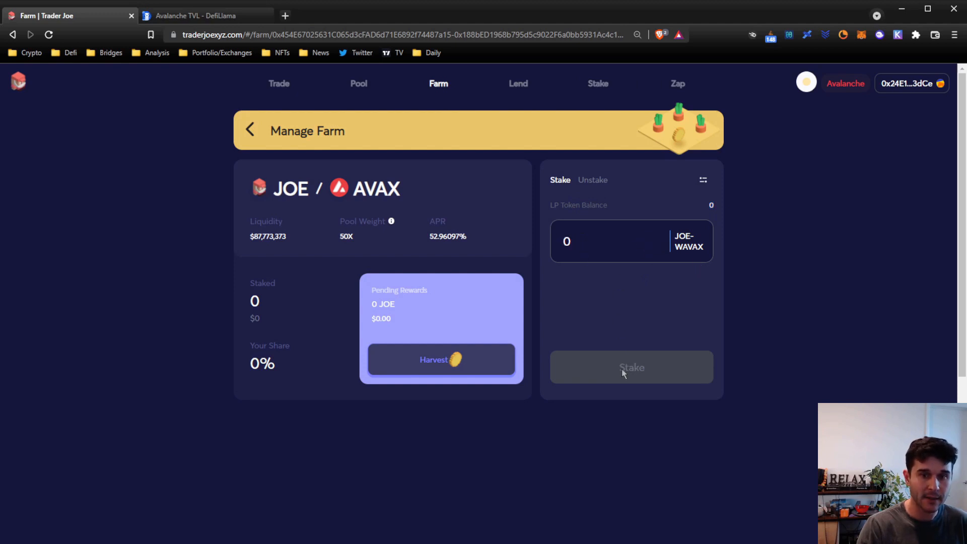
{"action": "mouse_move", "coordinate": [854, 388]}
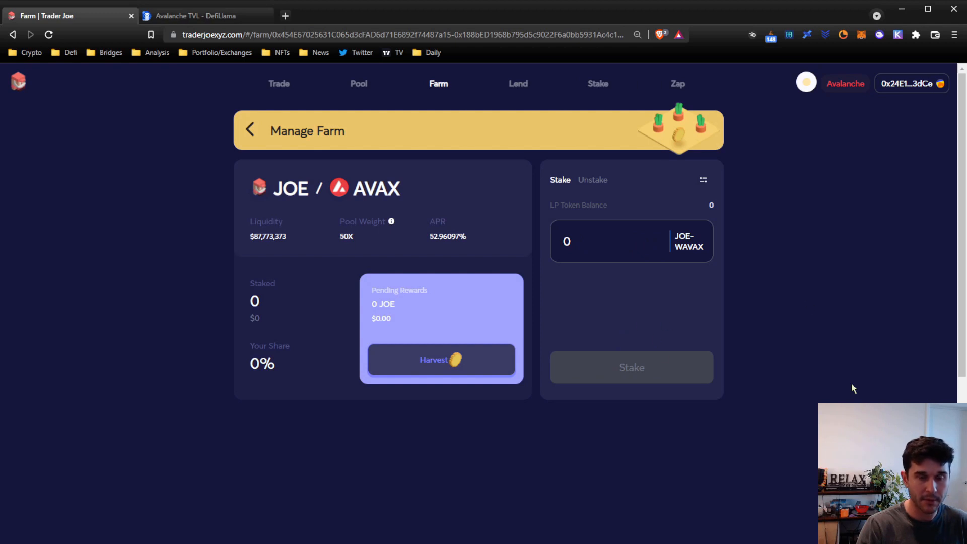
{"action": "mouse_move", "coordinate": [425, 270]}
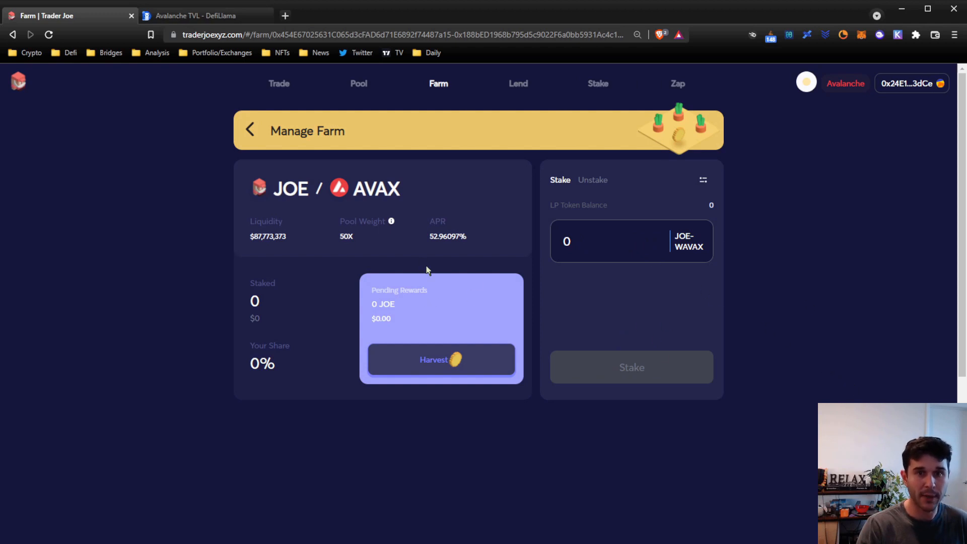
{"action": "mouse_move", "coordinate": [342, 237]}
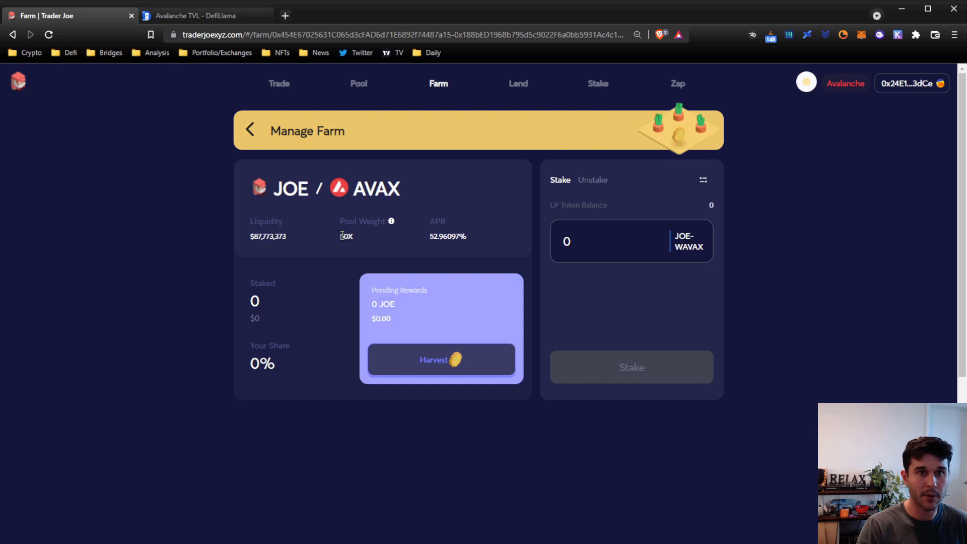
{"action": "mouse_move", "coordinate": [261, 157]}
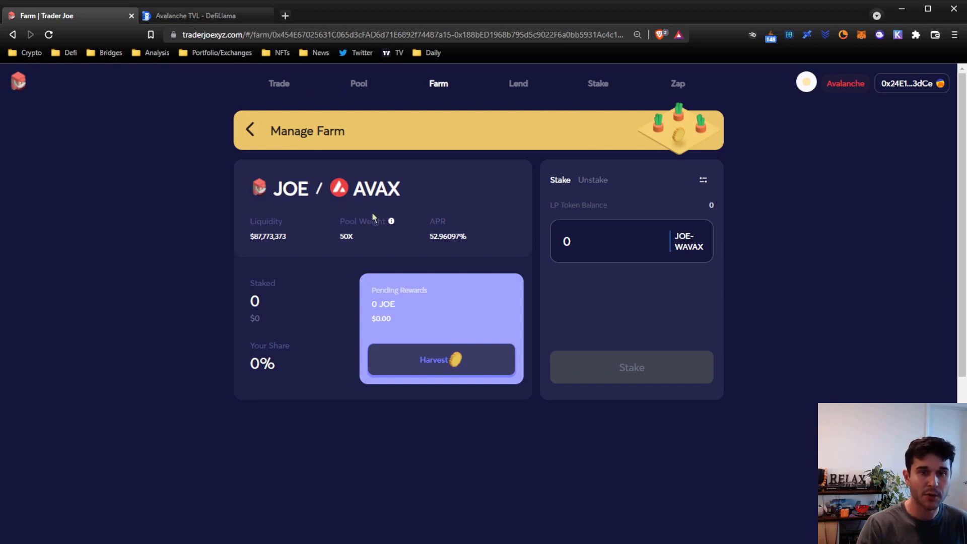
{"action": "mouse_move", "coordinate": [418, 220]}
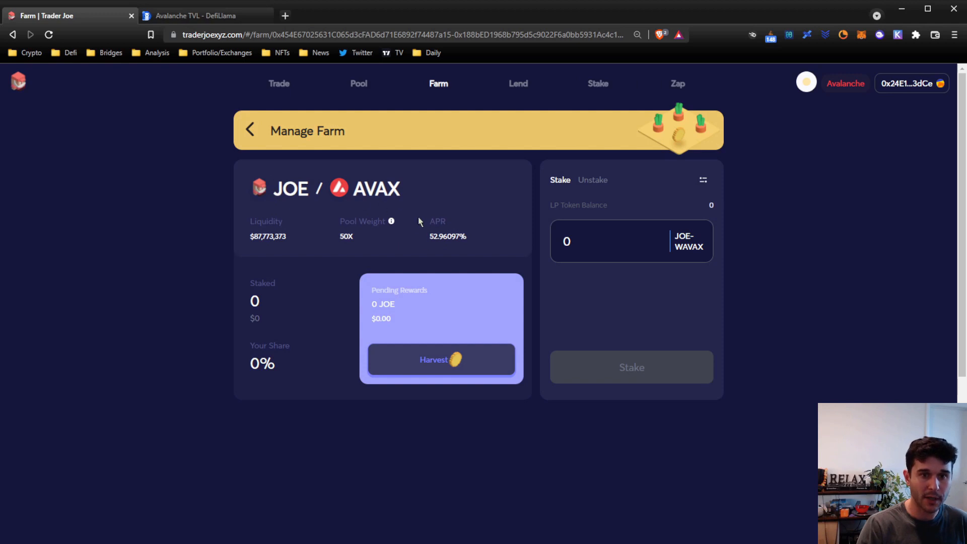
{"action": "mouse_move", "coordinate": [397, 308]}
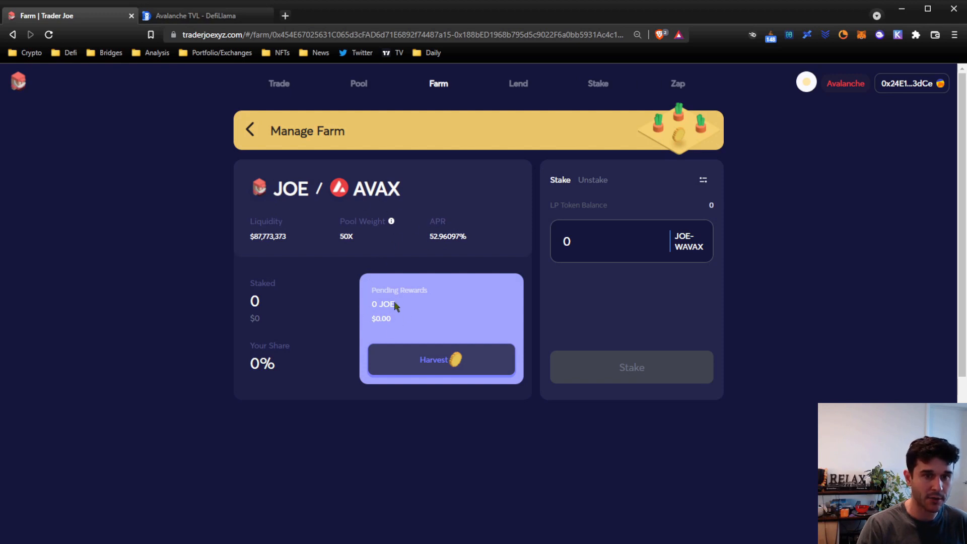
{"action": "mouse_move", "coordinate": [436, 370]}
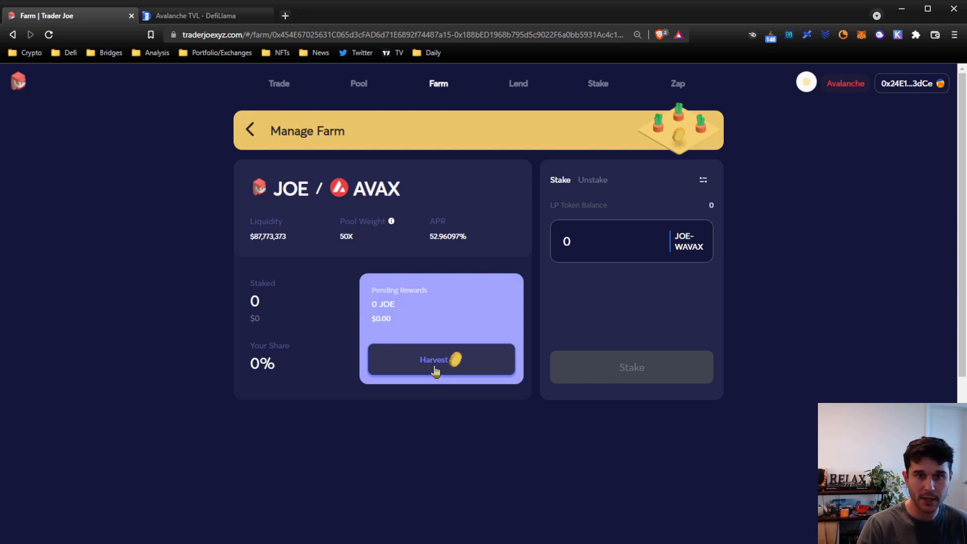
{"action": "mouse_move", "coordinate": [573, 115]}
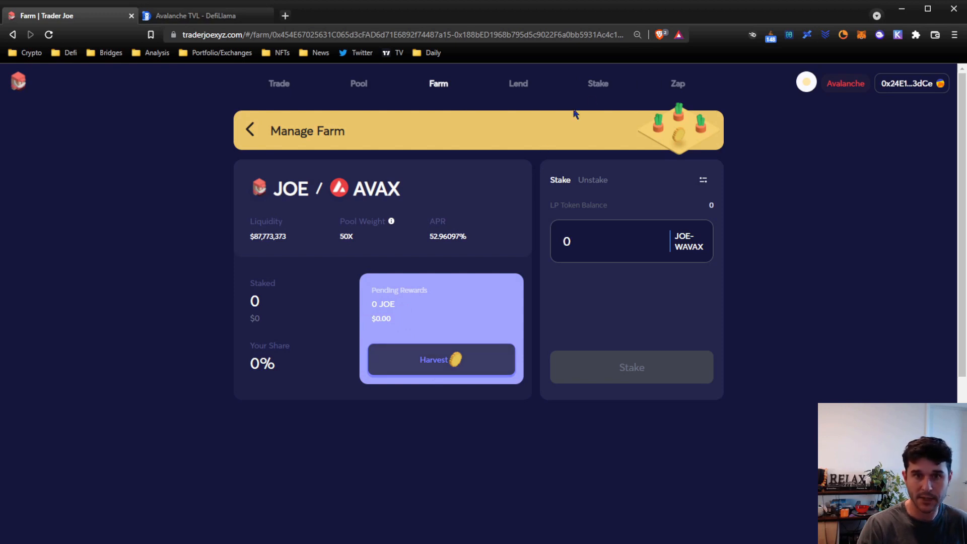
{"action": "mouse_move", "coordinate": [344, 109]}
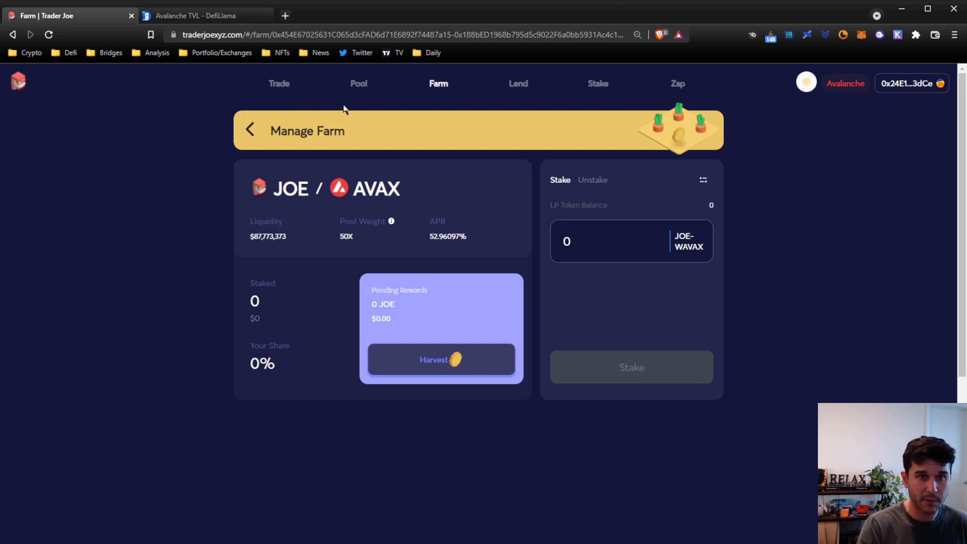
- Return via Pool to the JOE-AVAX farm and switch Manage Farm to the Unstake form
{"action": "left_click", "coordinate": [358, 83]}
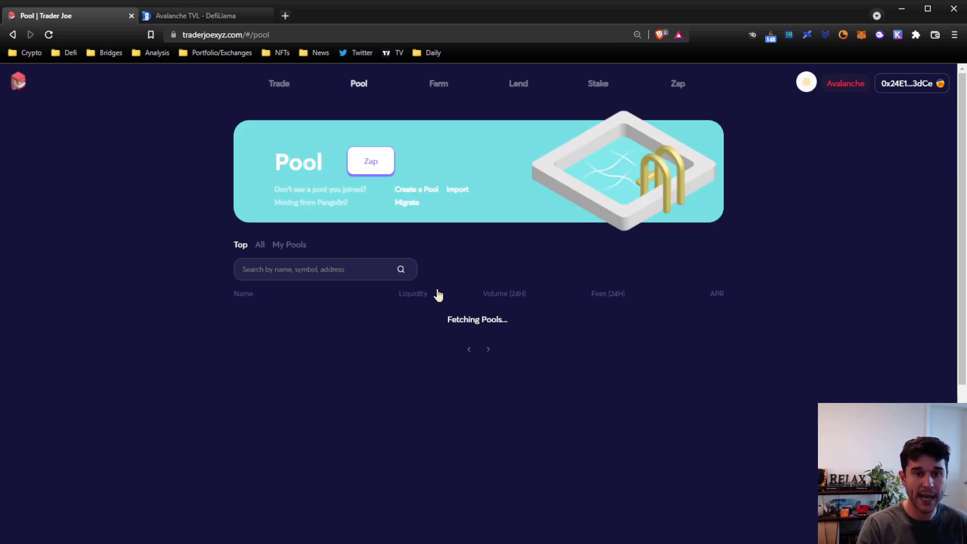
{"action": "scroll", "scroll_direction": "down", "scroll_amount": 3}
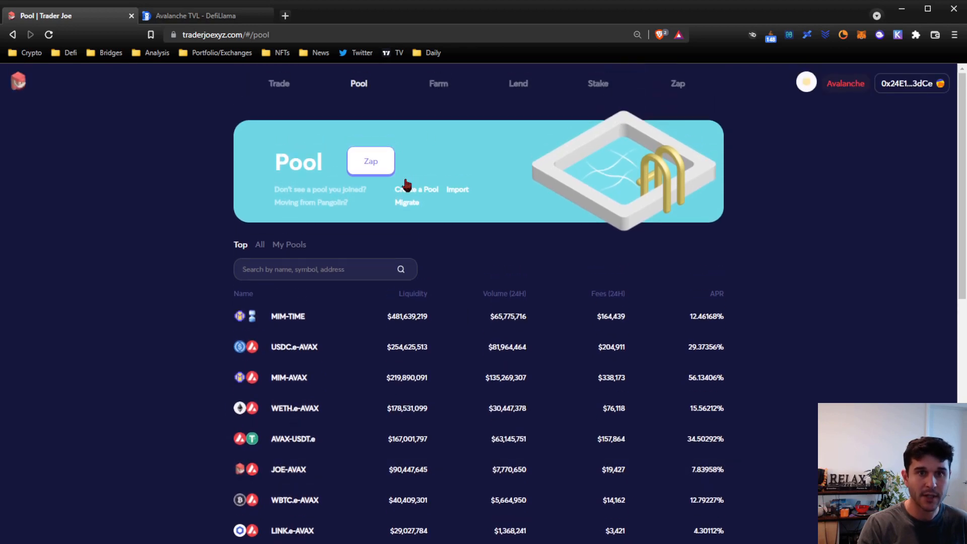
{"action": "left_click", "coordinate": [437, 83]}
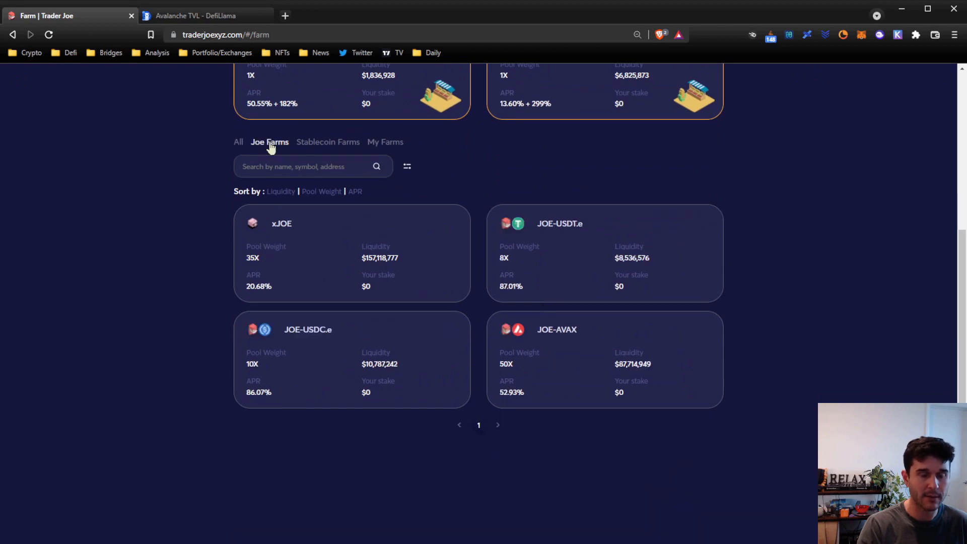
{"action": "left_click", "coordinate": [604, 359]}
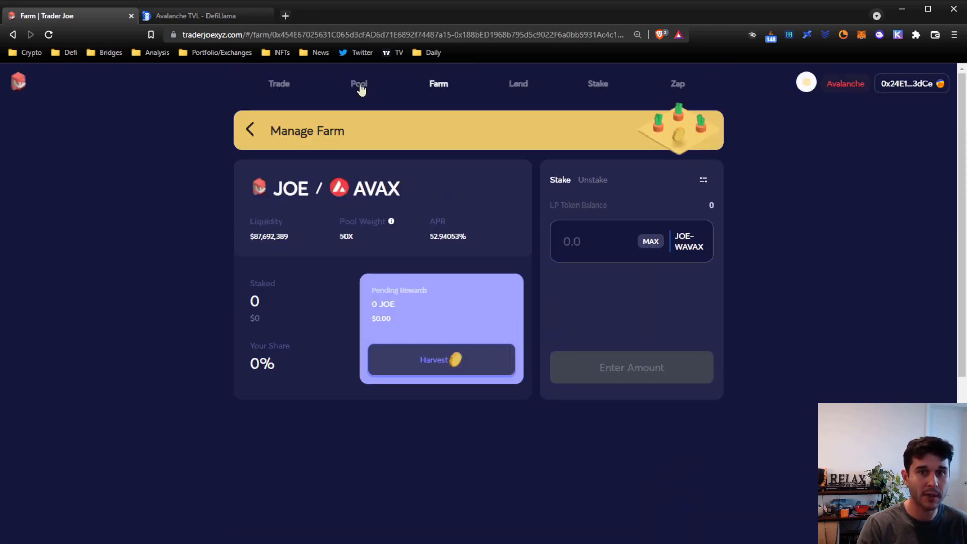
{"action": "left_click", "coordinate": [585, 241]}
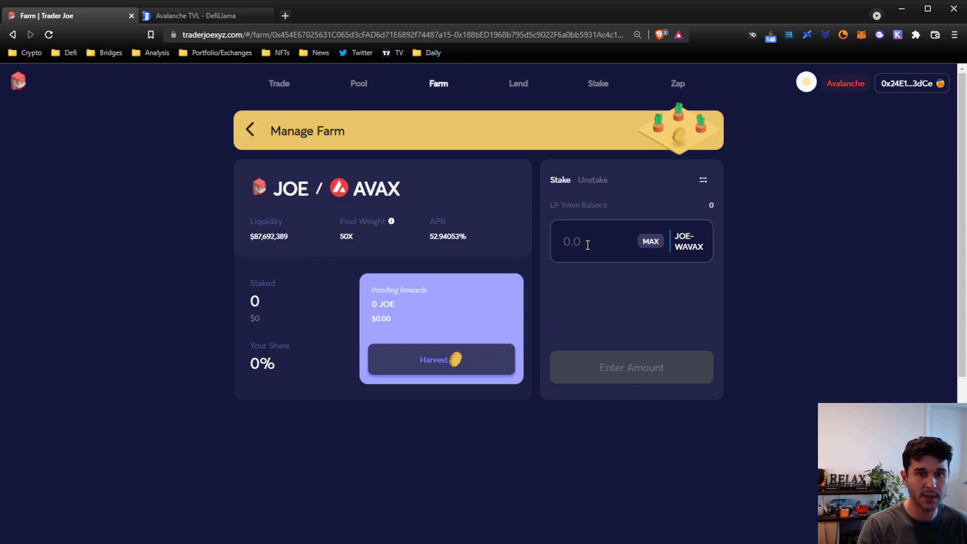
{"action": "left_click", "coordinate": [592, 179]}
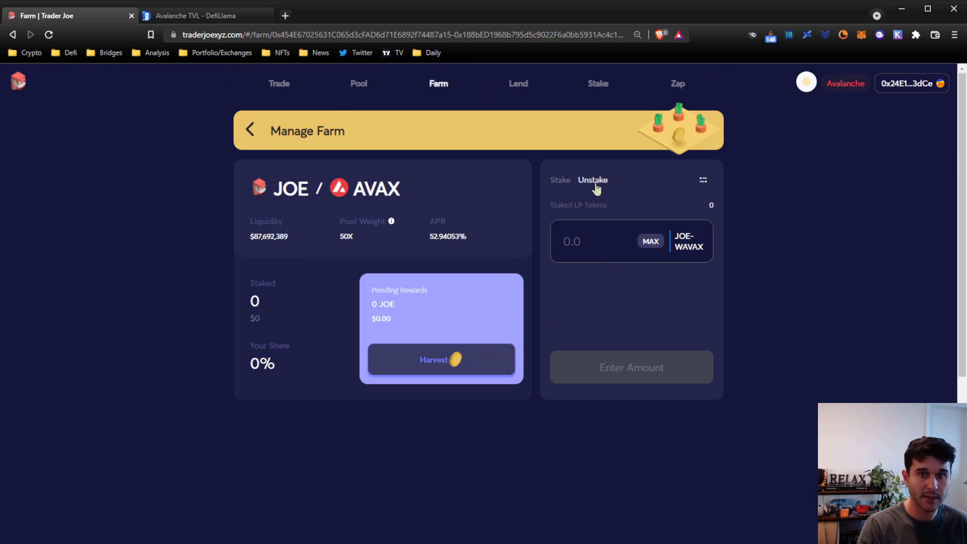
{"action": "left_click", "coordinate": [592, 241]}
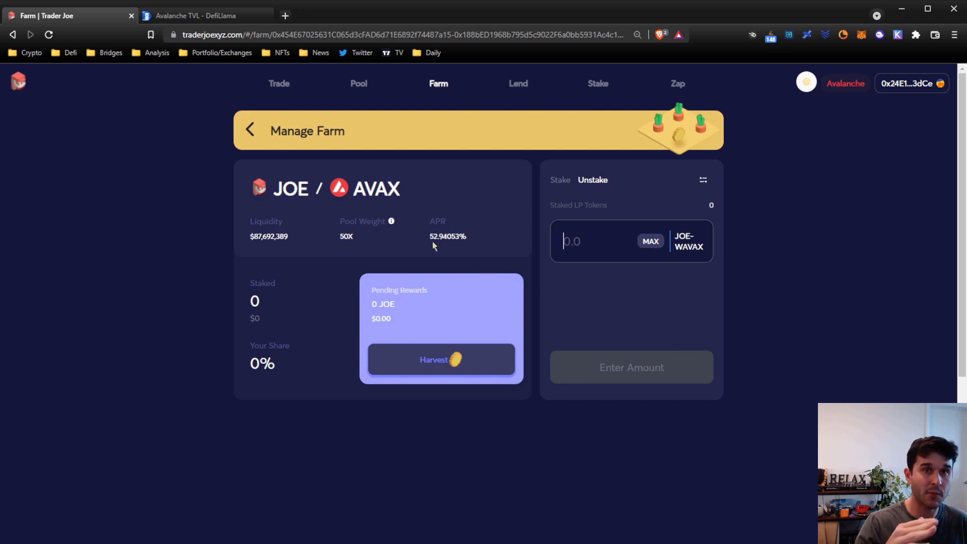
{"action": "mouse_move", "coordinate": [509, 302]}
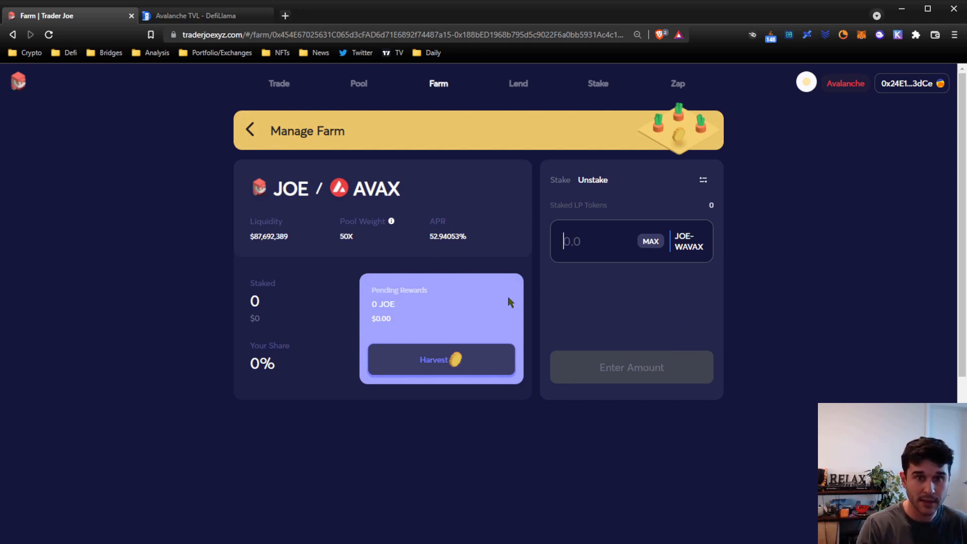
- Open the JOE-AVAX pool's Manage Pool page on its Remove liquidity tab
{"action": "left_click", "coordinate": [358, 83]}
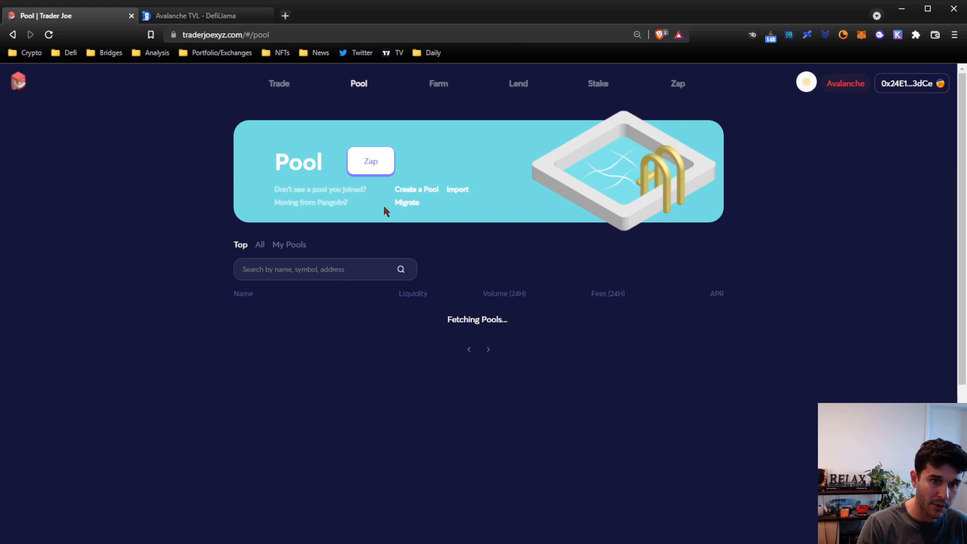
{"action": "scroll", "scroll_direction": "down", "scroll_amount": 3}
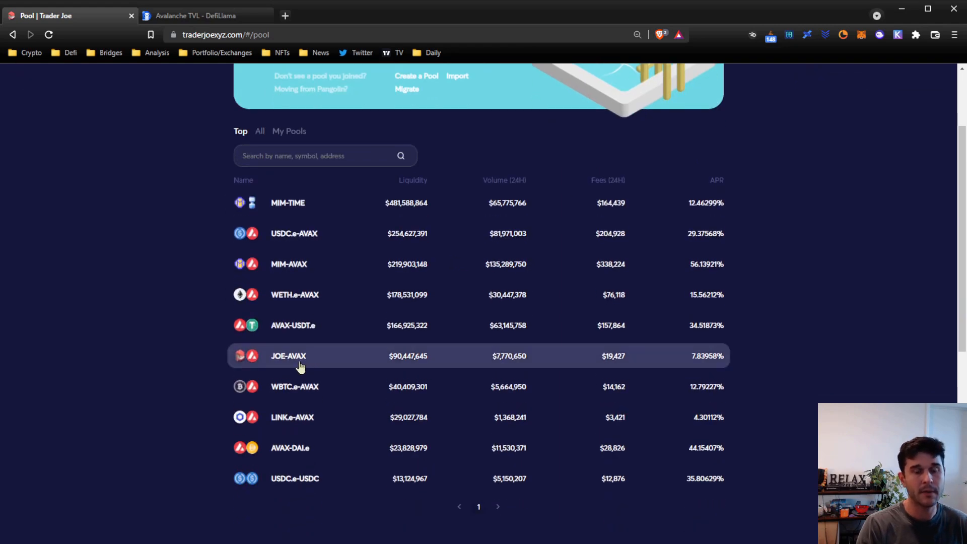
{"action": "left_click", "coordinate": [288, 356]}
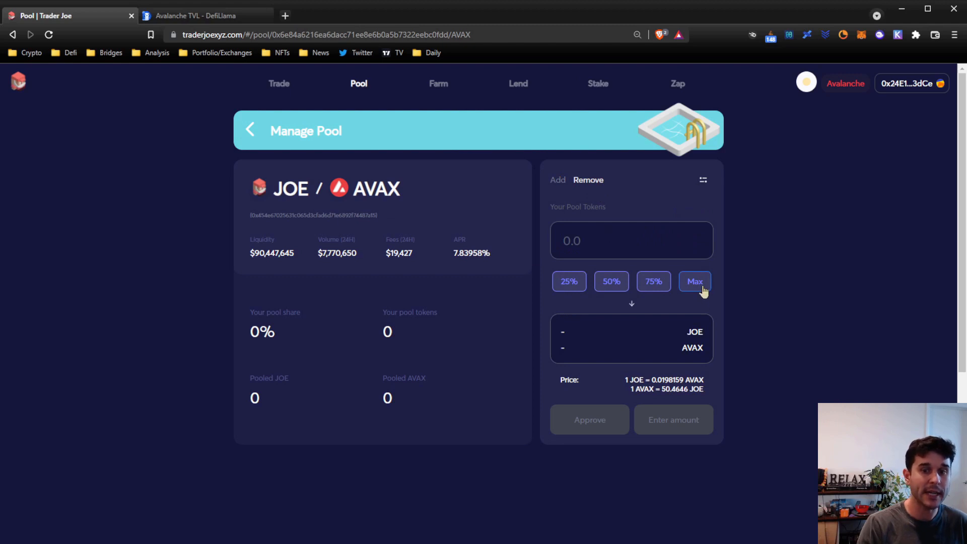
{"action": "mouse_move", "coordinate": [513, 299]}
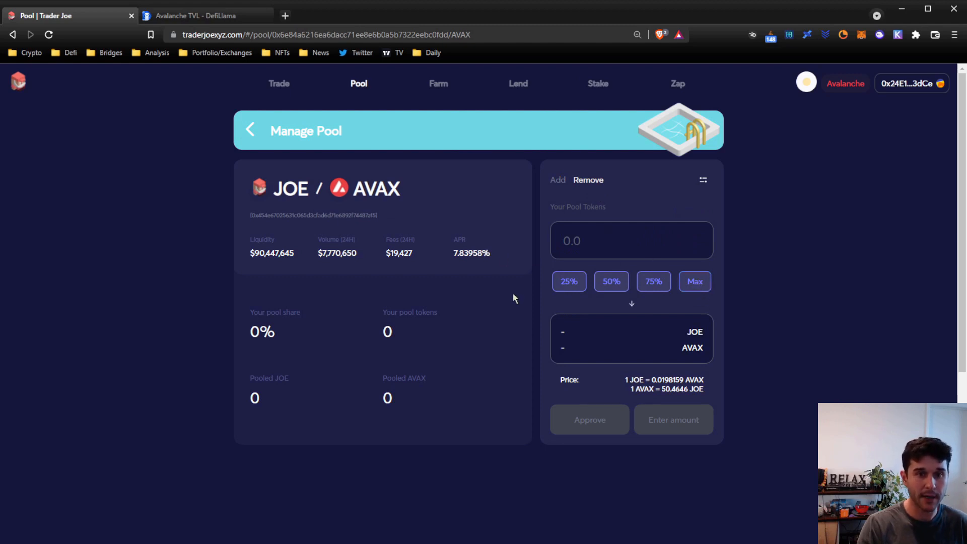
{"action": "mouse_move", "coordinate": [335, 102]}
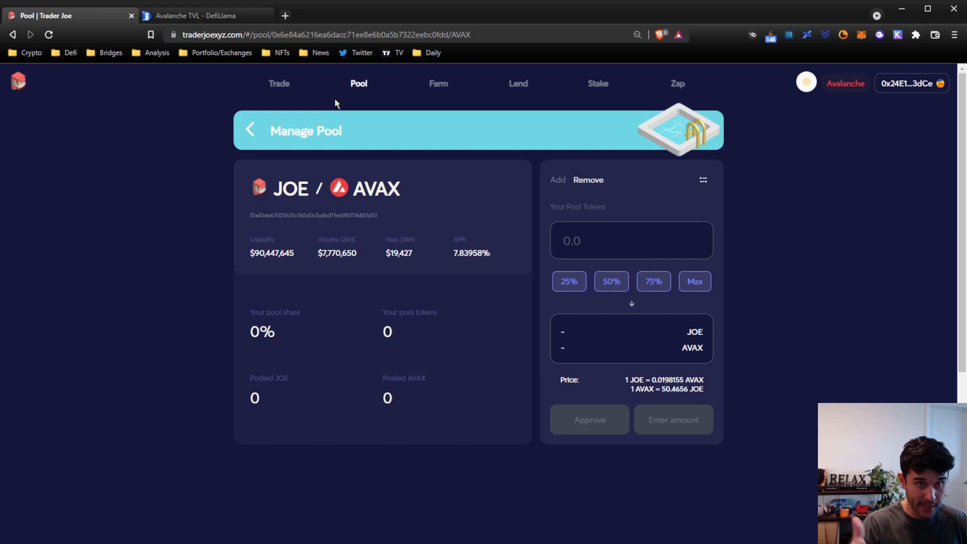
{"action": "mouse_move", "coordinate": [327, 145]}
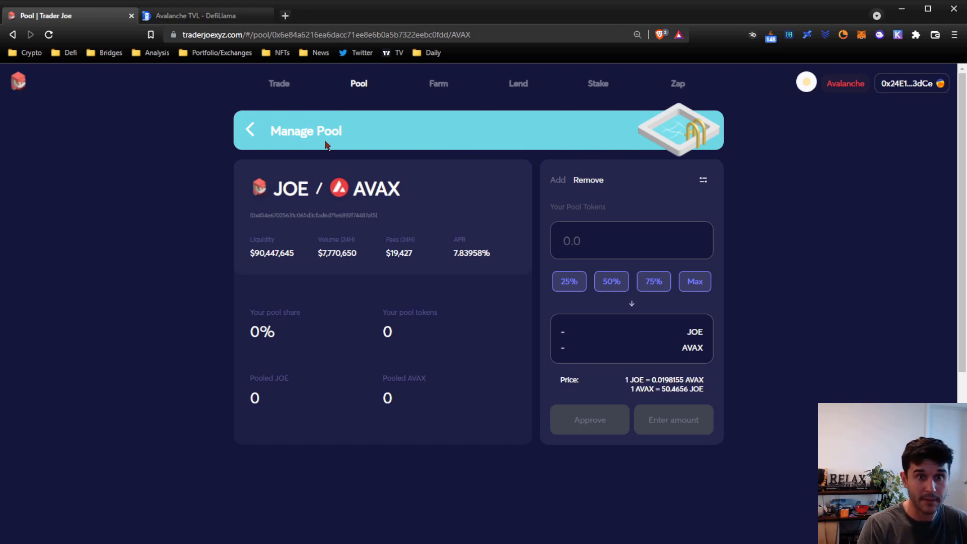
{"action": "mouse_move", "coordinate": [318, 136]}
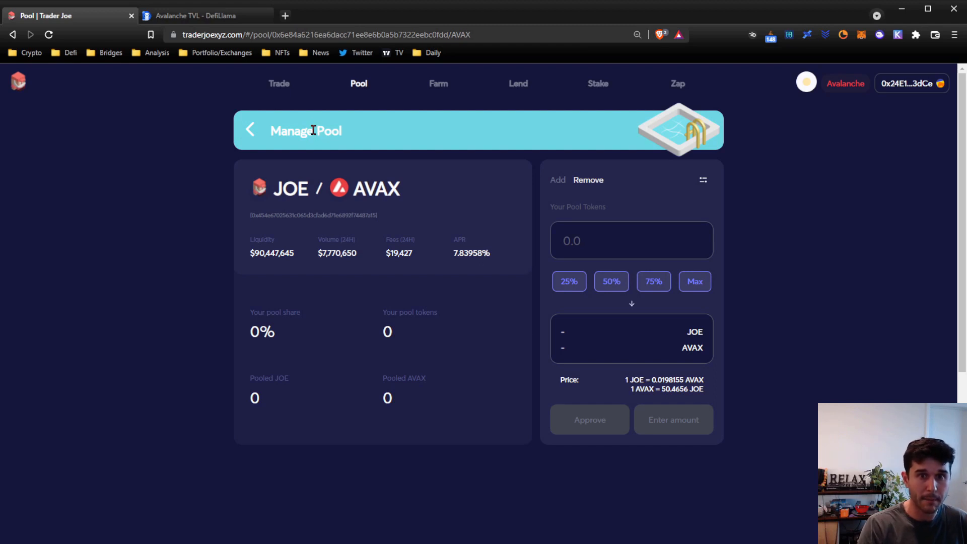
{"action": "mouse_move", "coordinate": [341, 91]}
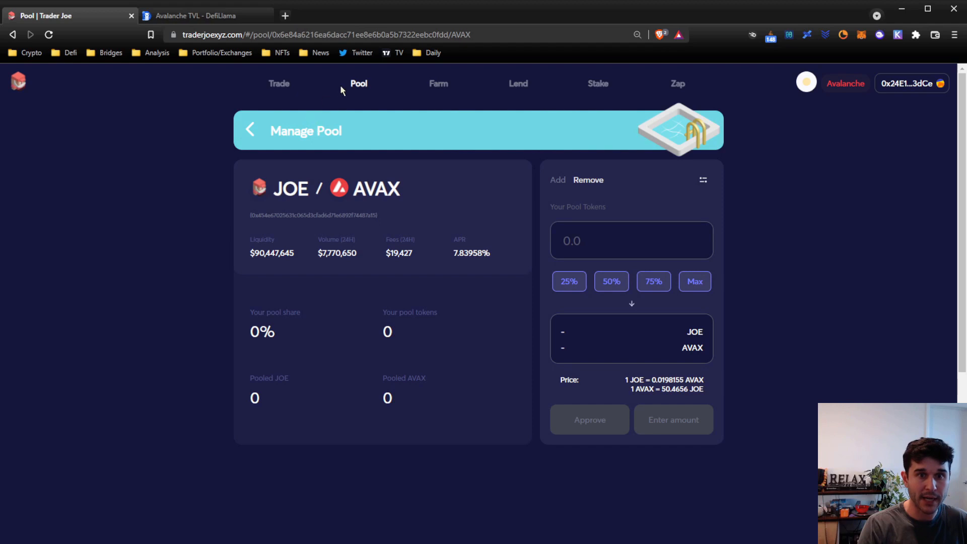
{"action": "mouse_move", "coordinate": [377, 103]}
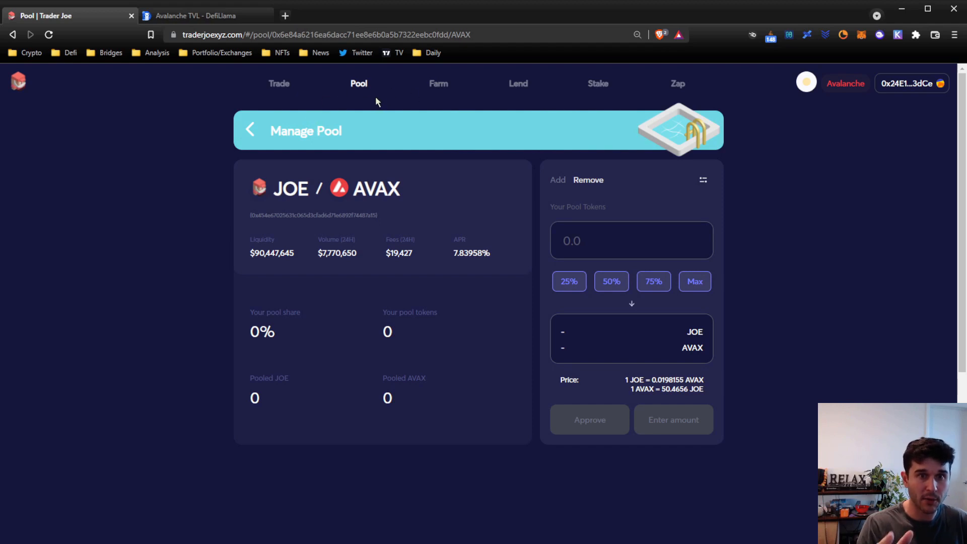
{"action": "left_click", "coordinate": [358, 83]}
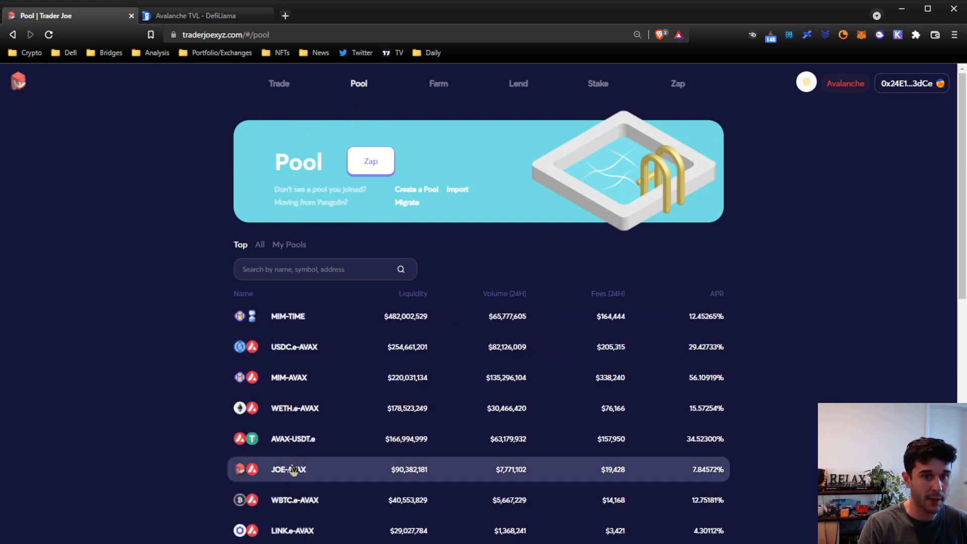
{"action": "mouse_move", "coordinate": [299, 469]}
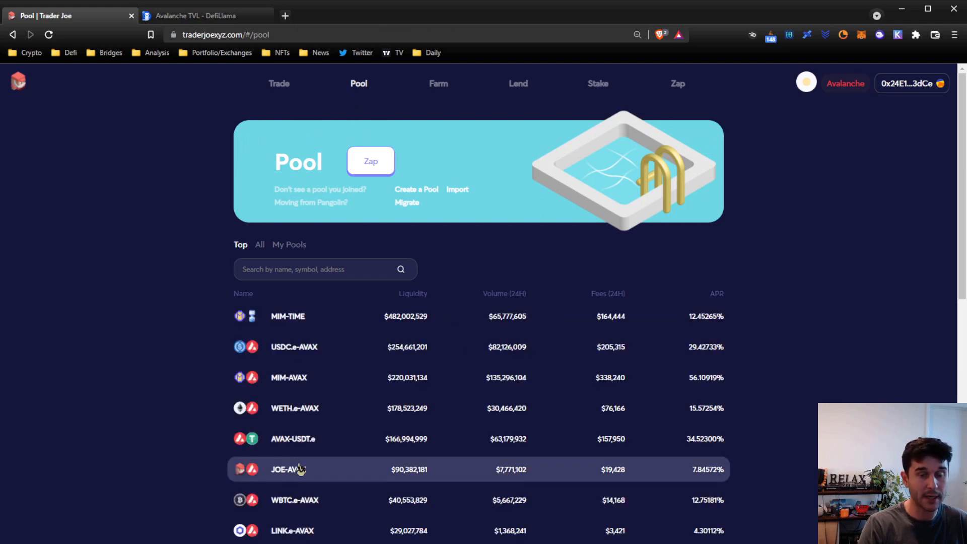
{"action": "mouse_move", "coordinate": [330, 191]}
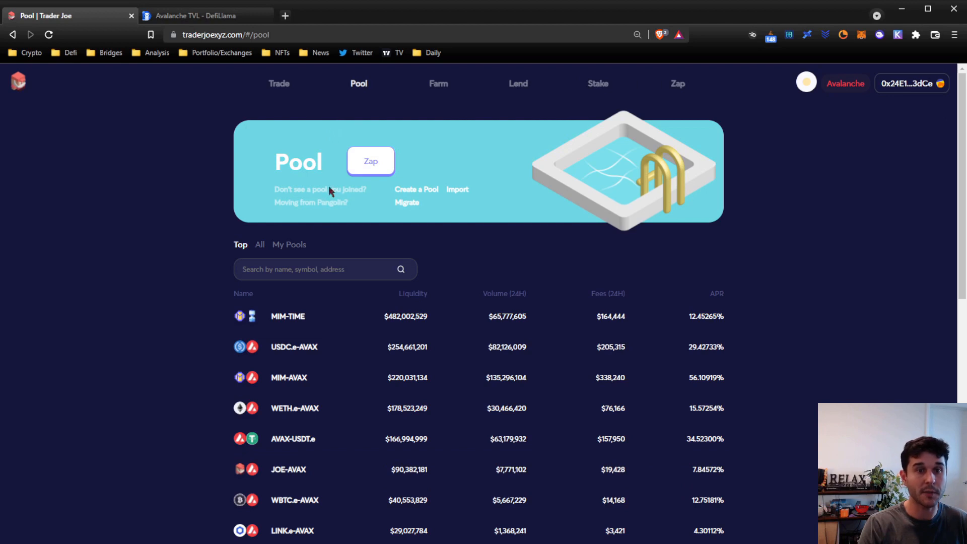
{"action": "mouse_move", "coordinate": [439, 83]}
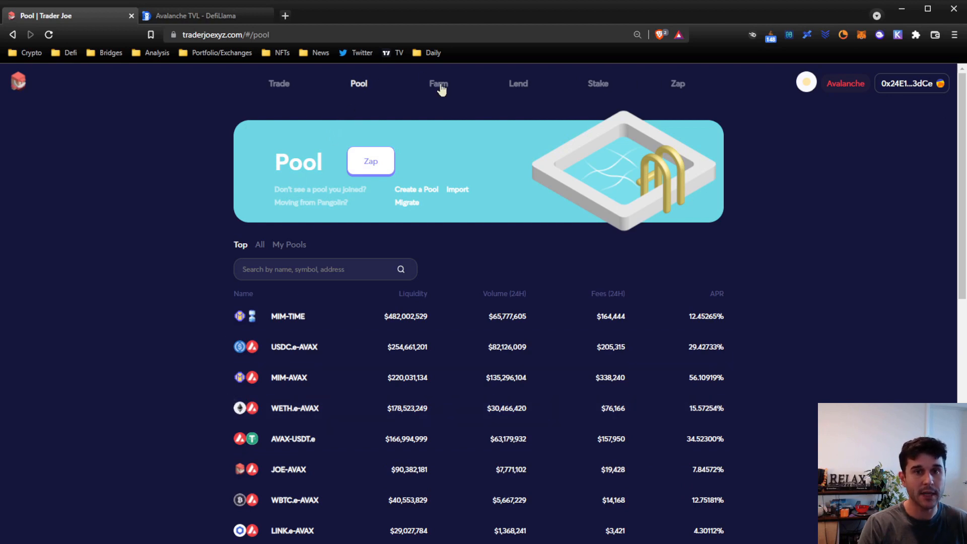
{"action": "left_click", "coordinate": [438, 83]}
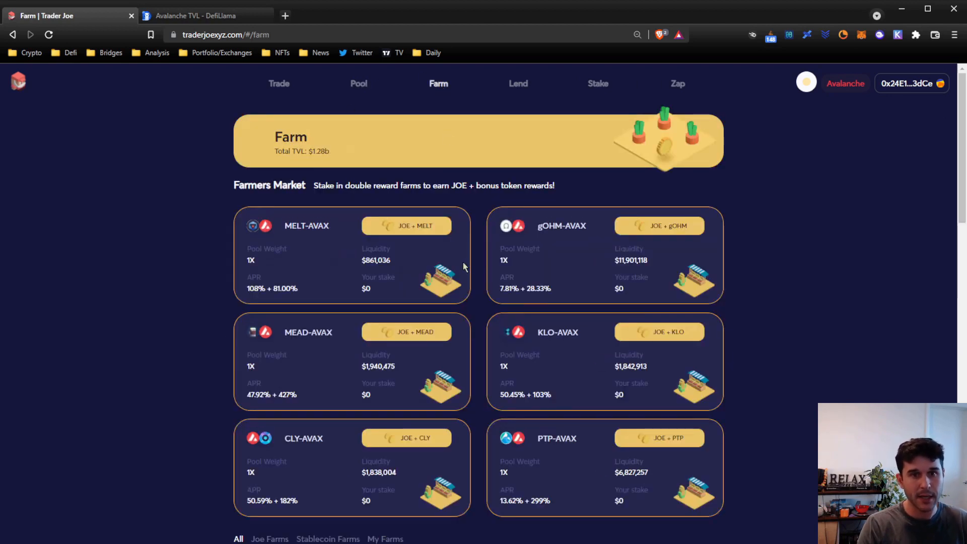
{"action": "left_click", "coordinate": [358, 83]}
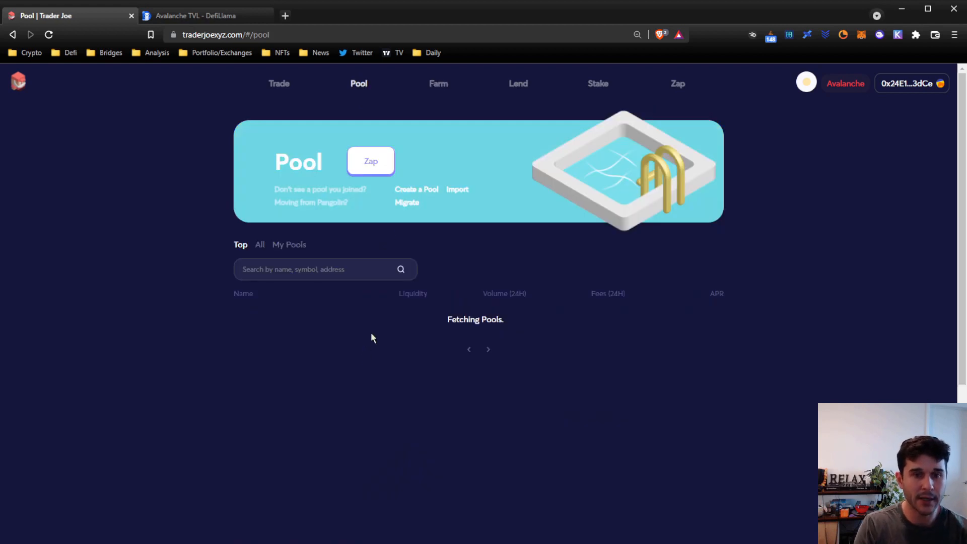
{"action": "left_click", "coordinate": [437, 83]}
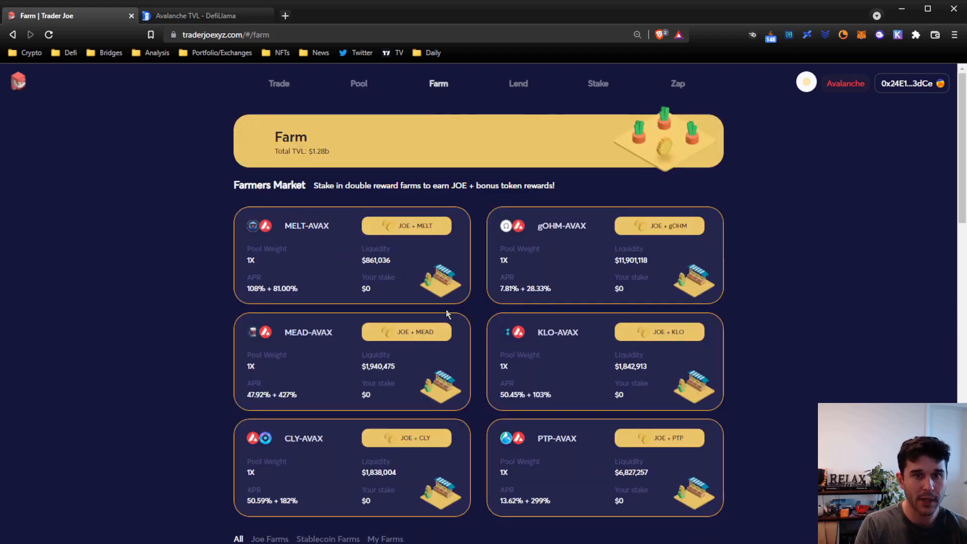
{"action": "mouse_move", "coordinate": [503, 233]}
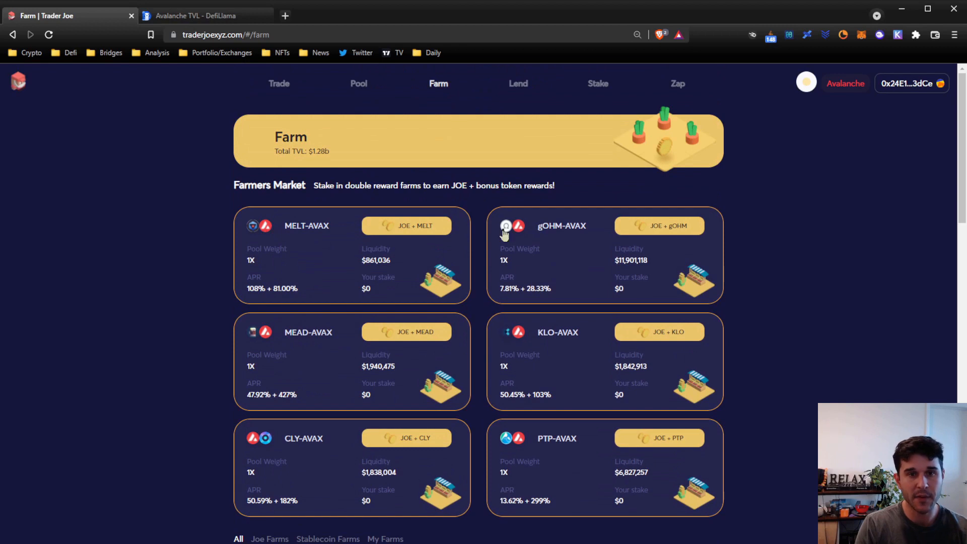
{"action": "mouse_move", "coordinate": [440, 196]}
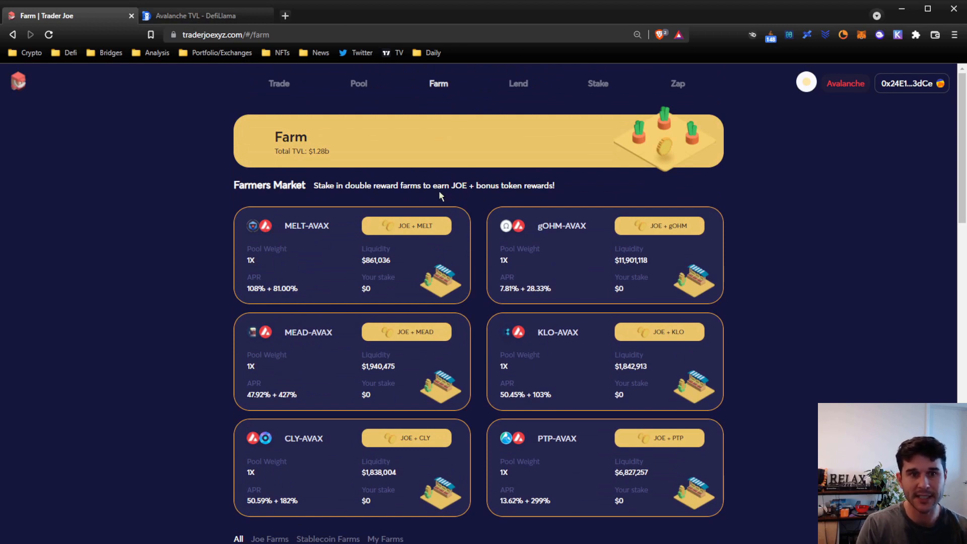
{"action": "mouse_move", "coordinate": [433, 182]}
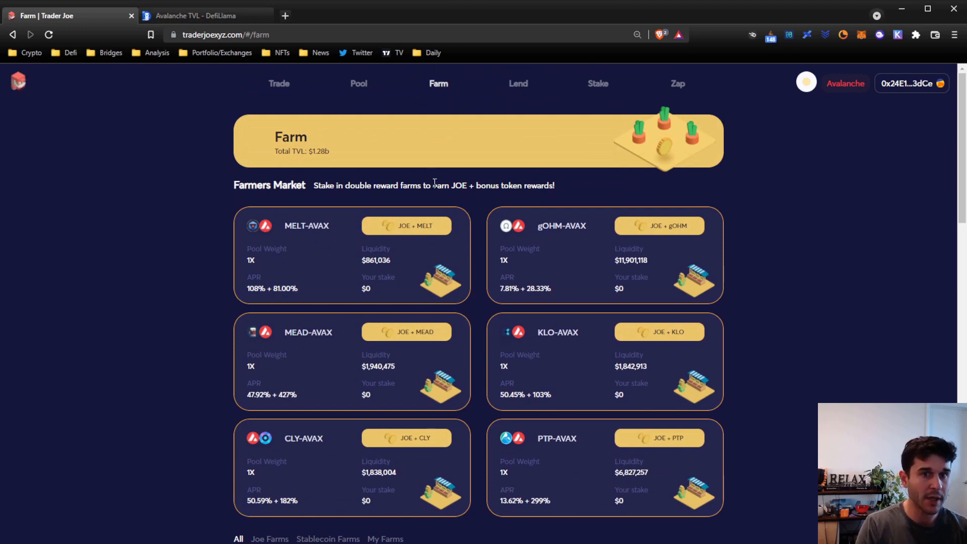
{"action": "mouse_move", "coordinate": [426, 190]}
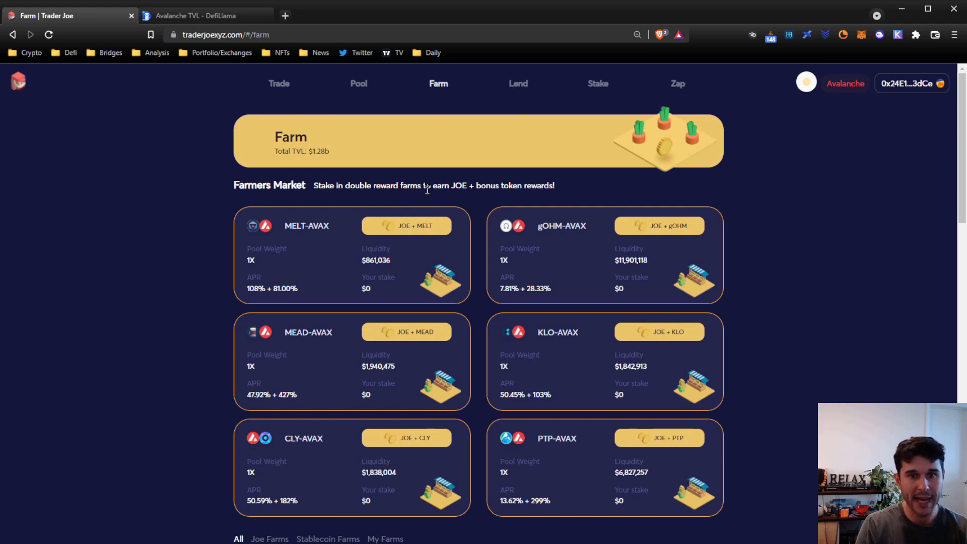
{"action": "mouse_move", "coordinate": [430, 182]}
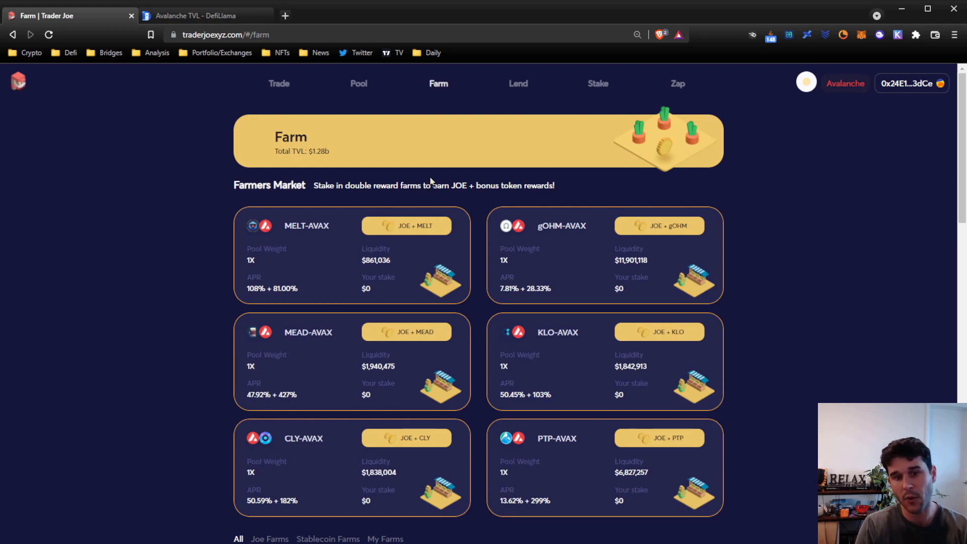
{"action": "scroll", "scroll_direction": "down", "scroll_amount": 3}
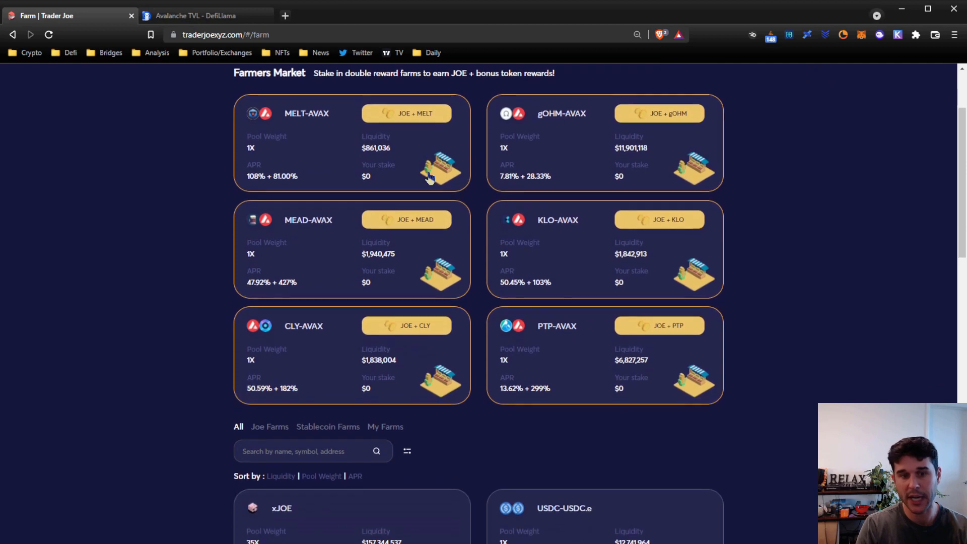
{"action": "scroll", "scroll_direction": "down", "scroll_amount": 3}
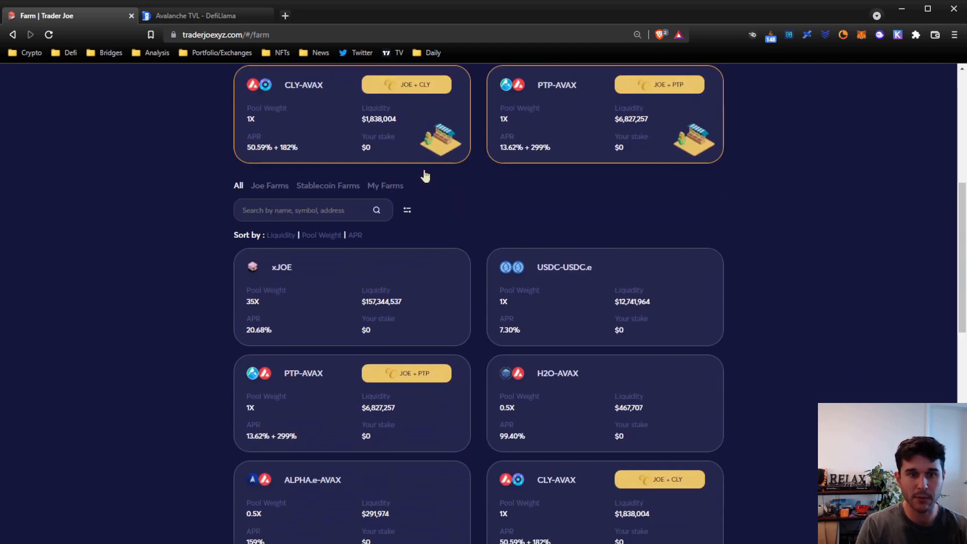
{"action": "scroll", "scroll_direction": "down", "scroll_amount": 3}
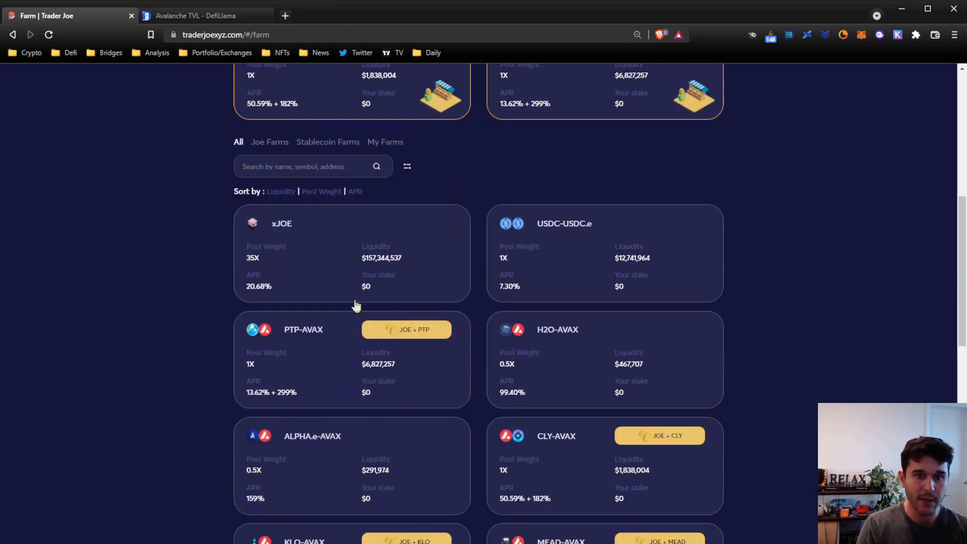
{"action": "scroll", "scroll_direction": "up", "scroll_amount": 3}
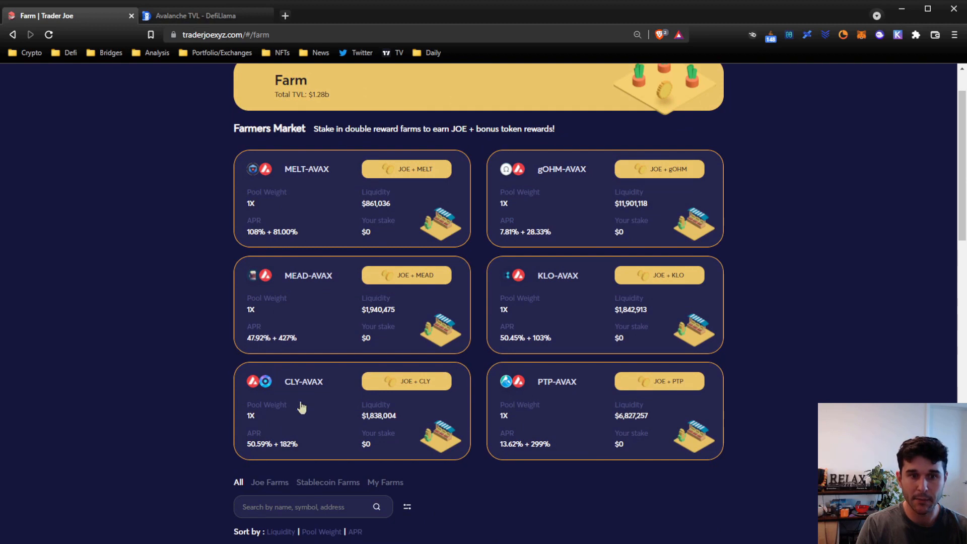
{"action": "scroll", "scroll_direction": "up", "scroll_amount": 3}
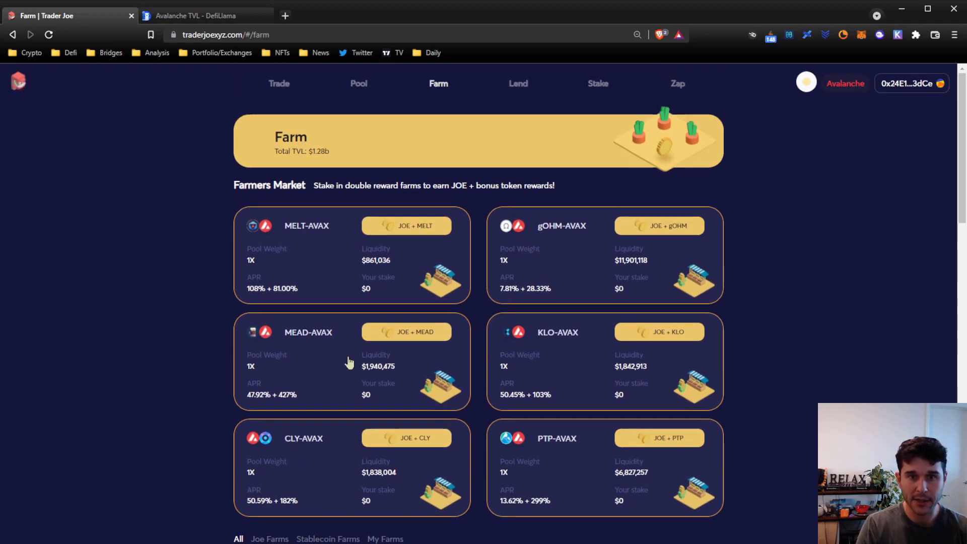
{"action": "mouse_move", "coordinate": [401, 214]}
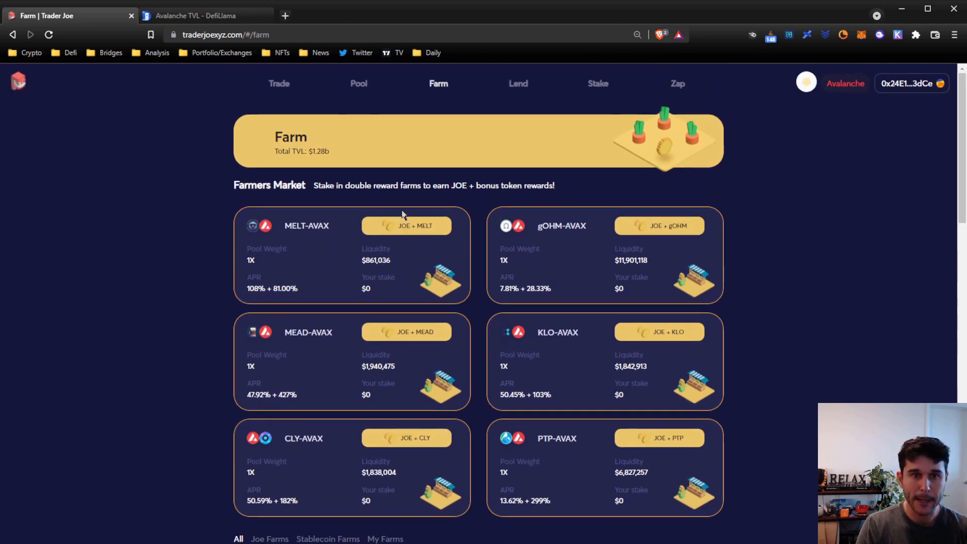
{"action": "mouse_move", "coordinate": [370, 84]}
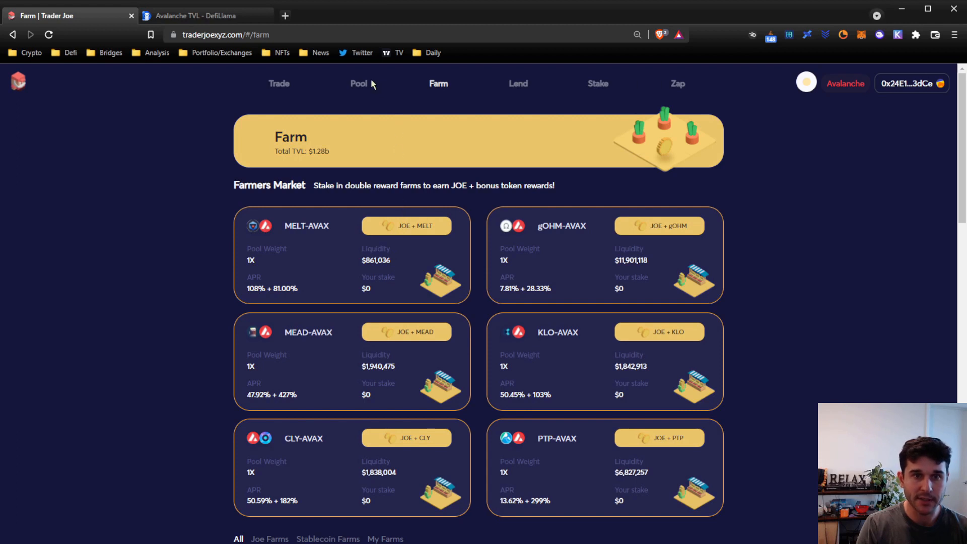
- Go via Pool to the Trade page with the AVAX/USDT.e chart and empty swap form
{"action": "left_click", "coordinate": [358, 83]}
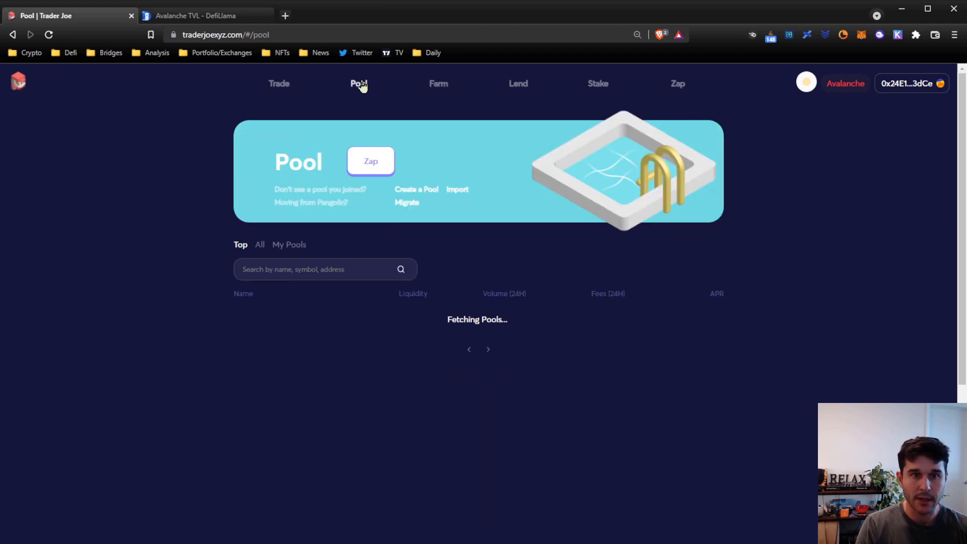
{"action": "left_click", "coordinate": [278, 84]}
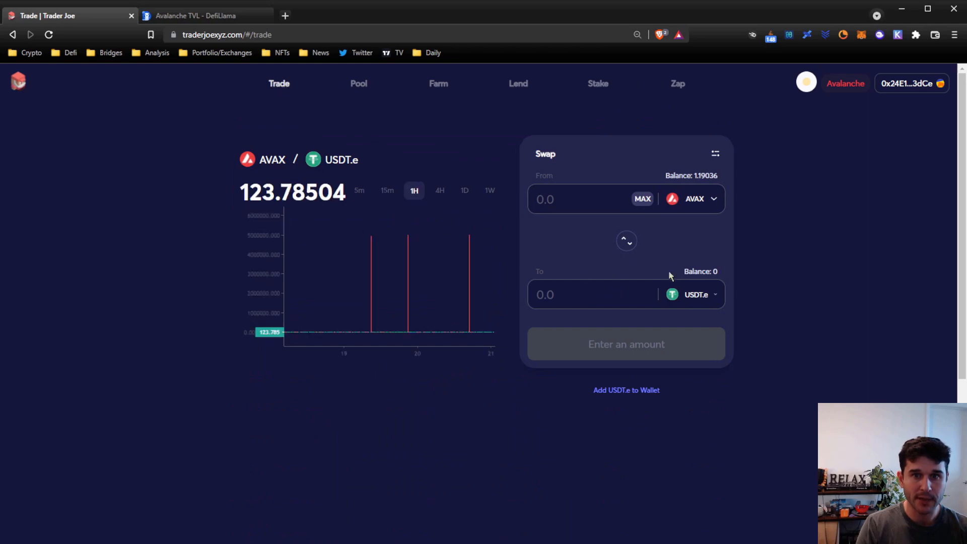
{"action": "mouse_move", "coordinate": [678, 255]}
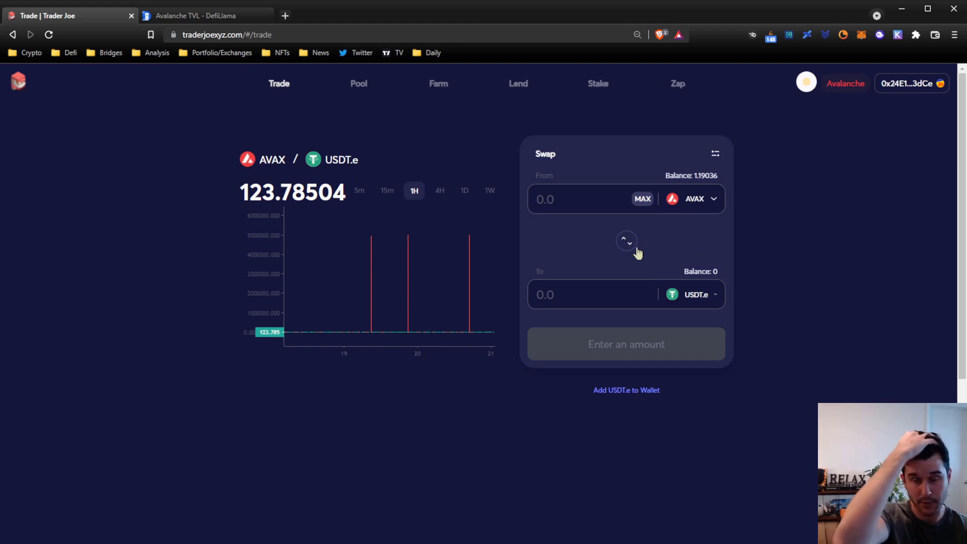
{"action": "mouse_move", "coordinate": [517, 90]}
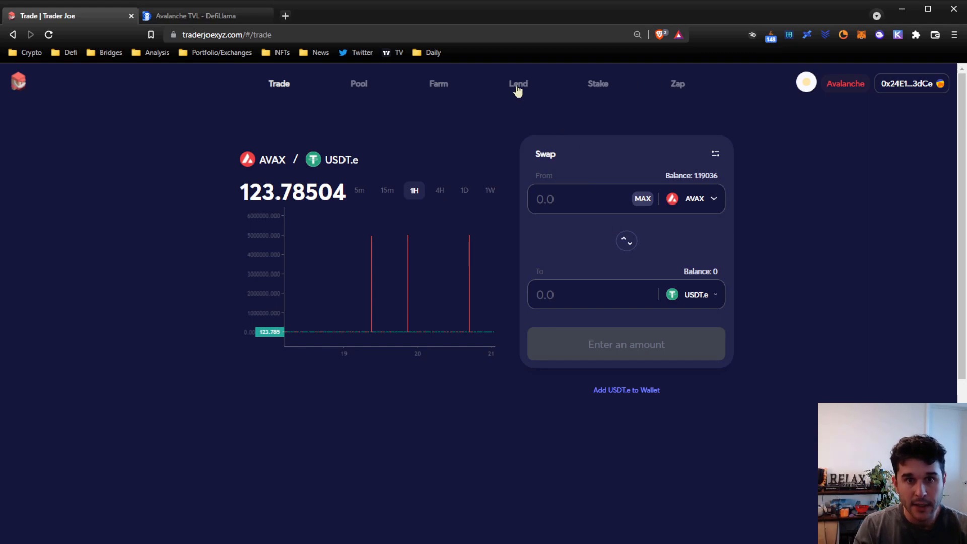
- View the AVAX deposit market details on Lend, then return to the Lending overview of deposits and borrows
{"action": "left_click", "coordinate": [518, 84]}
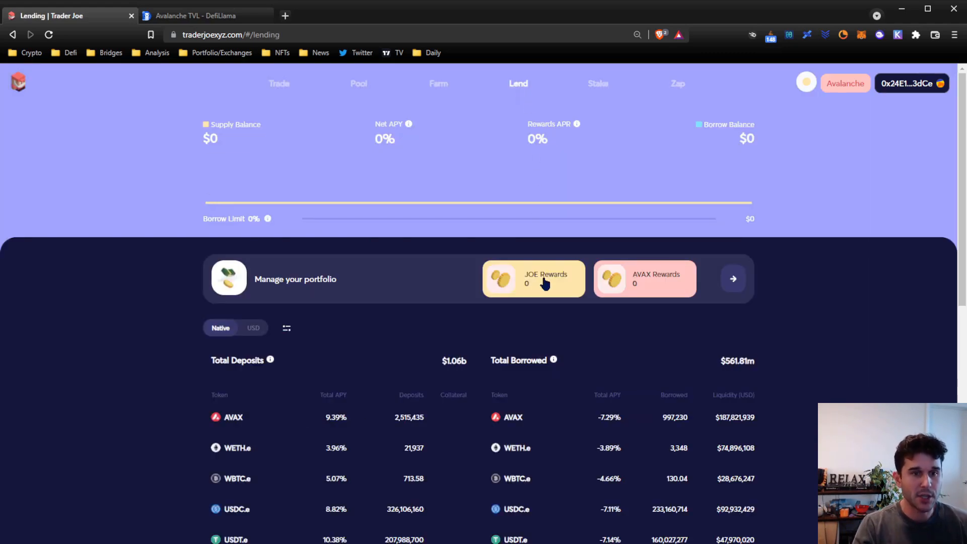
{"action": "mouse_move", "coordinate": [358, 105]}
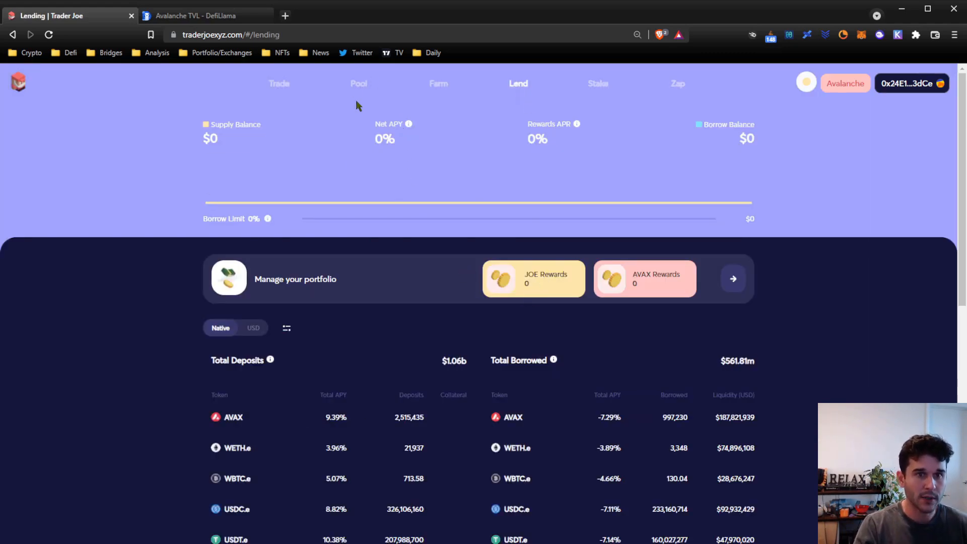
{"action": "mouse_move", "coordinate": [522, 91]}
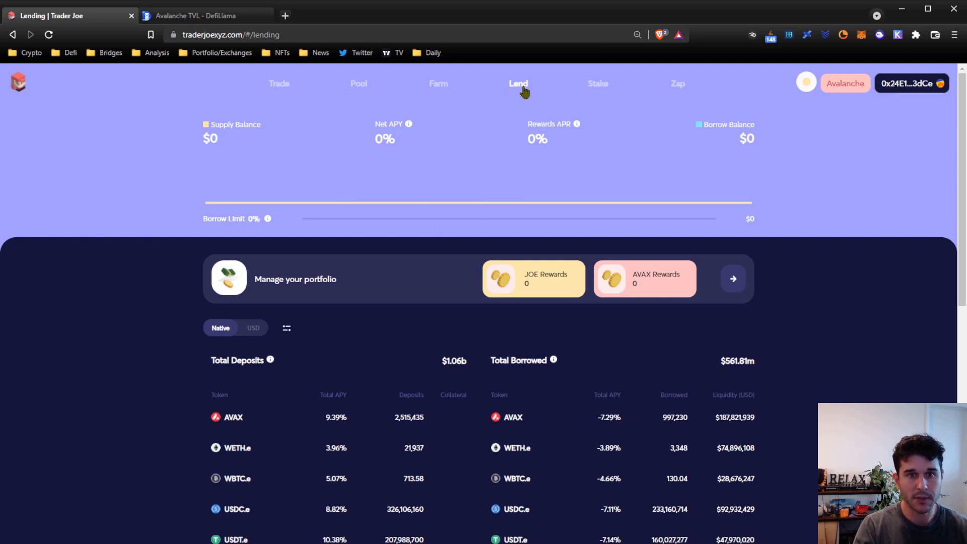
{"action": "mouse_move", "coordinate": [522, 86]}
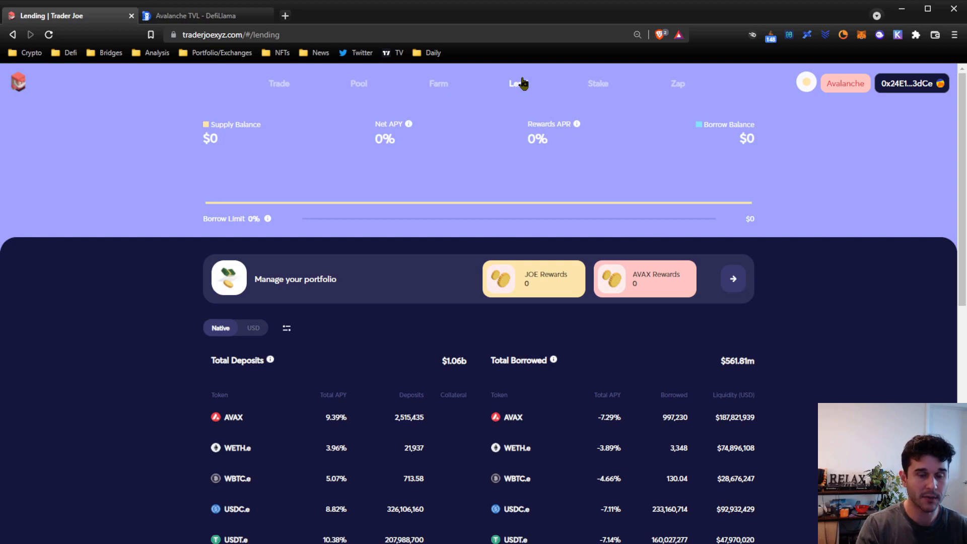
{"action": "mouse_move", "coordinate": [516, 89]}
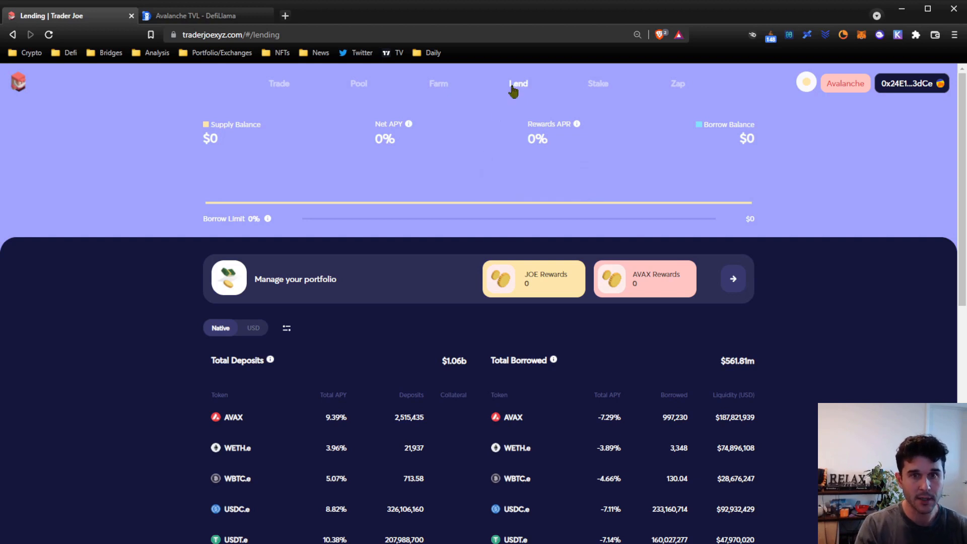
{"action": "scroll", "scroll_direction": "down", "scroll_amount": 3}
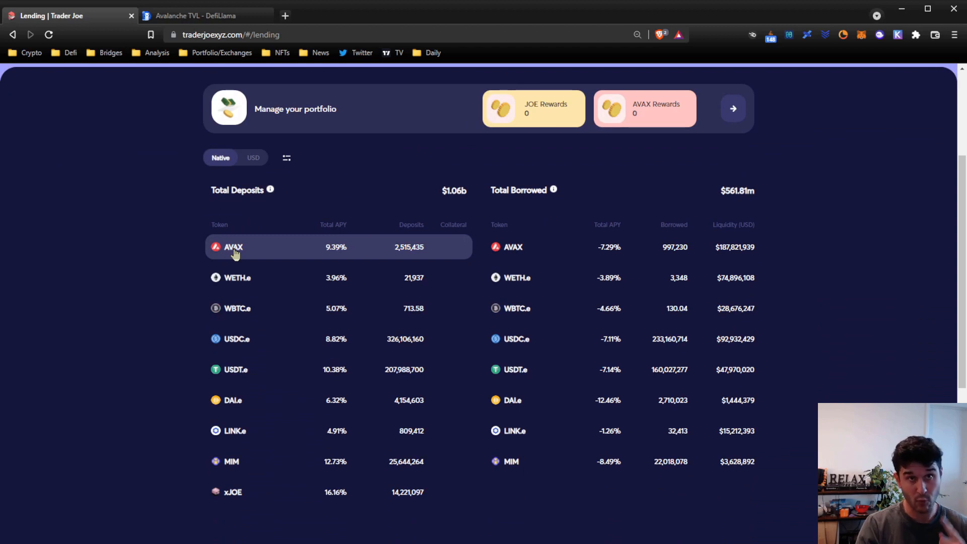
{"action": "left_click", "coordinate": [233, 247]}
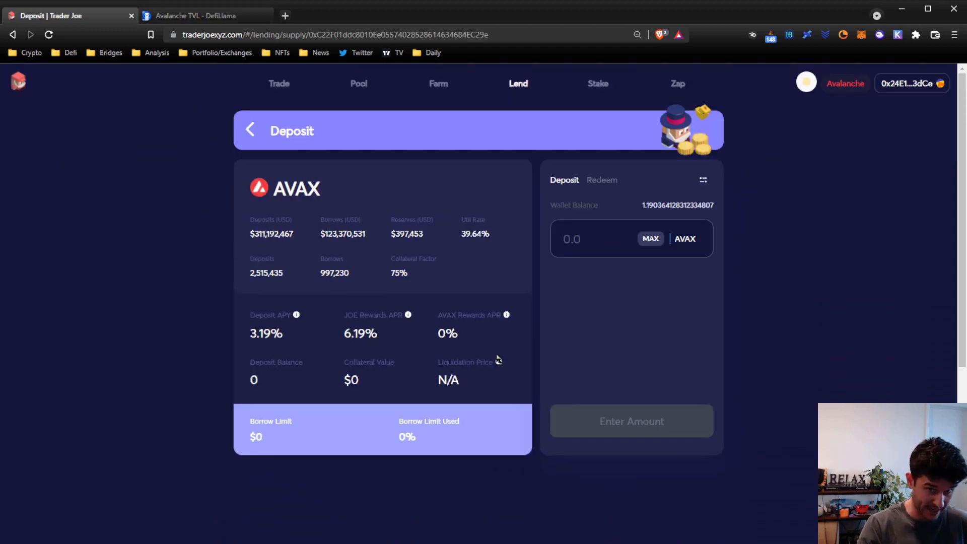
{"action": "mouse_move", "coordinate": [316, 266]}
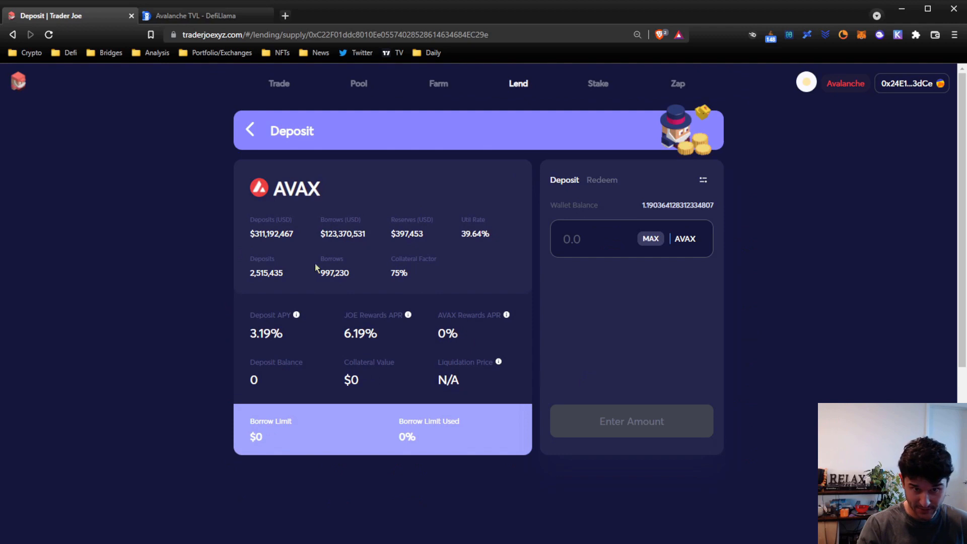
{"action": "left_click", "coordinate": [250, 130]}
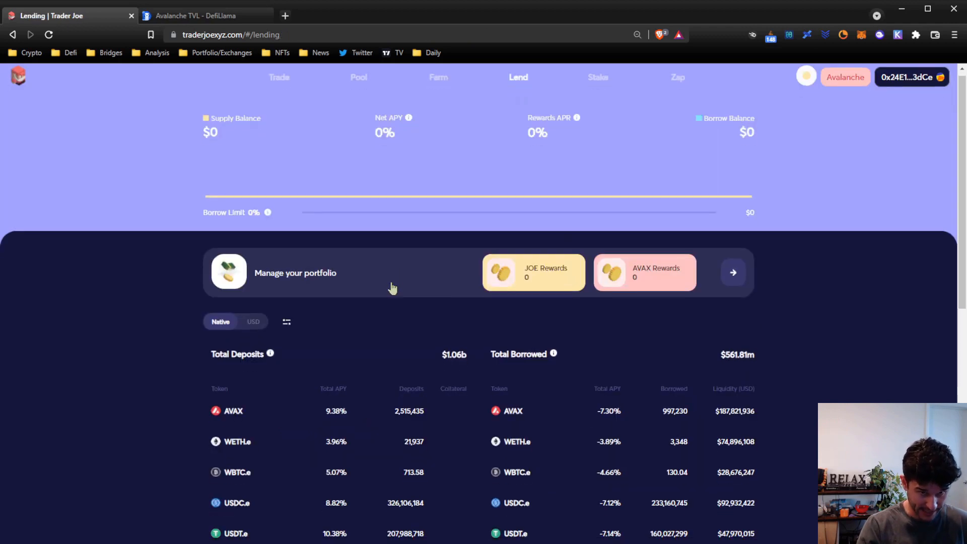
{"action": "scroll", "scroll_direction": "down", "scroll_amount": 3}
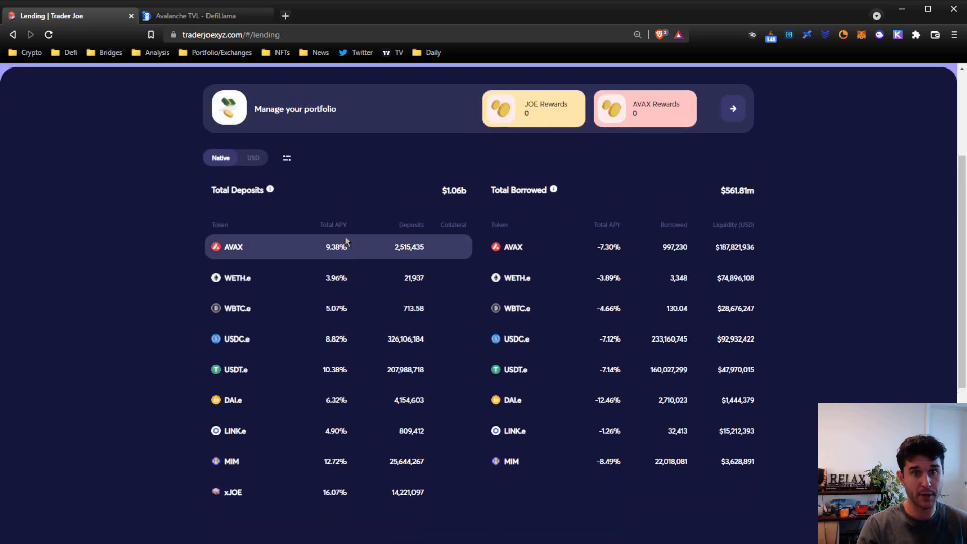
{"action": "mouse_move", "coordinate": [327, 258]}
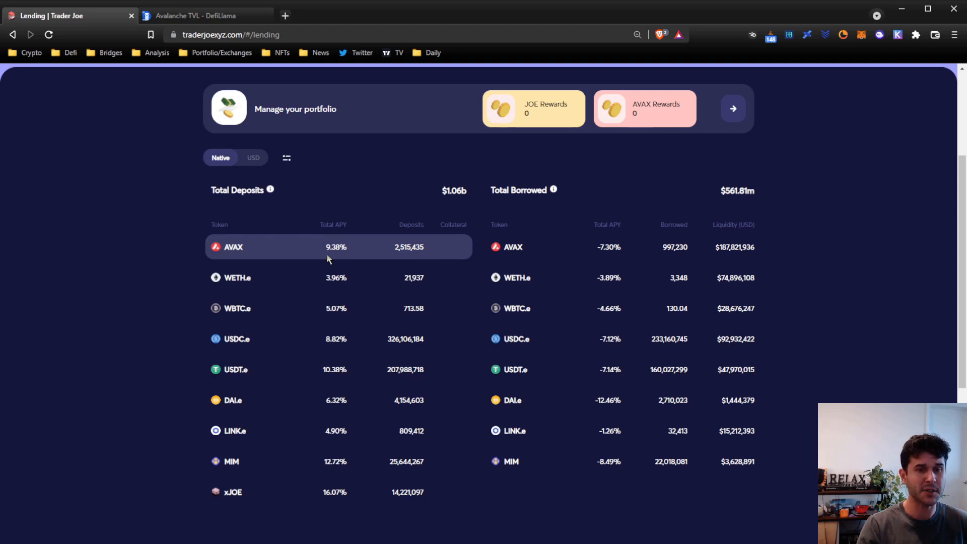
{"action": "mouse_move", "coordinate": [325, 251]}
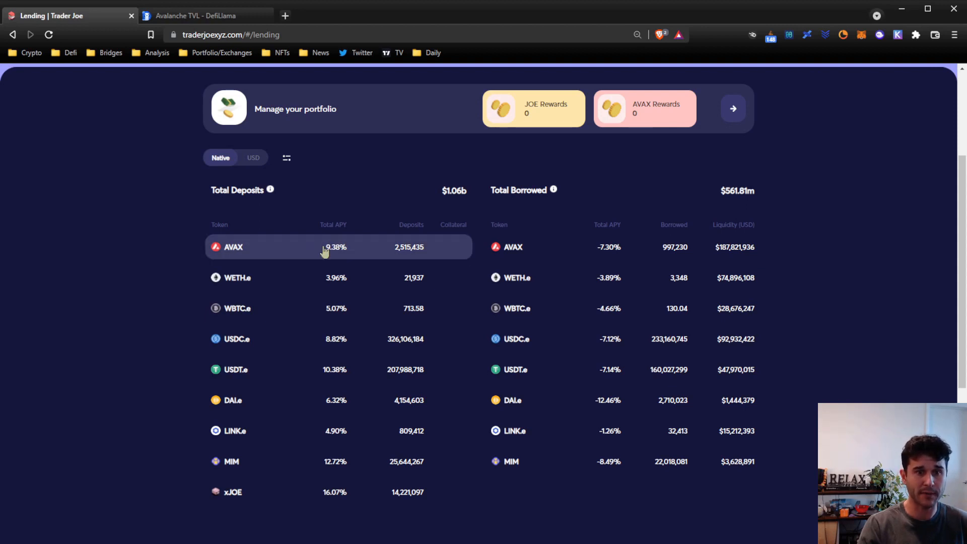
{"action": "mouse_move", "coordinate": [346, 267]}
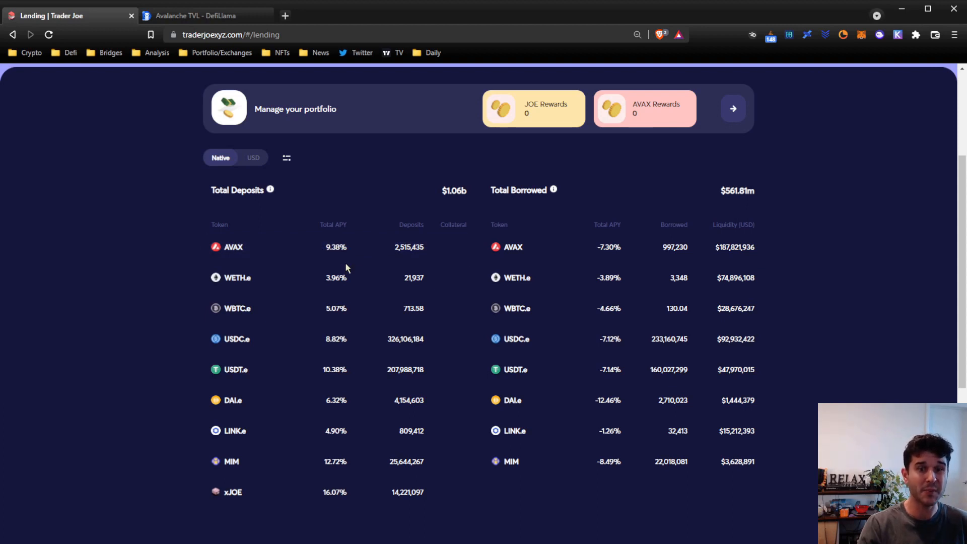
{"action": "mouse_move", "coordinate": [439, 150]}
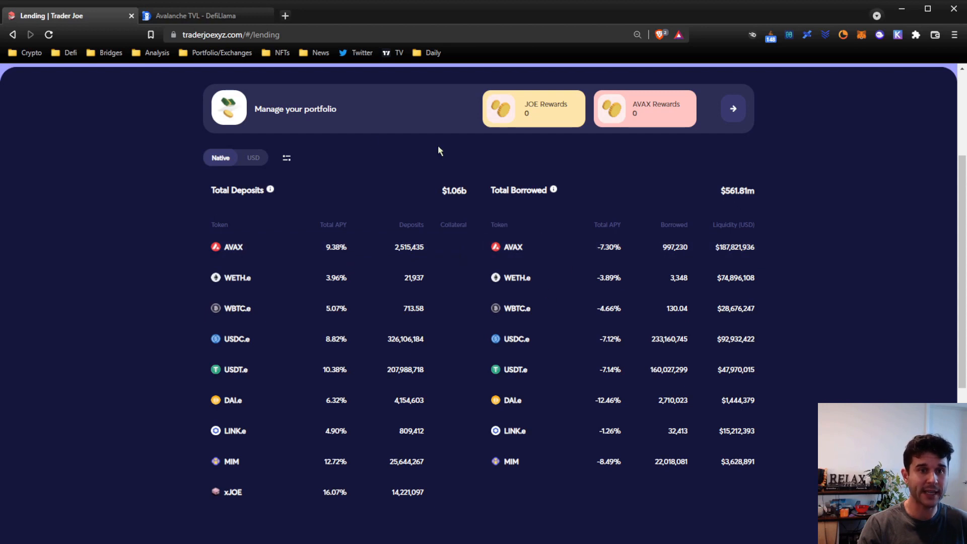
{"action": "mouse_move", "coordinate": [293, 227]}
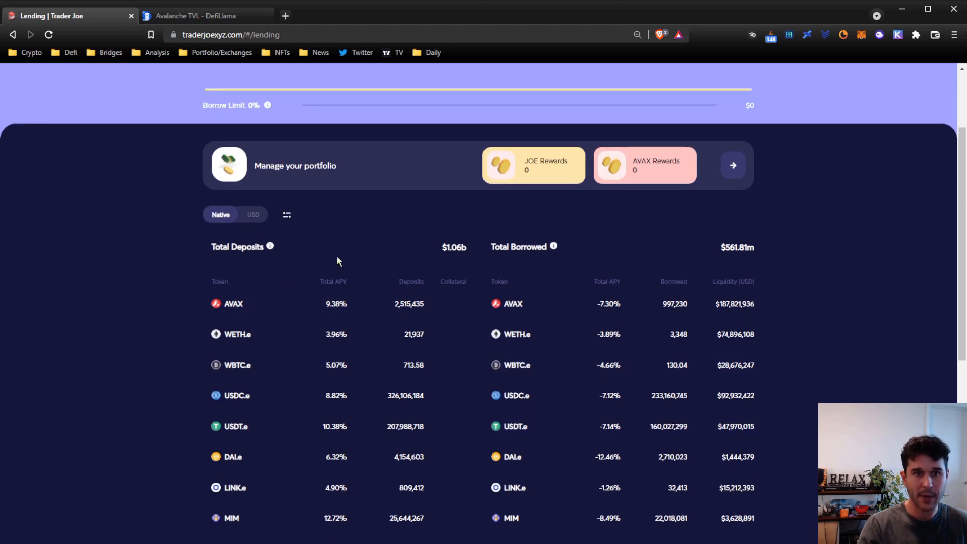
{"action": "mouse_move", "coordinate": [526, 208]}
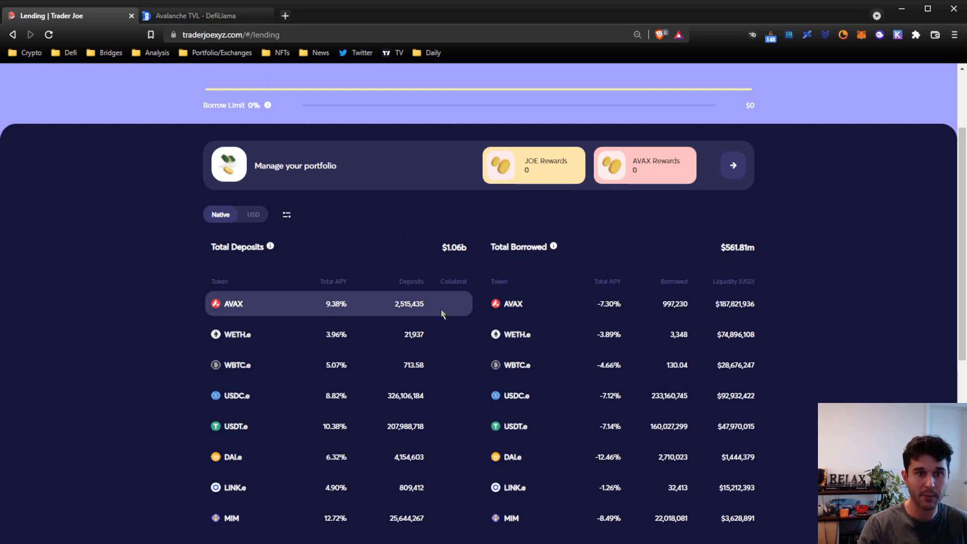
{"action": "scroll", "scroll_direction": "up", "scroll_amount": 3}
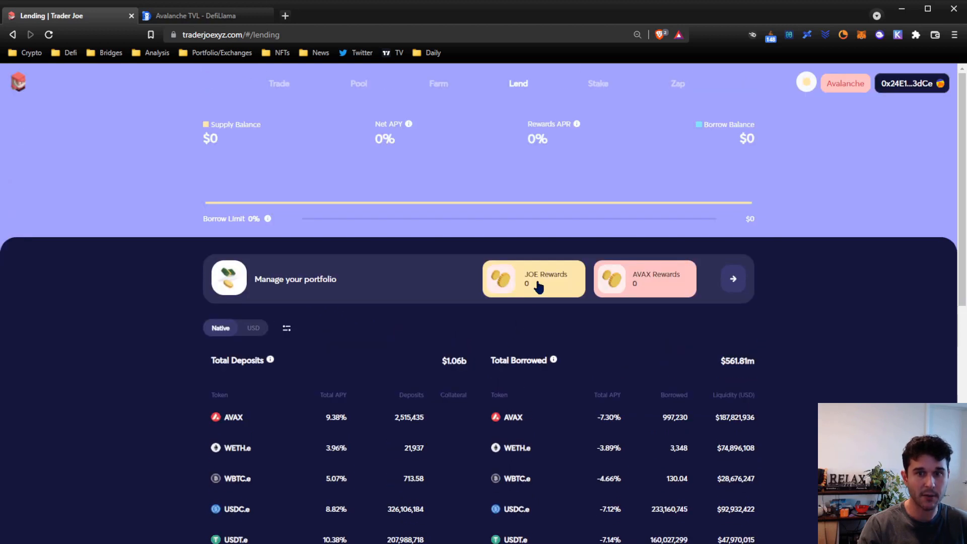
{"action": "mouse_move", "coordinate": [302, 334]}
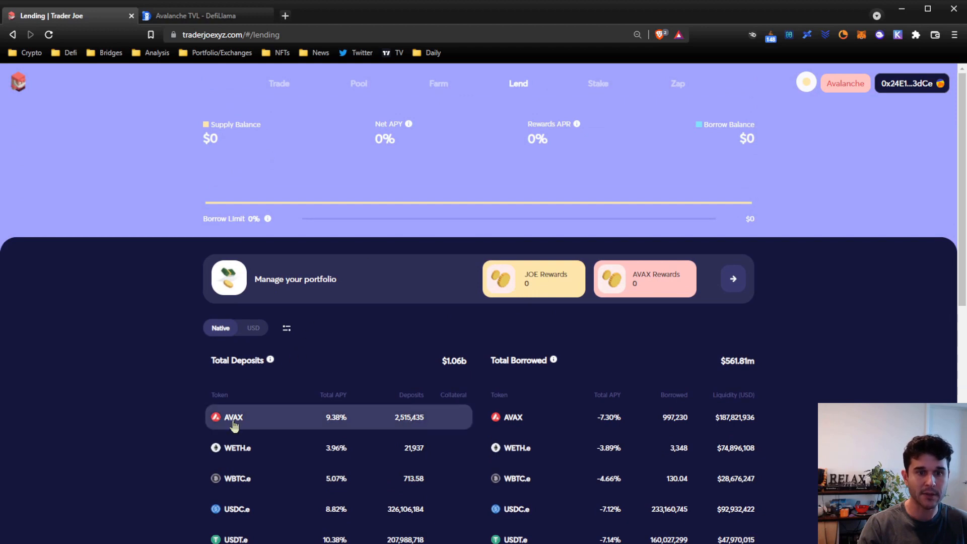
{"action": "mouse_move", "coordinate": [294, 431]}
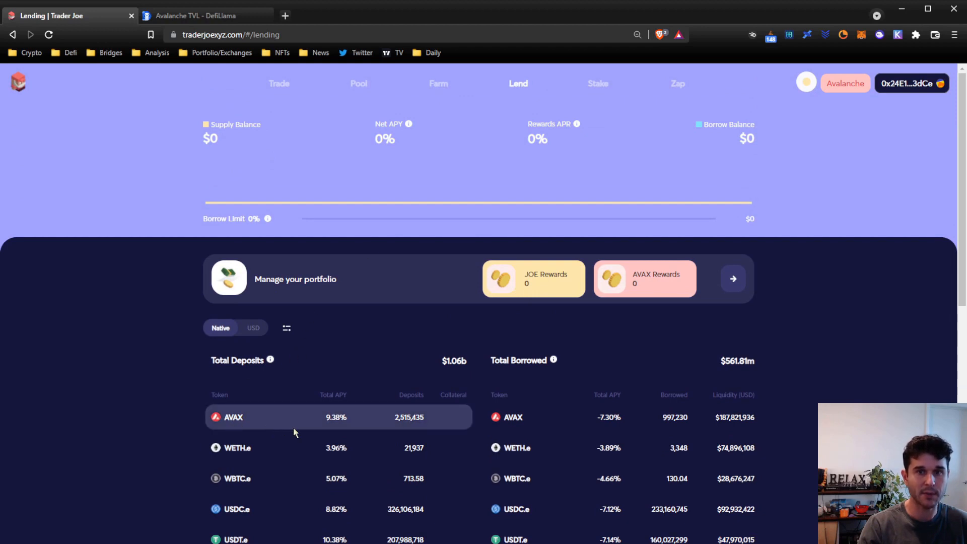
{"action": "mouse_move", "coordinate": [567, 103]}
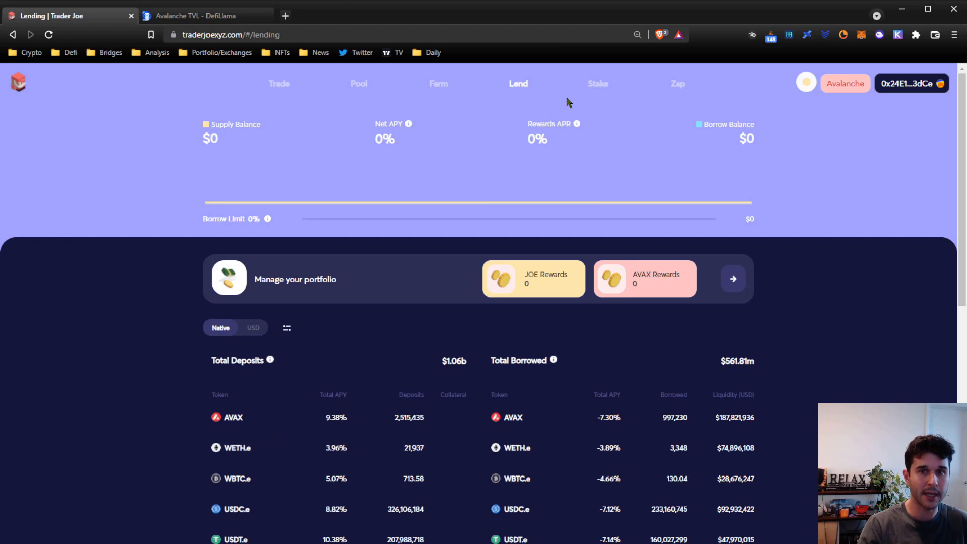
{"action": "left_click", "coordinate": [596, 83]}
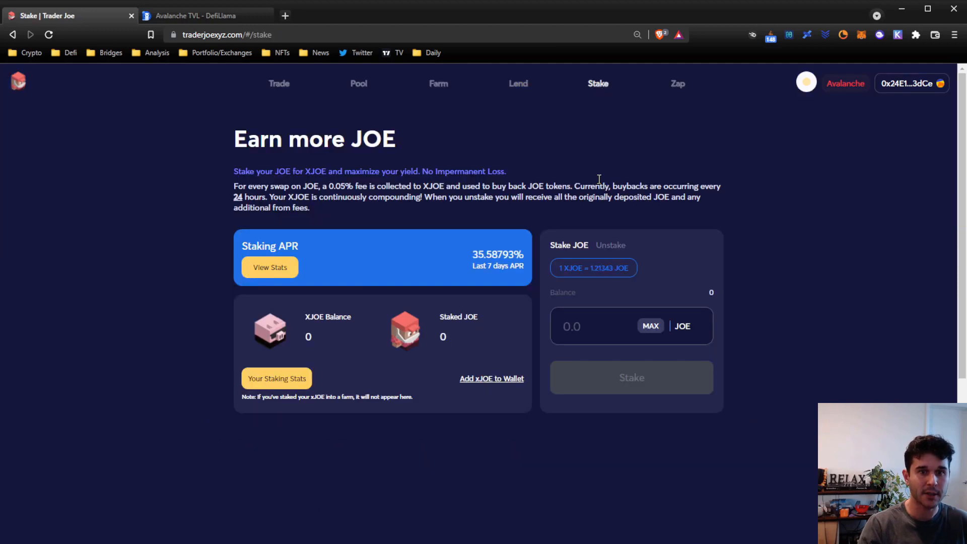
{"action": "mouse_move", "coordinate": [290, 145]}
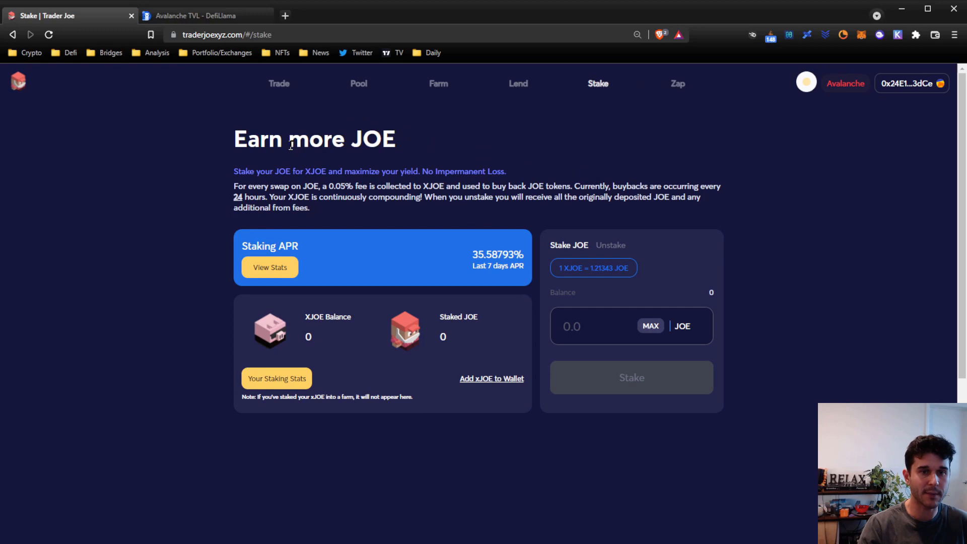
{"action": "mouse_move", "coordinate": [619, 369]}
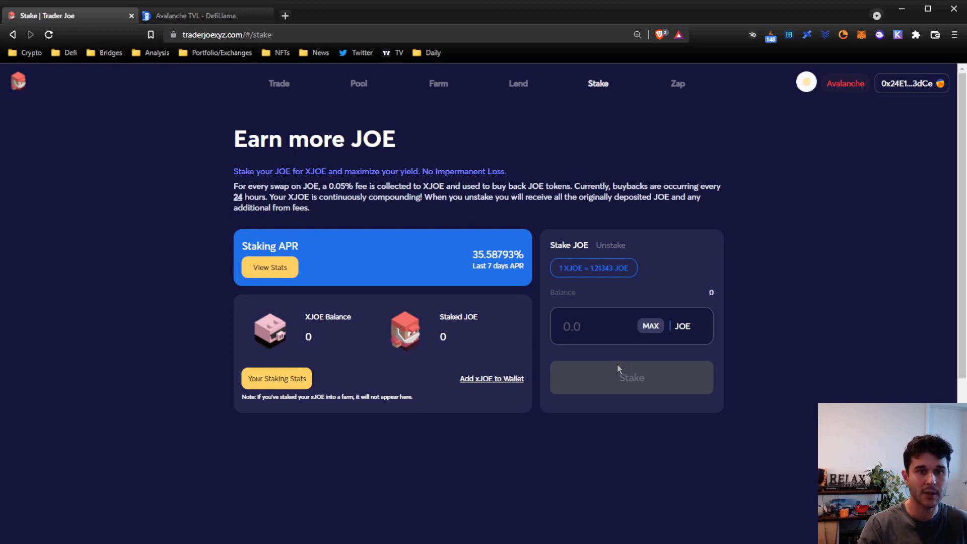
{"action": "mouse_move", "coordinate": [528, 198]}
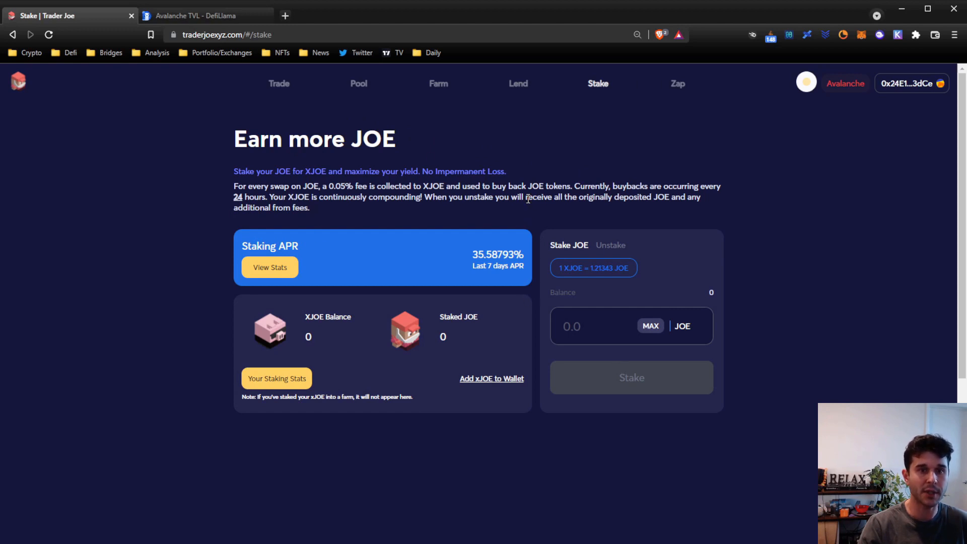
{"action": "mouse_move", "coordinate": [223, 298]}
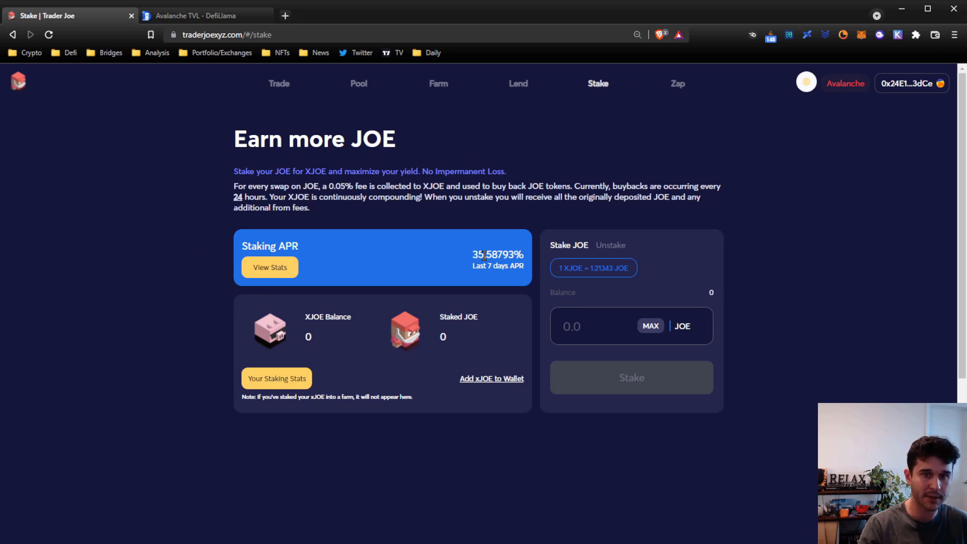
{"action": "mouse_move", "coordinate": [630, 112]}
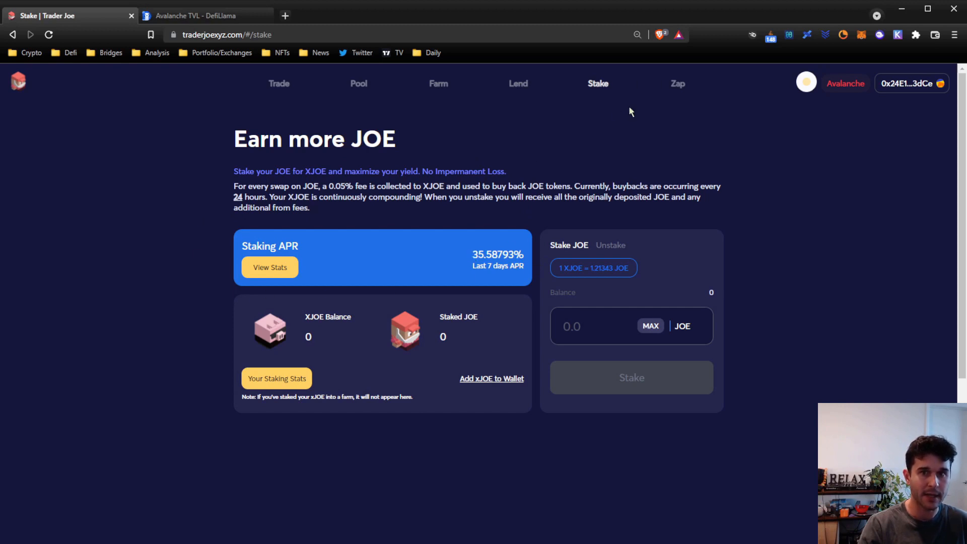
- On the Zap page, choose the WAVAX-USDC.e LP as the token to zap WAVAX into
{"action": "left_click", "coordinate": [677, 83]}
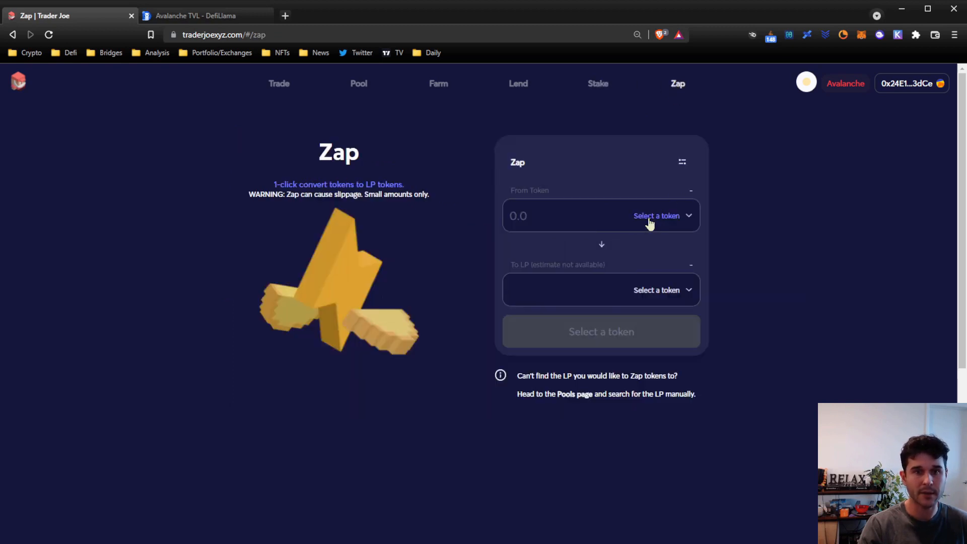
{"action": "mouse_move", "coordinate": [358, 91]}
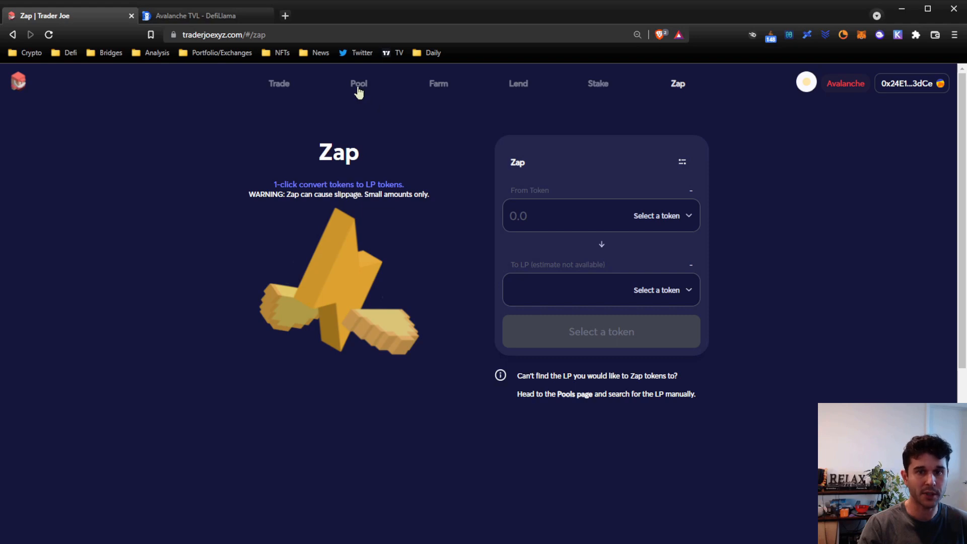
{"action": "mouse_move", "coordinate": [358, 92]}
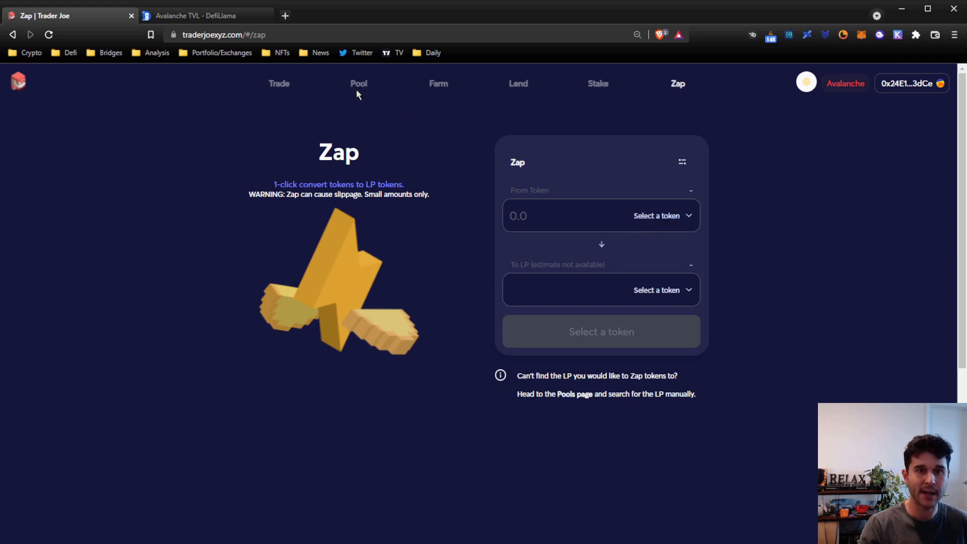
{"action": "mouse_move", "coordinate": [357, 90]}
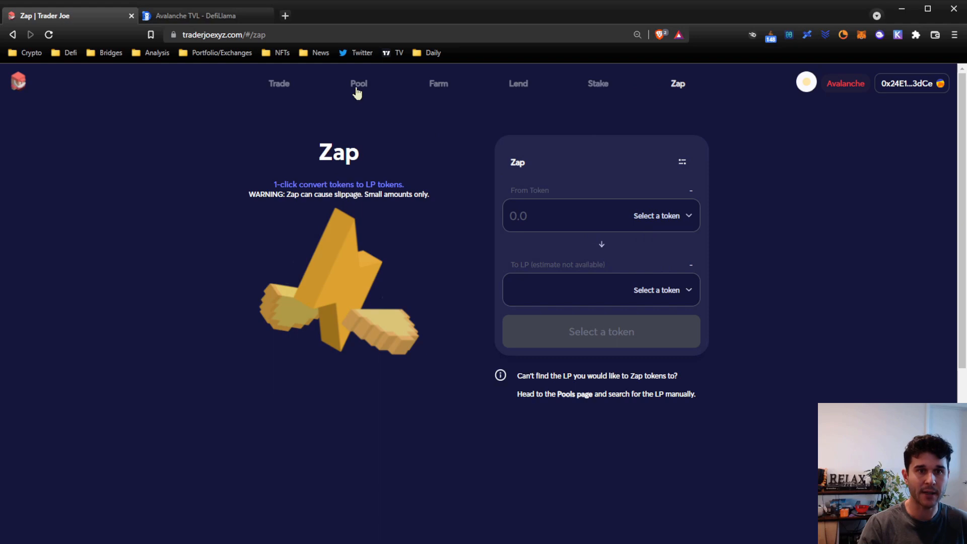
{"action": "mouse_move", "coordinate": [674, 233]}
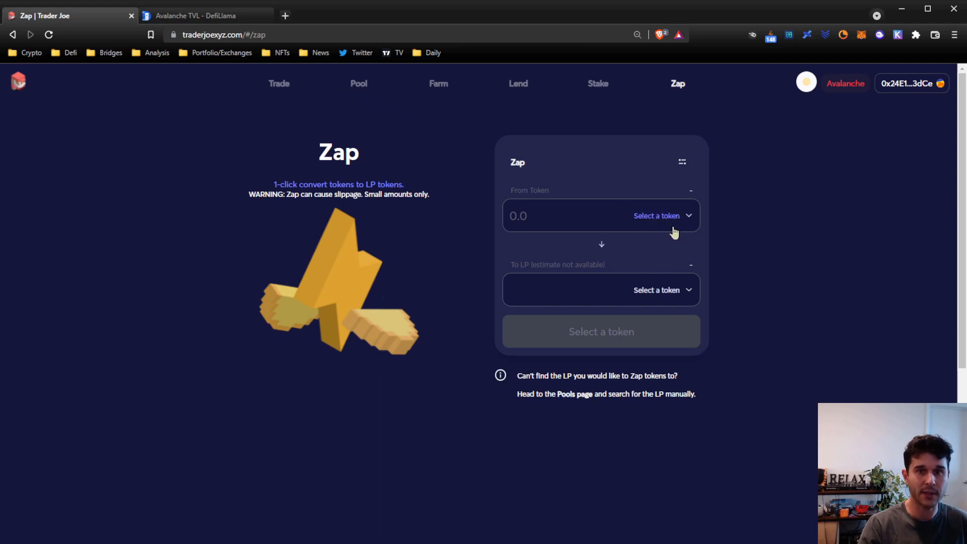
{"action": "left_click", "coordinate": [662, 215]}
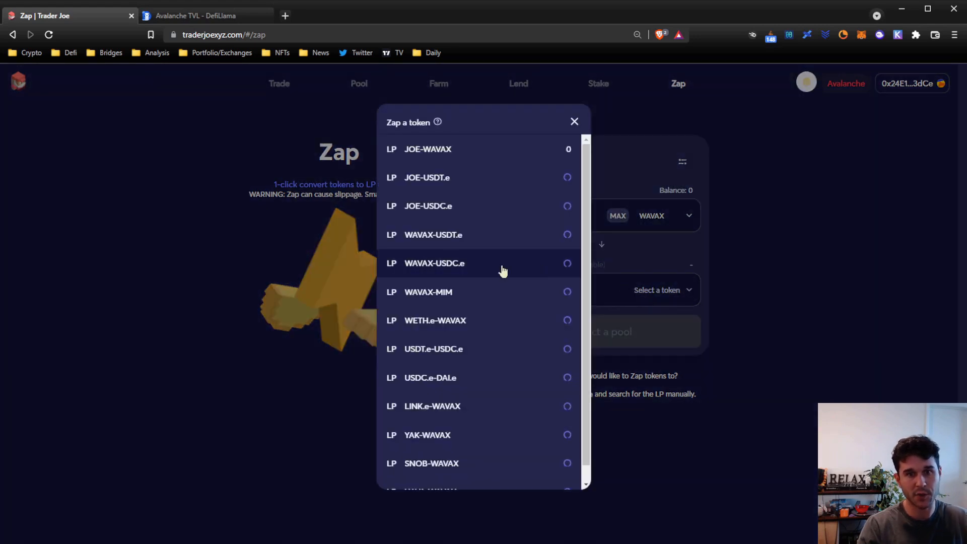
{"action": "mouse_move", "coordinate": [483, 266]}
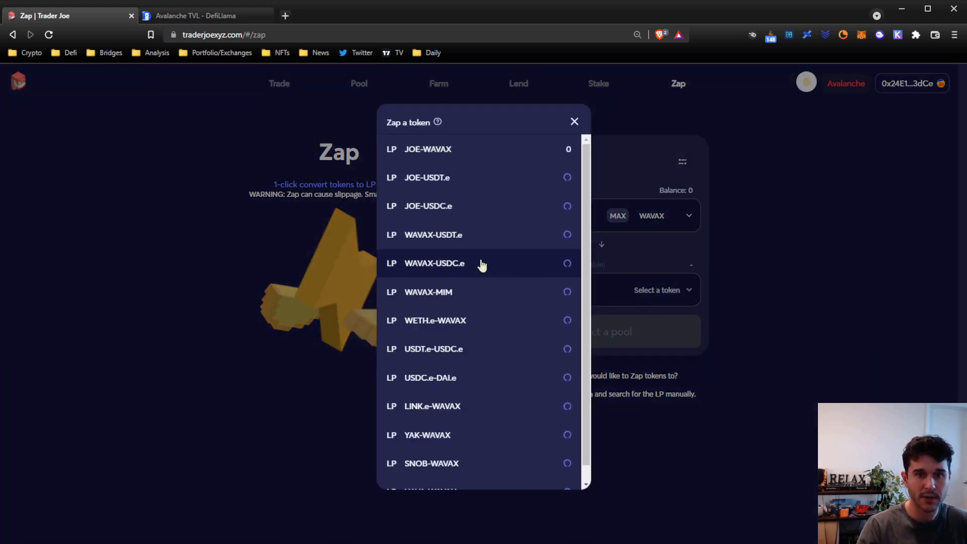
{"action": "left_click", "coordinate": [434, 263]}
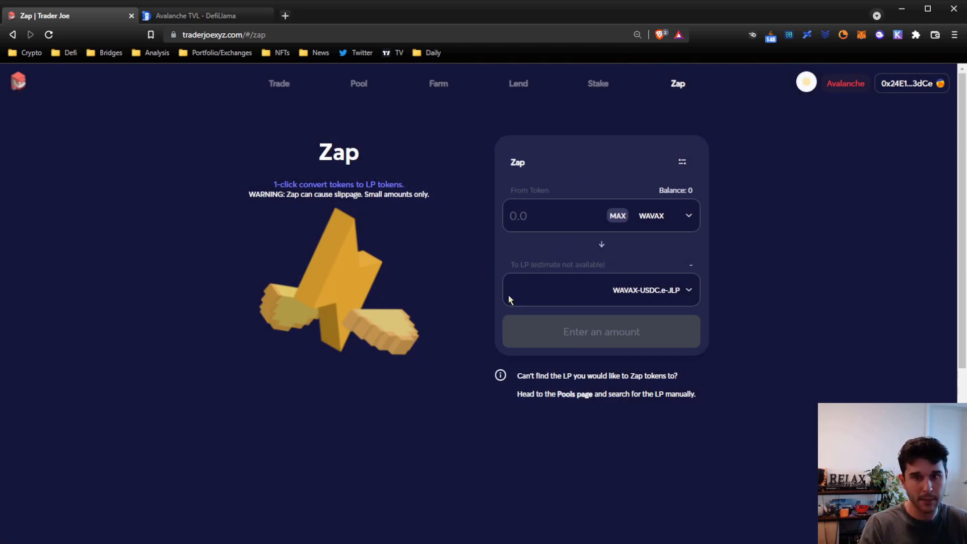
{"action": "mouse_move", "coordinate": [381, 226]}
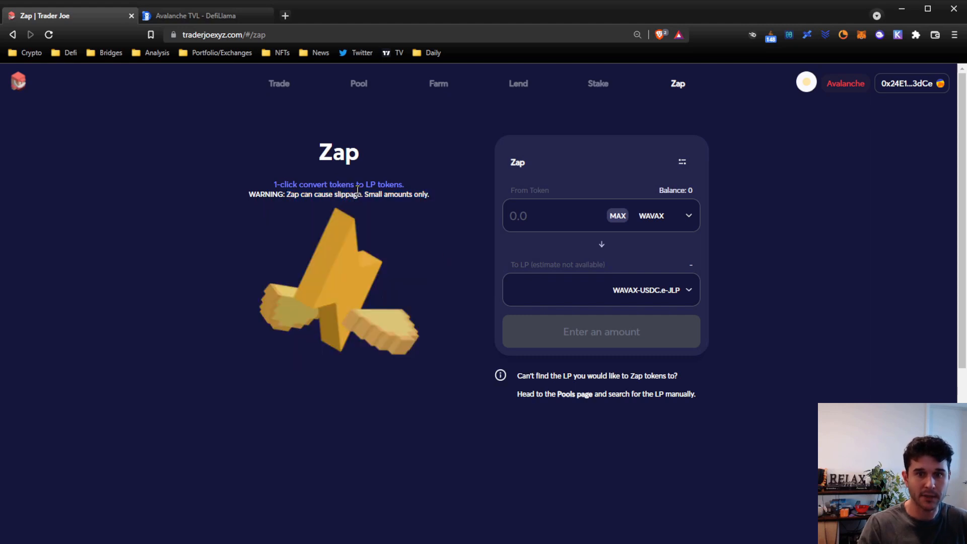
{"action": "mouse_move", "coordinate": [431, 217]}
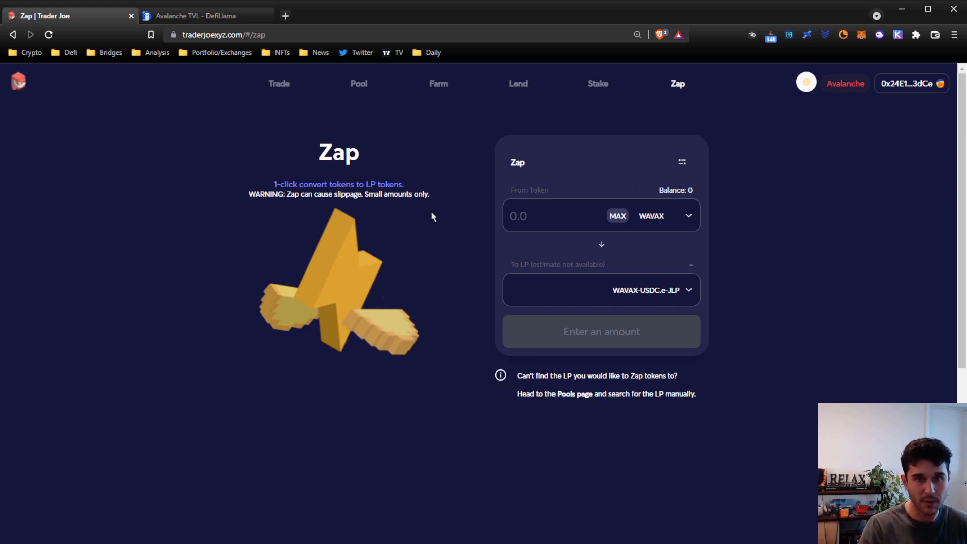
{"action": "mouse_move", "coordinate": [618, 216]}
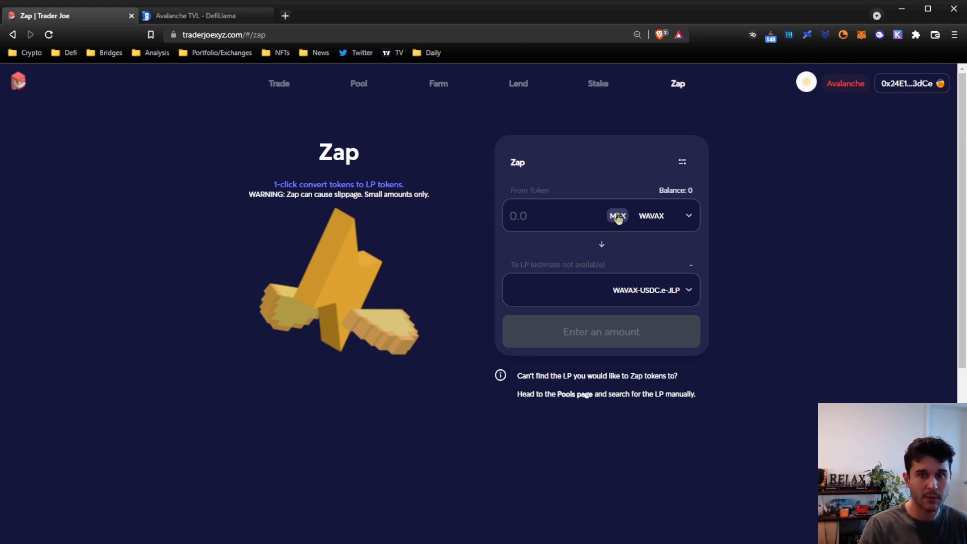
{"action": "mouse_move", "coordinate": [359, 83]}
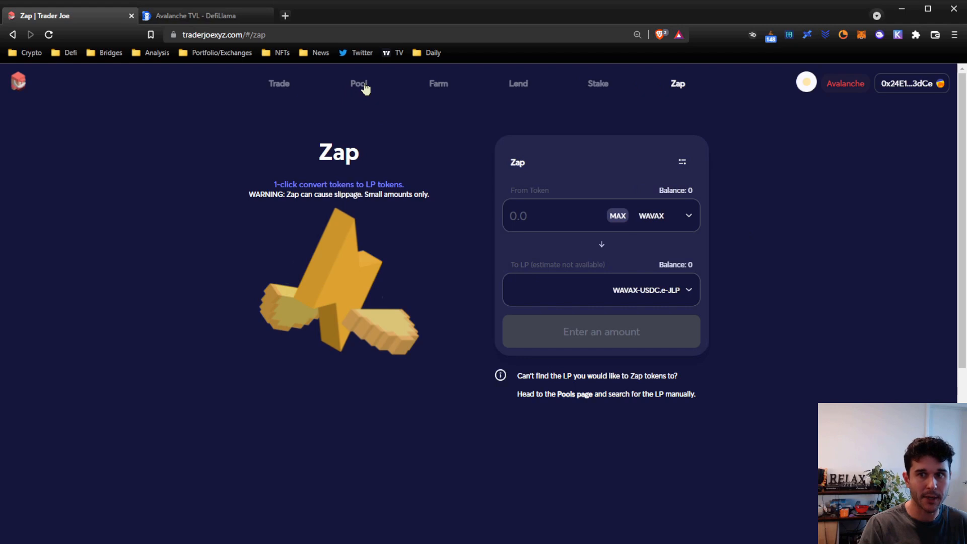
- Show the Pool page listing top pairs like MIM-TIME and USDC.e-AVAX with liquidity and APRs
{"action": "left_click", "coordinate": [359, 84]}
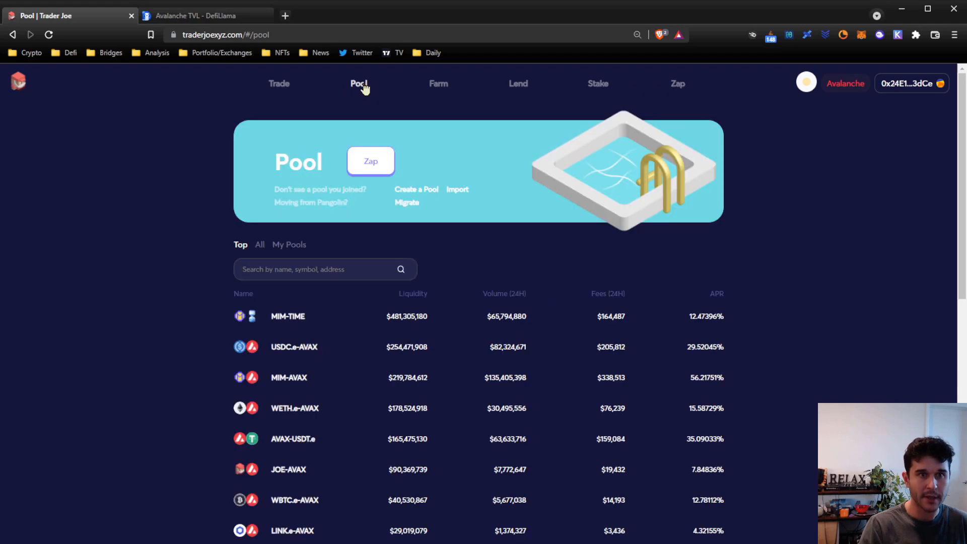
{"action": "mouse_move", "coordinate": [309, 24]}
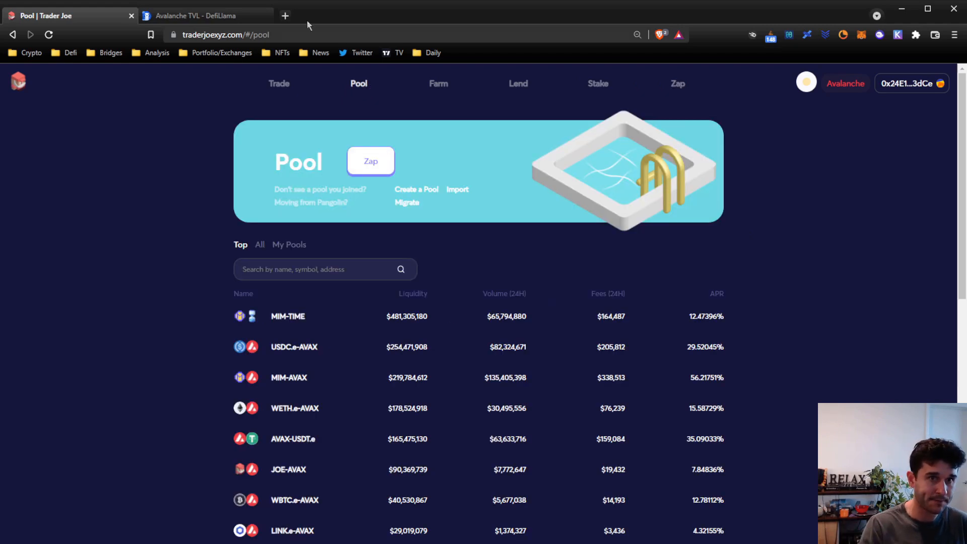
{"action": "mouse_move", "coordinate": [285, 15]}
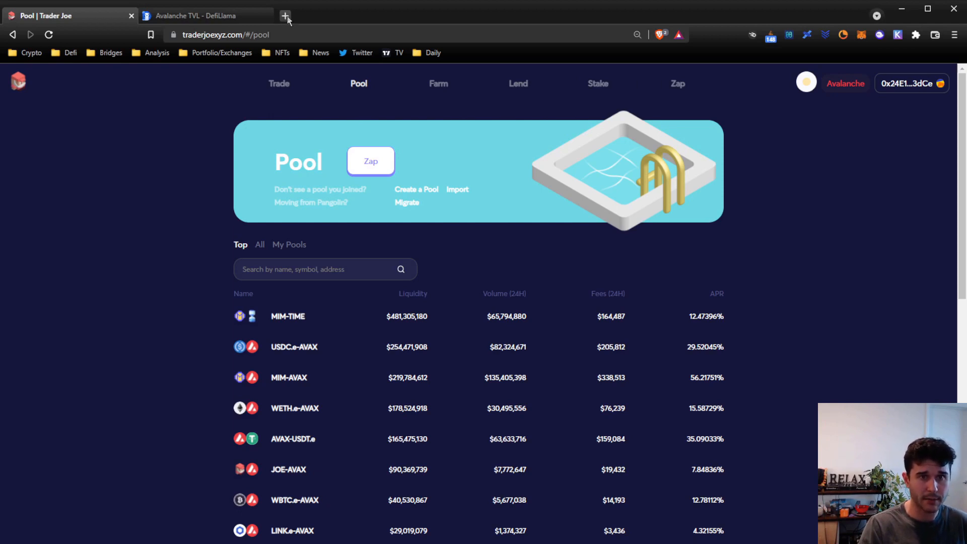
{"action": "mouse_move", "coordinate": [337, 35]}
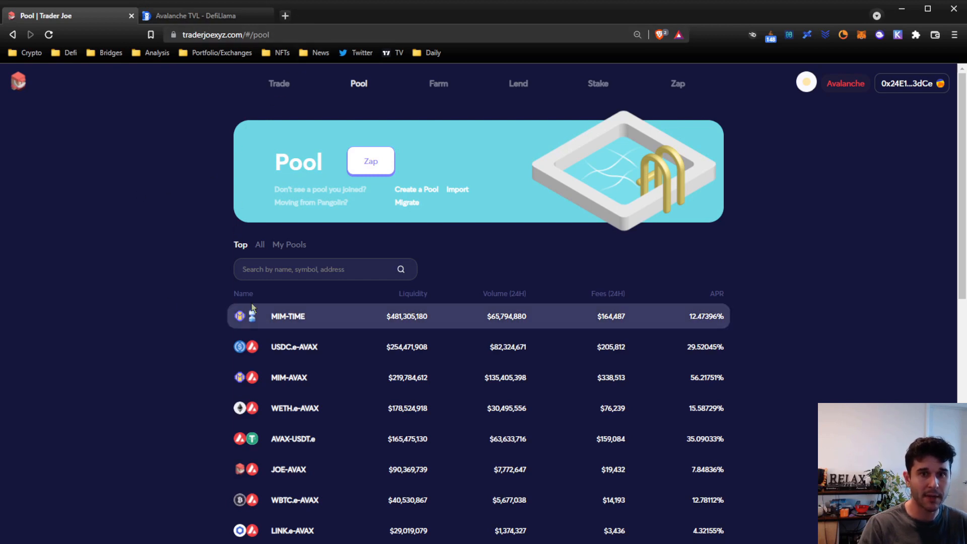
{"action": "mouse_move", "coordinate": [289, 378]}
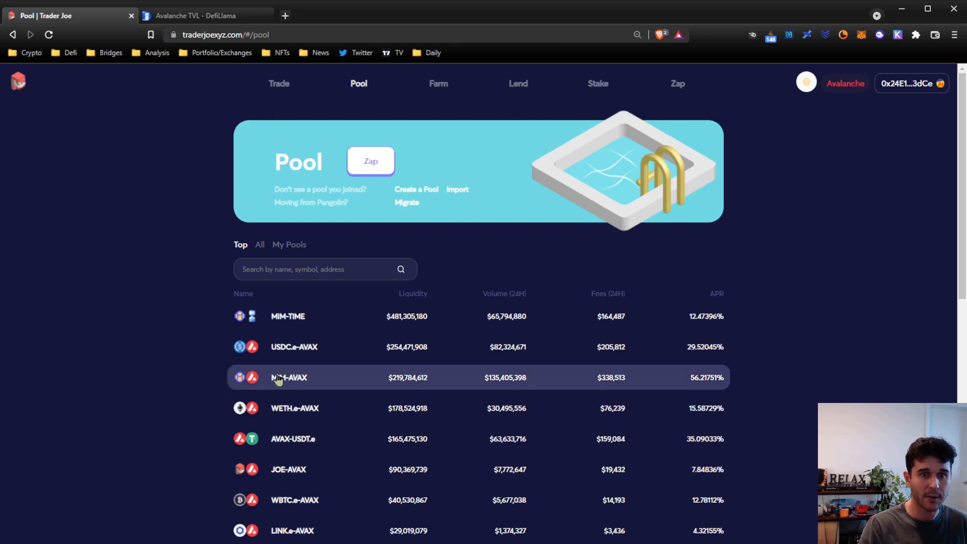
{"action": "mouse_move", "coordinate": [501, 93]}
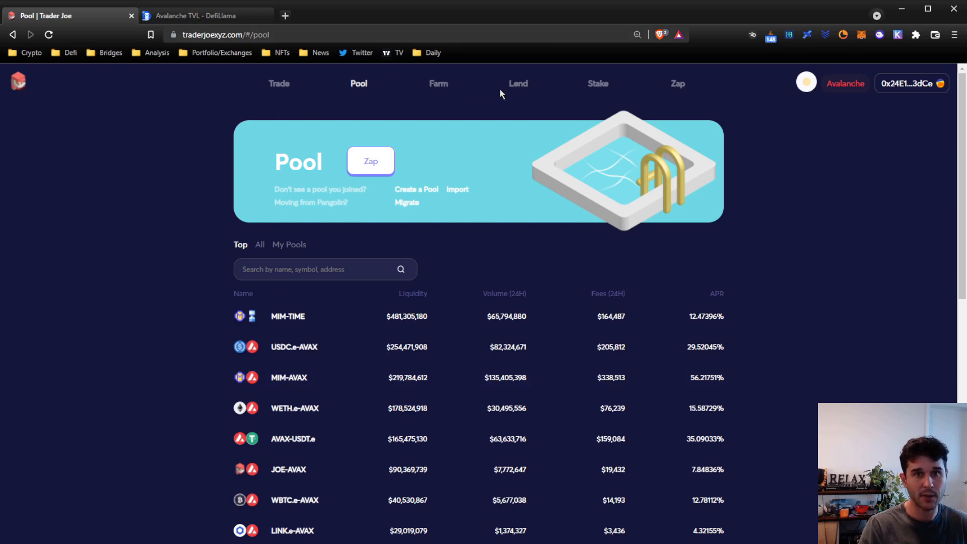
{"action": "mouse_move", "coordinate": [629, 305]}
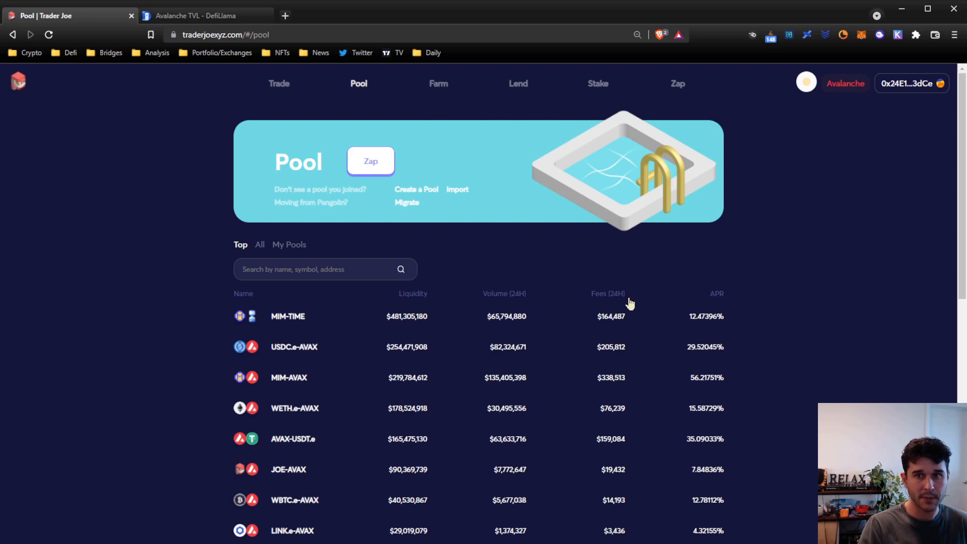
{"action": "mouse_move", "coordinate": [10, 235]}
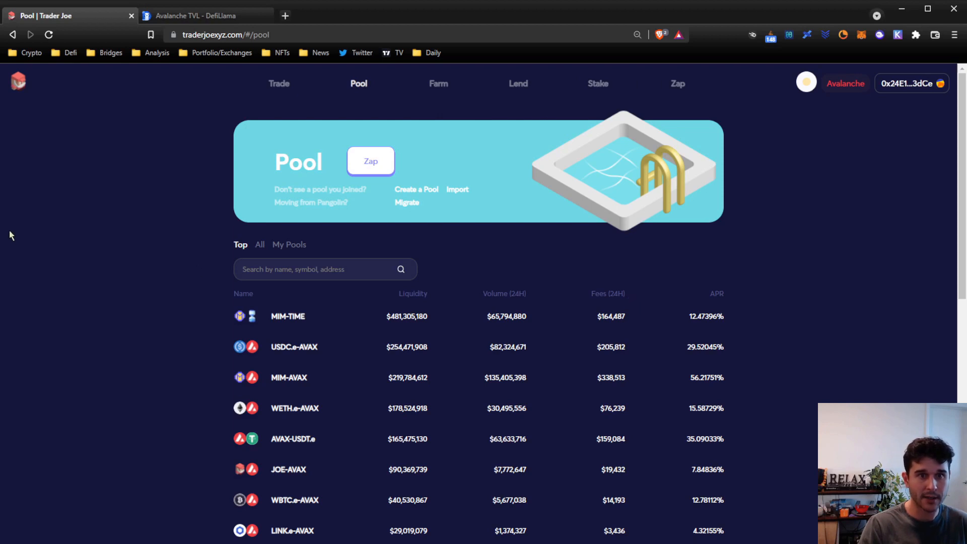
{"action": "mouse_move", "coordinate": [101, 239]}
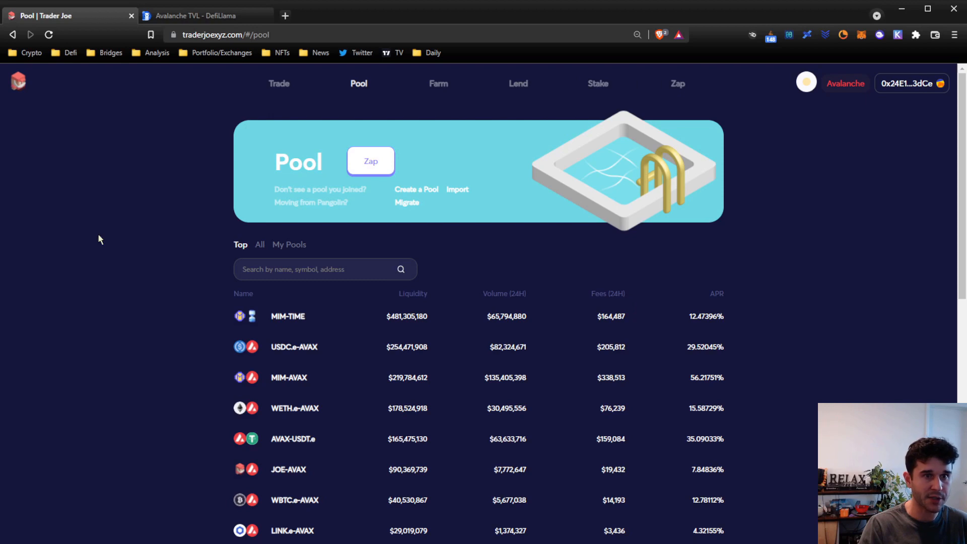